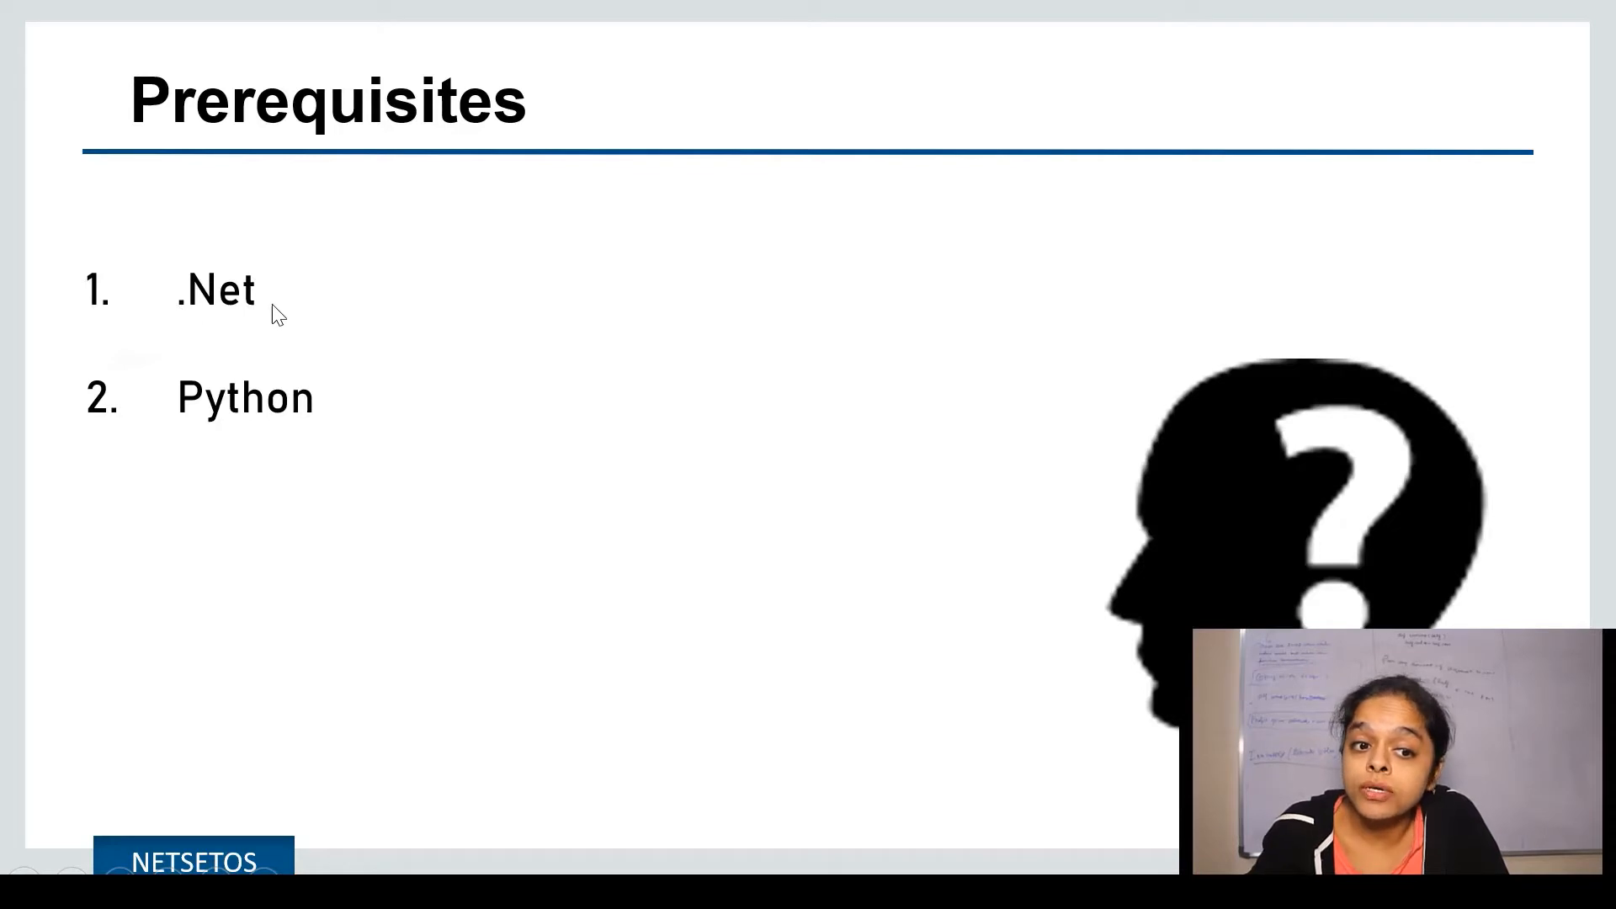
{"action": "mouse_move", "coordinate": [343, 457]}
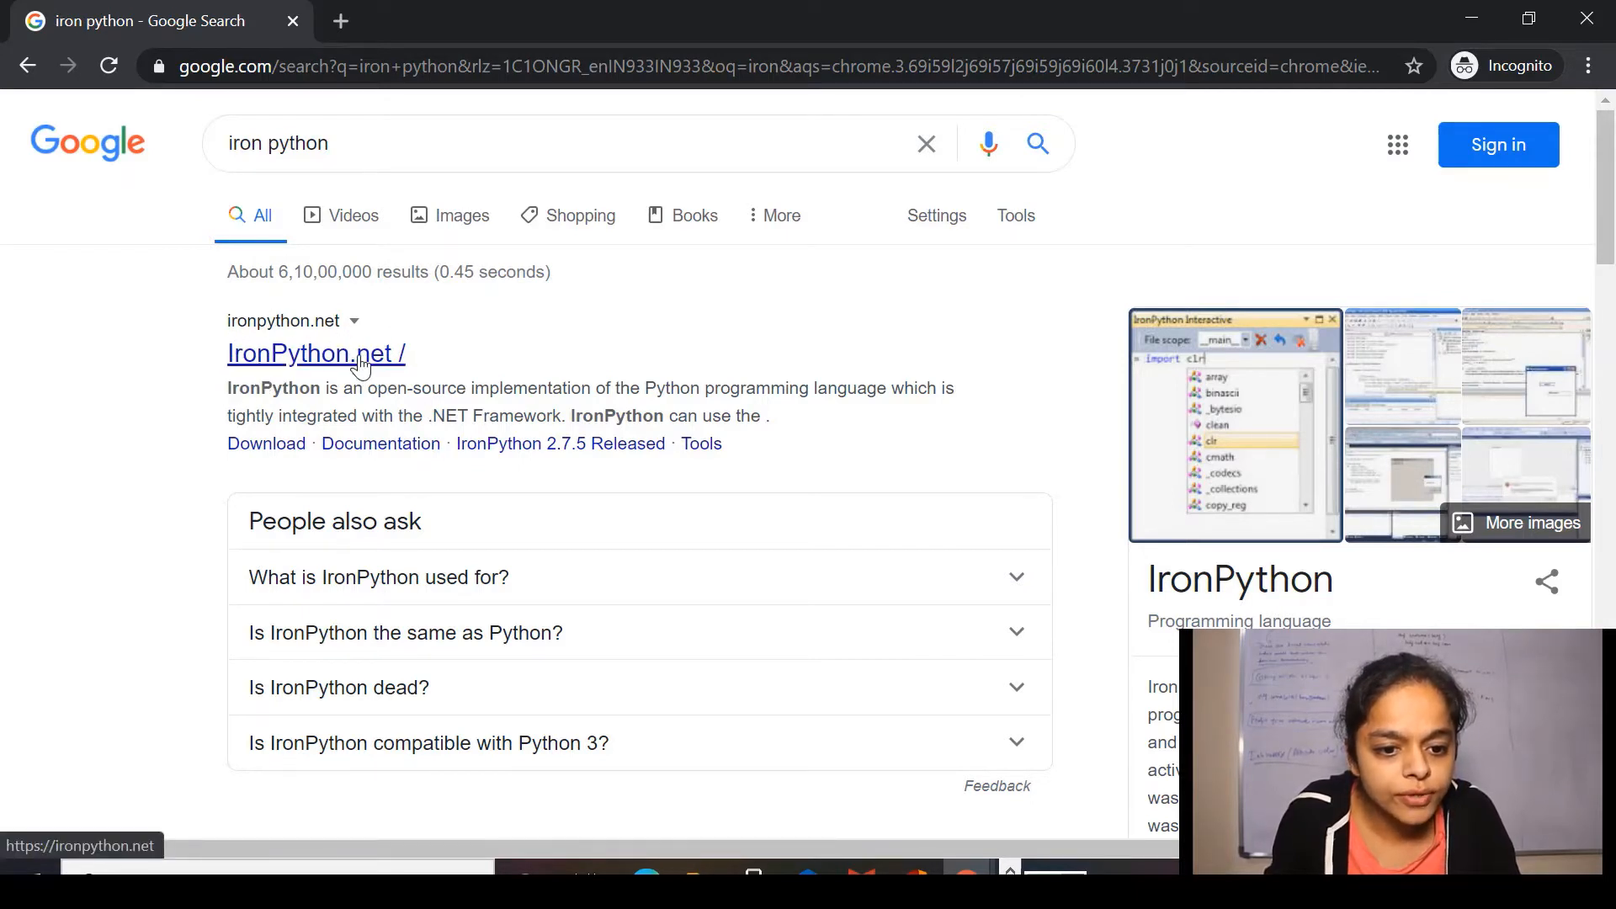
Reach the IronPython.net homepage with its IronPython 2.7 download banner in view.
{"action": "left_click", "coordinate": [316, 354]}
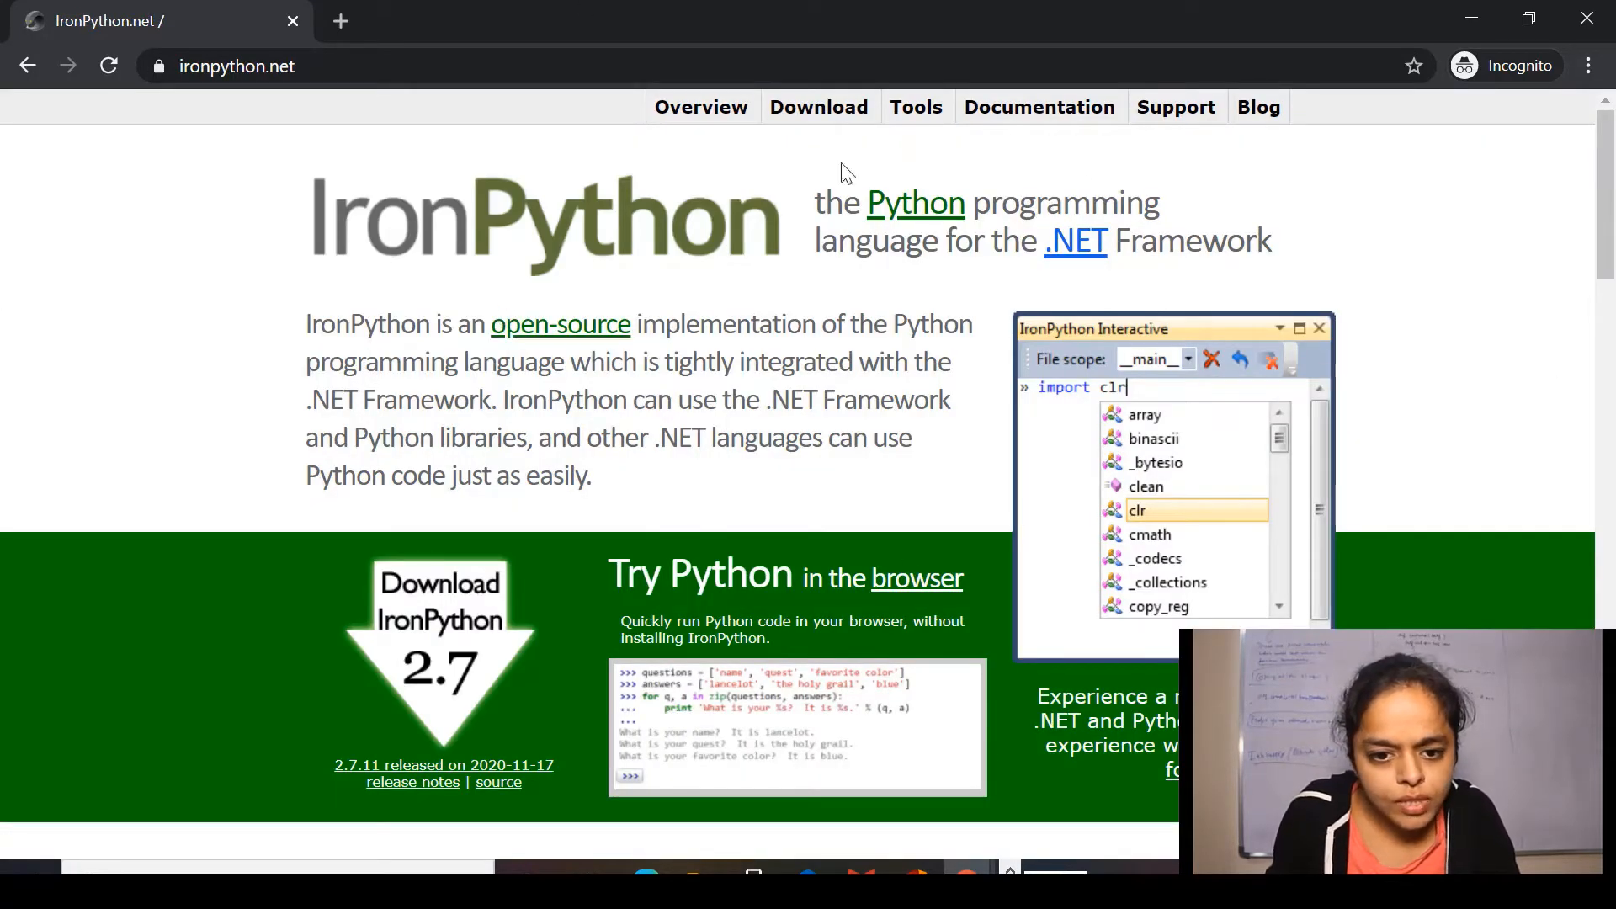
{"action": "scroll", "scroll_direction": "down", "scroll_amount": 3}
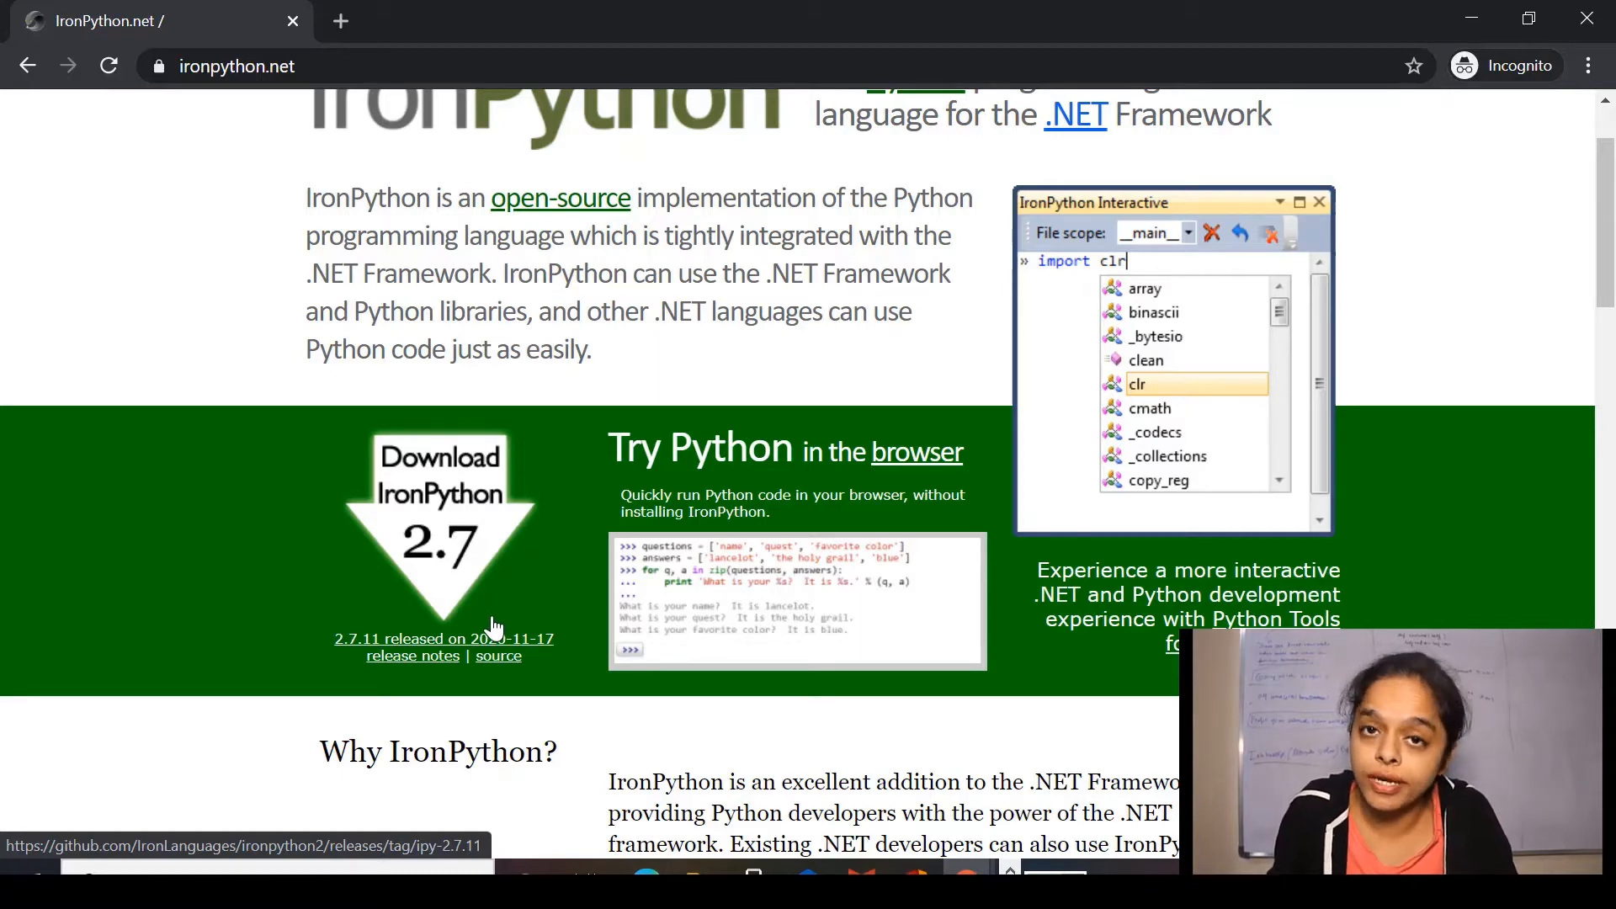
{"action": "mouse_move", "coordinate": [440, 525]}
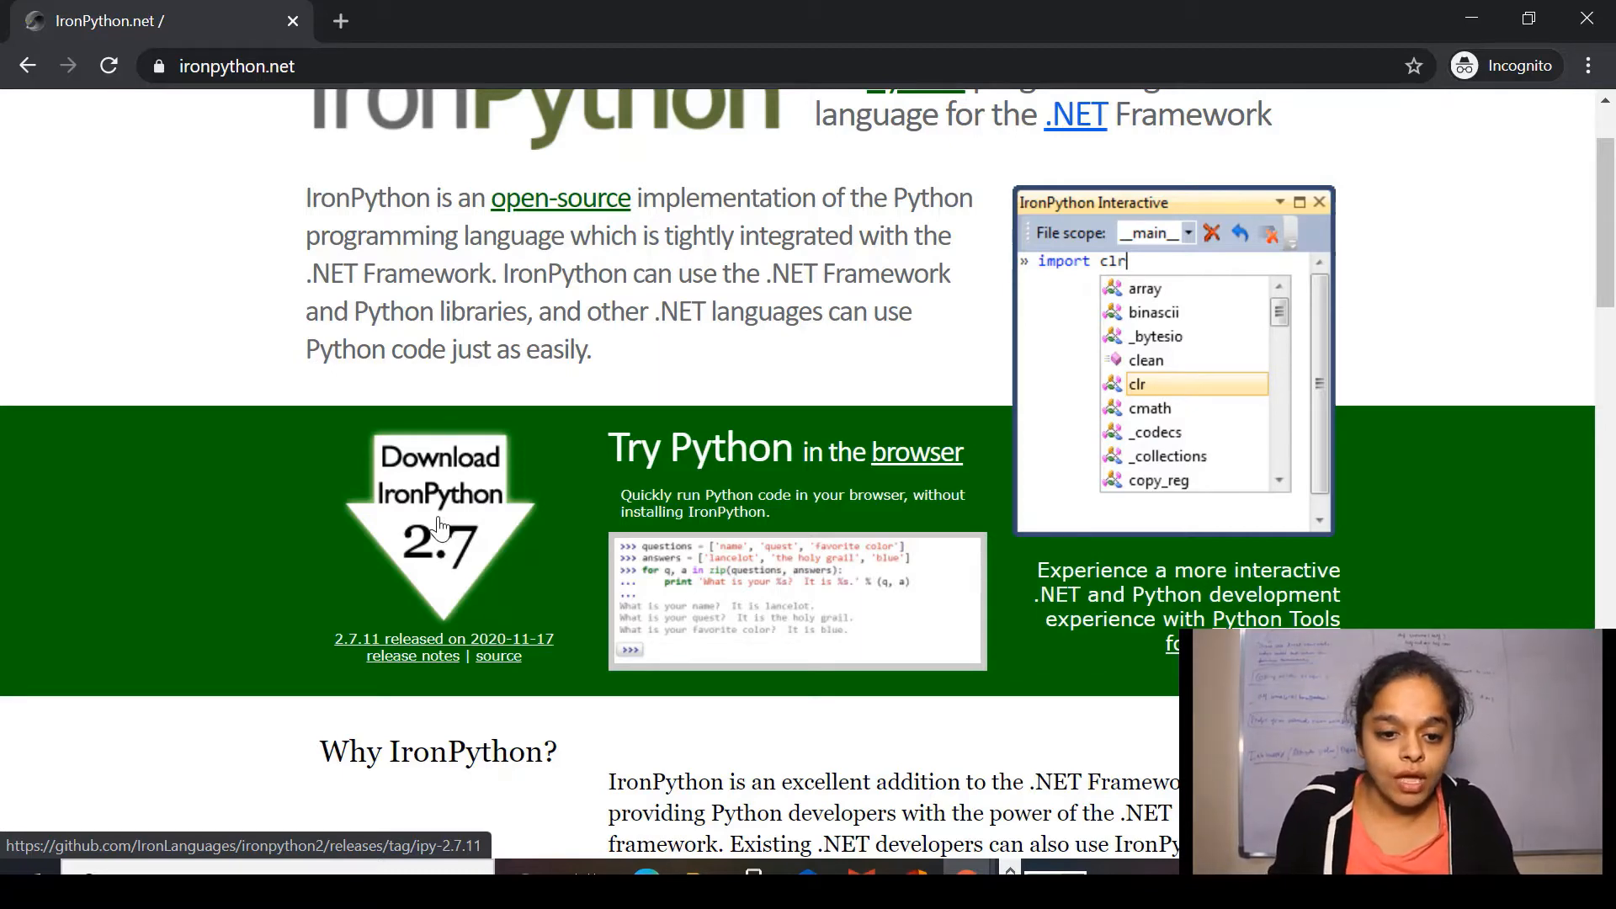
From the GitHub 2.7.11 release Assets, download the IronPython-2.7.11.msi installer.
{"action": "left_click", "coordinate": [445, 639]}
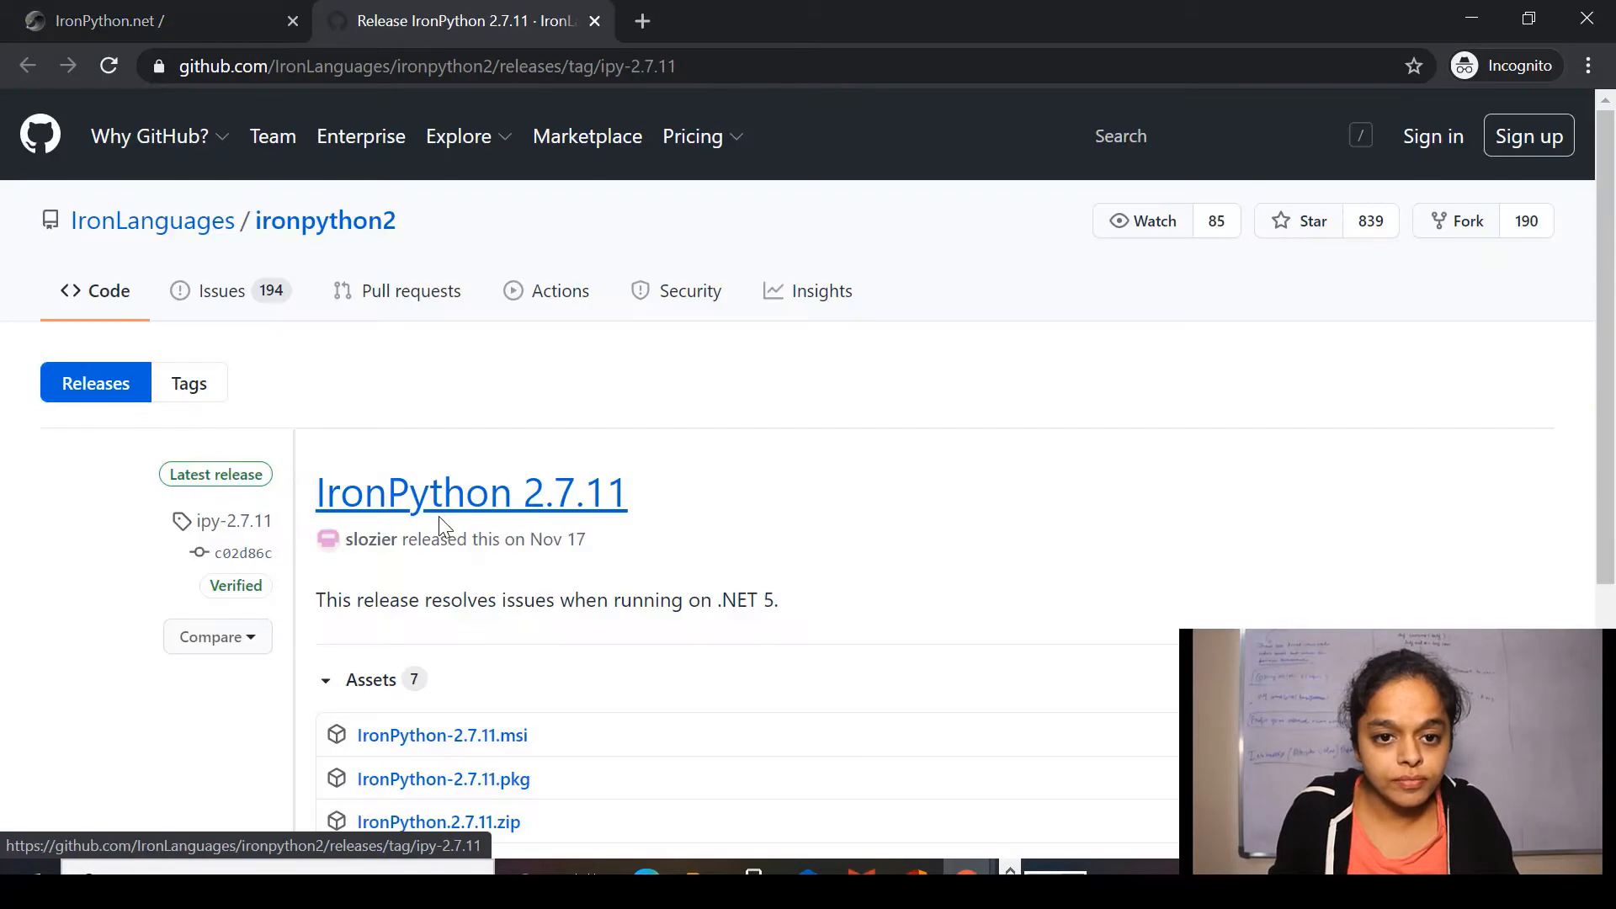
{"action": "mouse_move", "coordinate": [38, 570]}
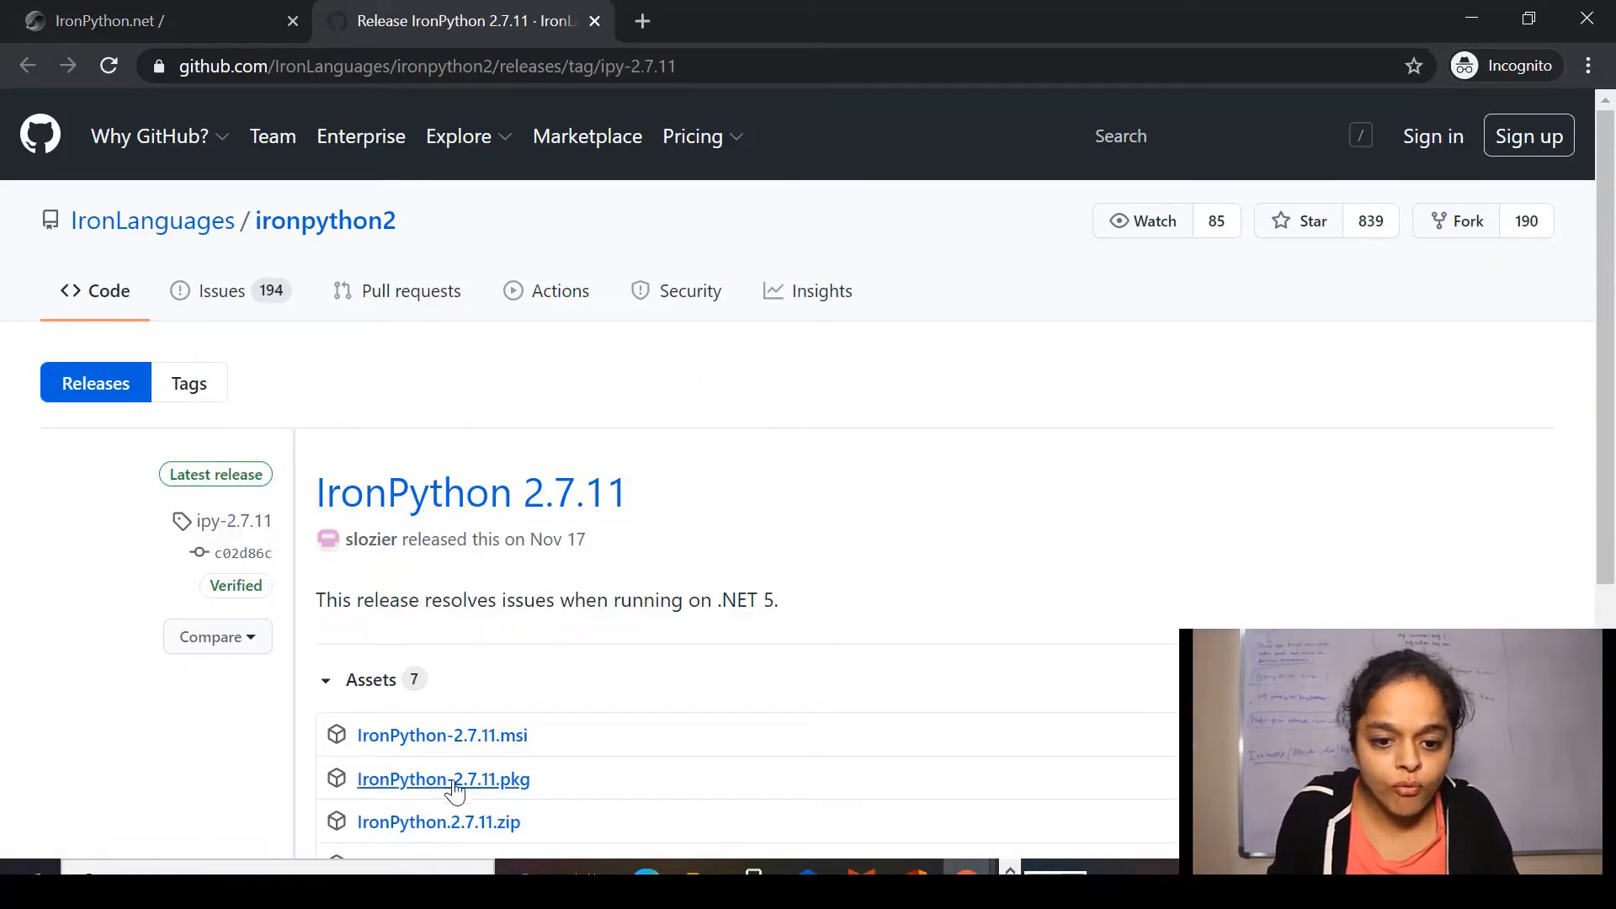
{"action": "scroll", "scroll_direction": "down", "scroll_amount": 3}
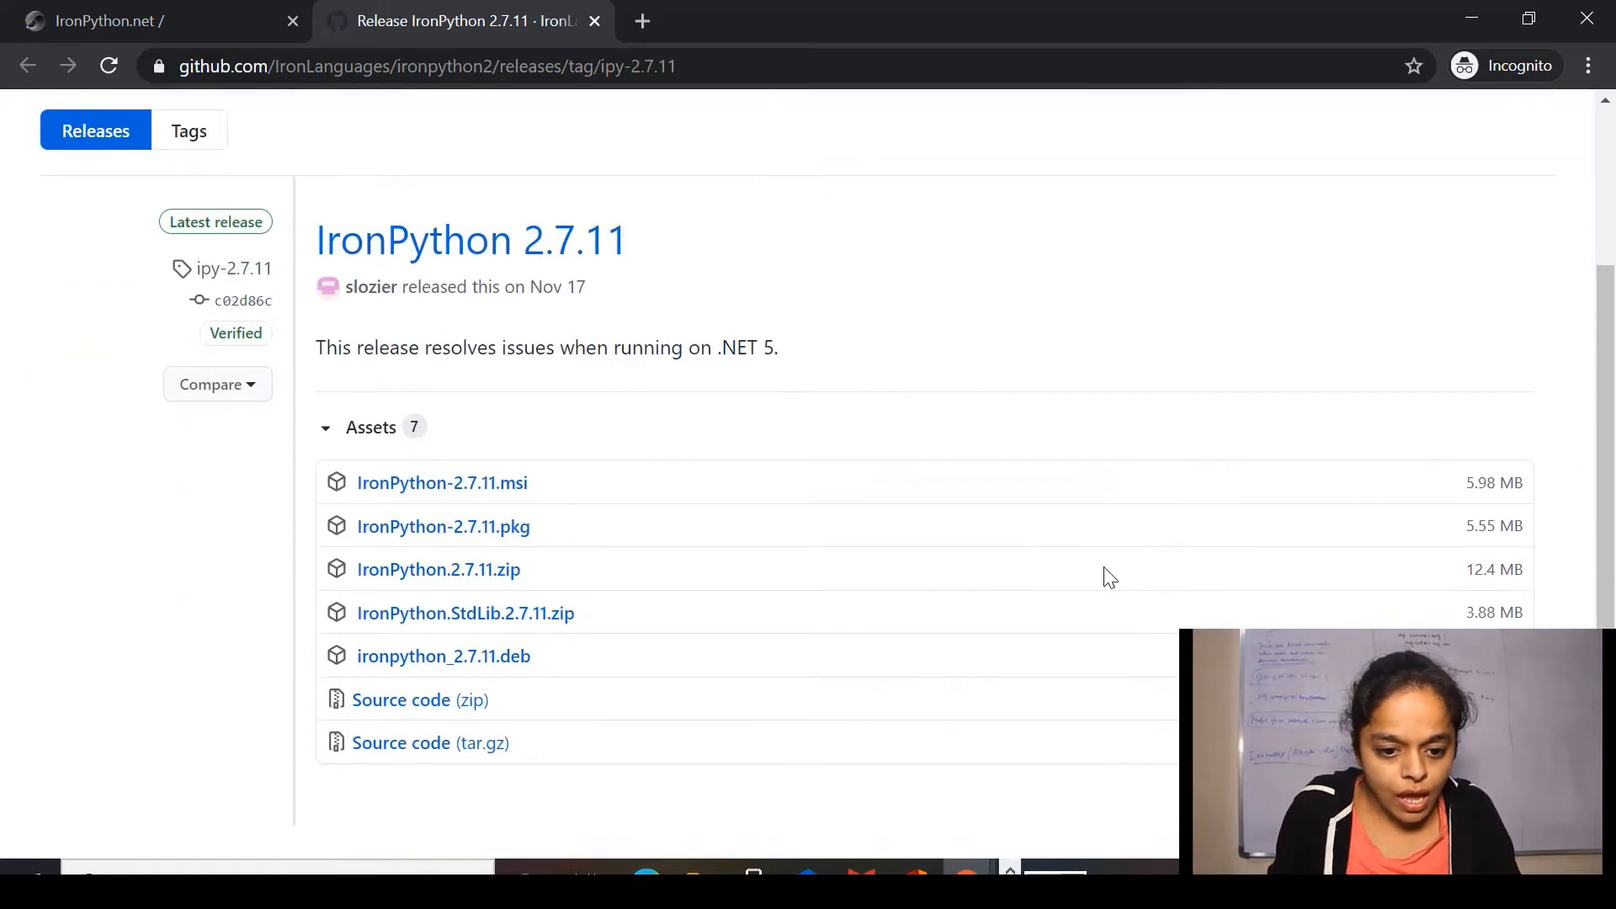
{"action": "mouse_move", "coordinate": [441, 482]}
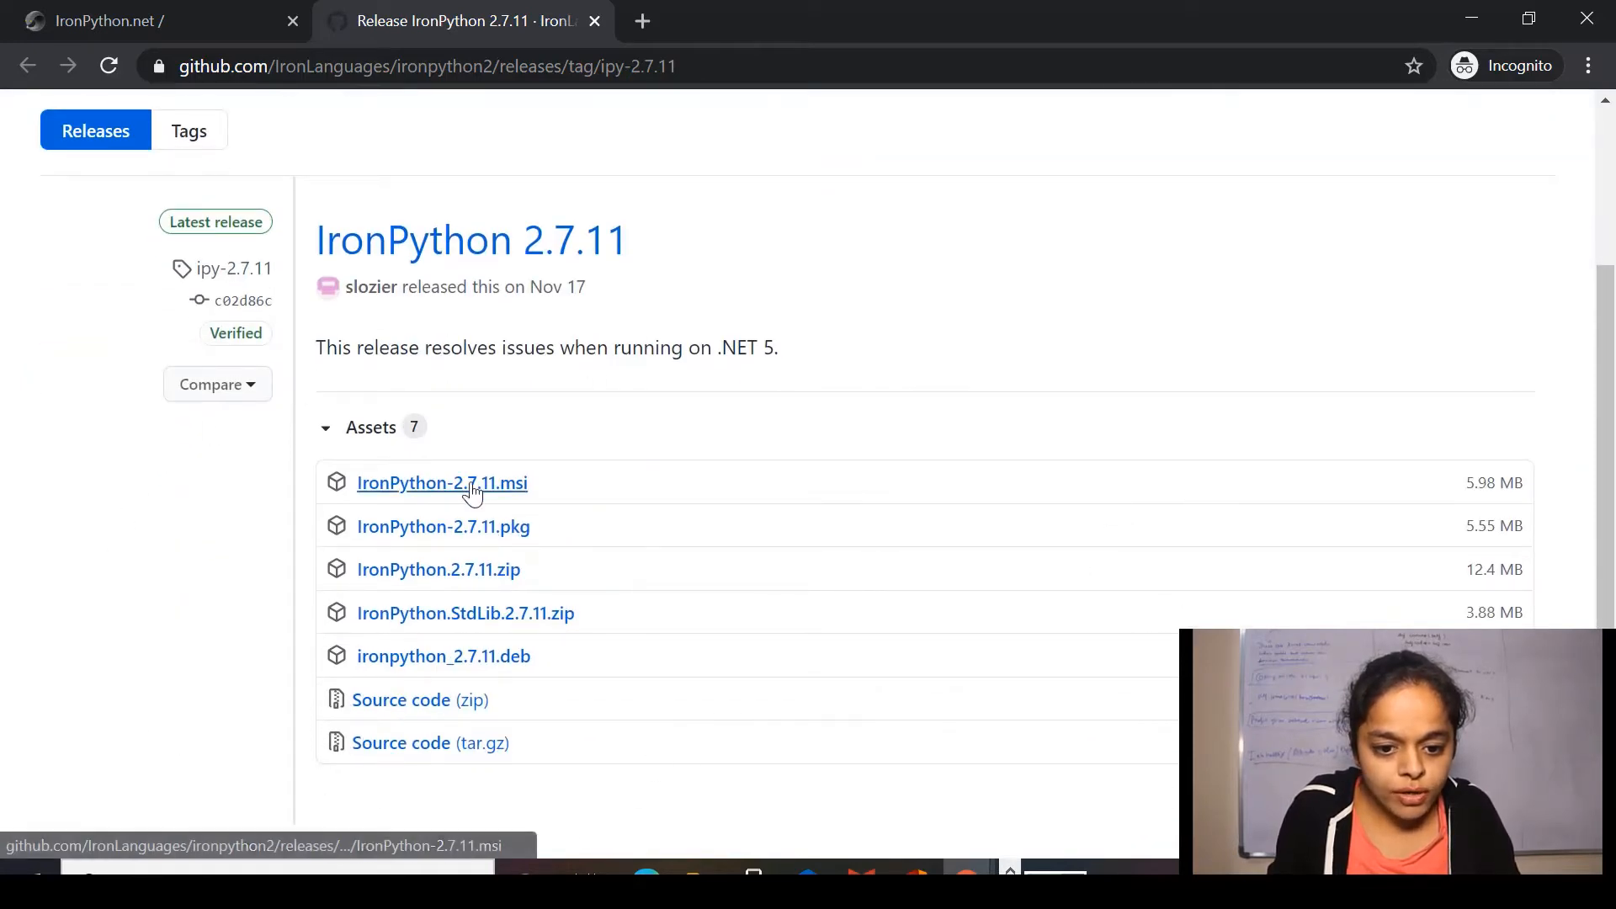
{"action": "mouse_move", "coordinate": [461, 500]}
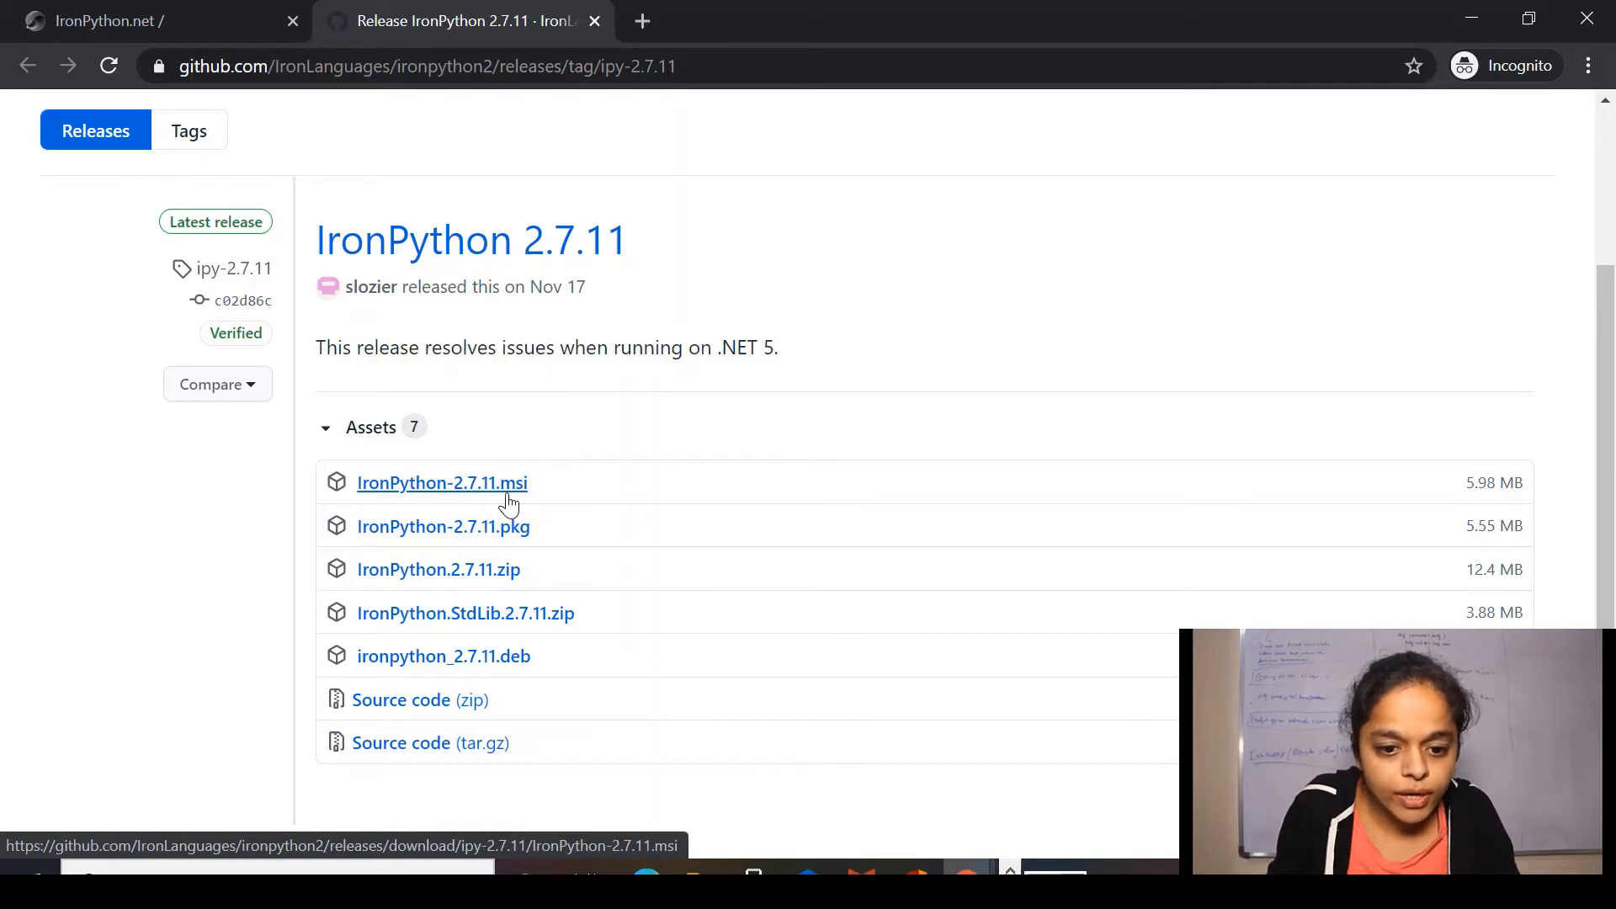
{"action": "left_click", "coordinate": [441, 482]}
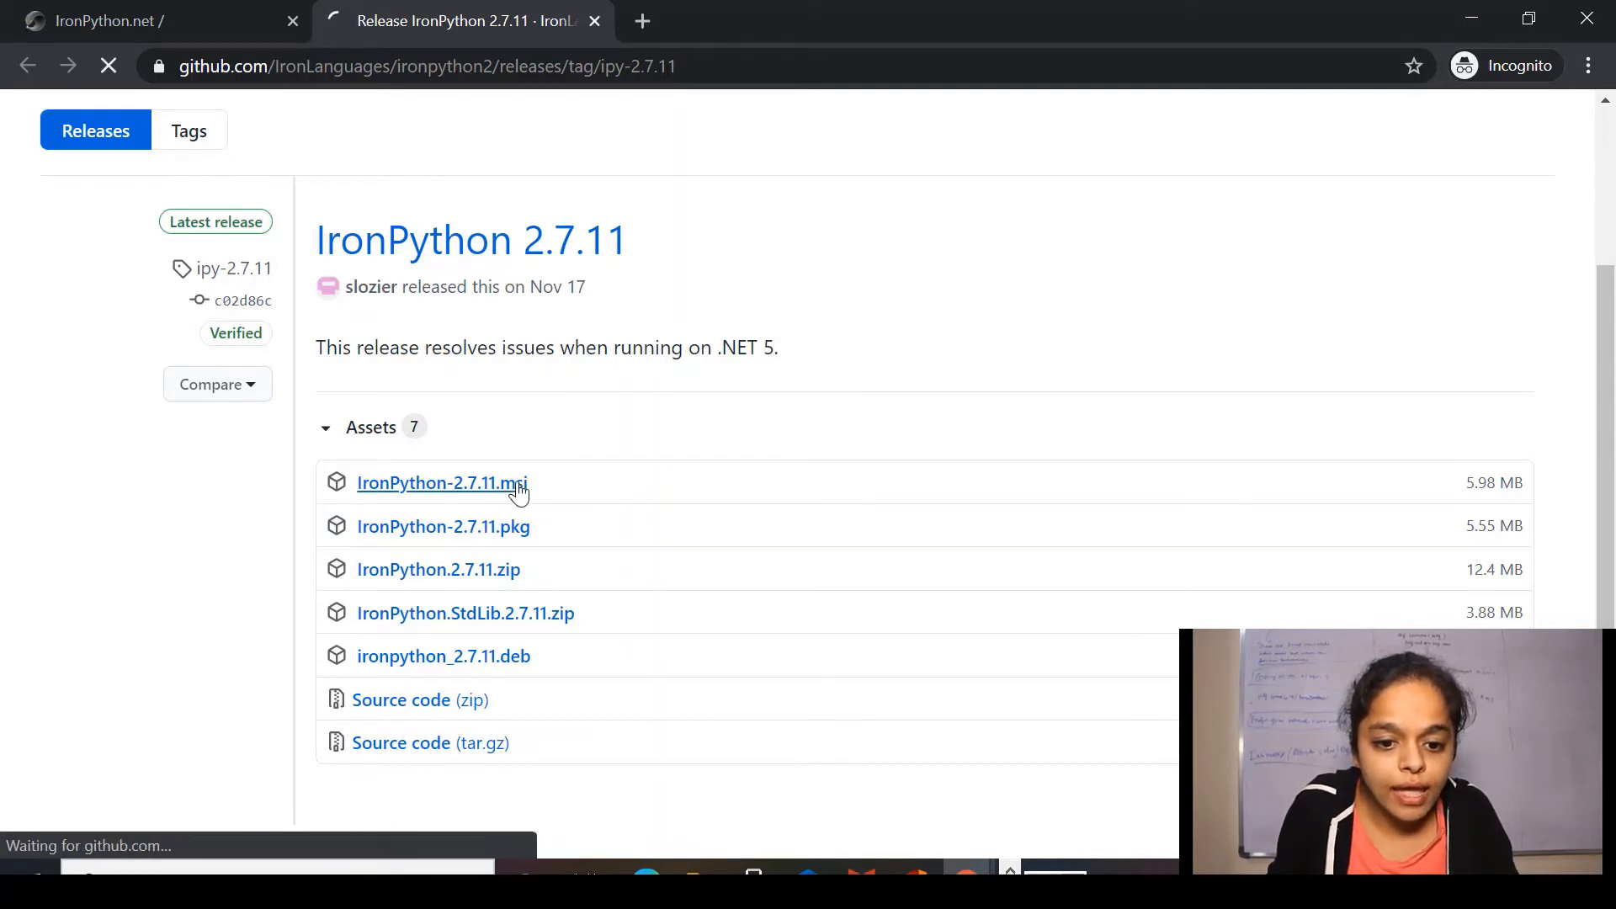
{"action": "left_click", "coordinate": [442, 483]}
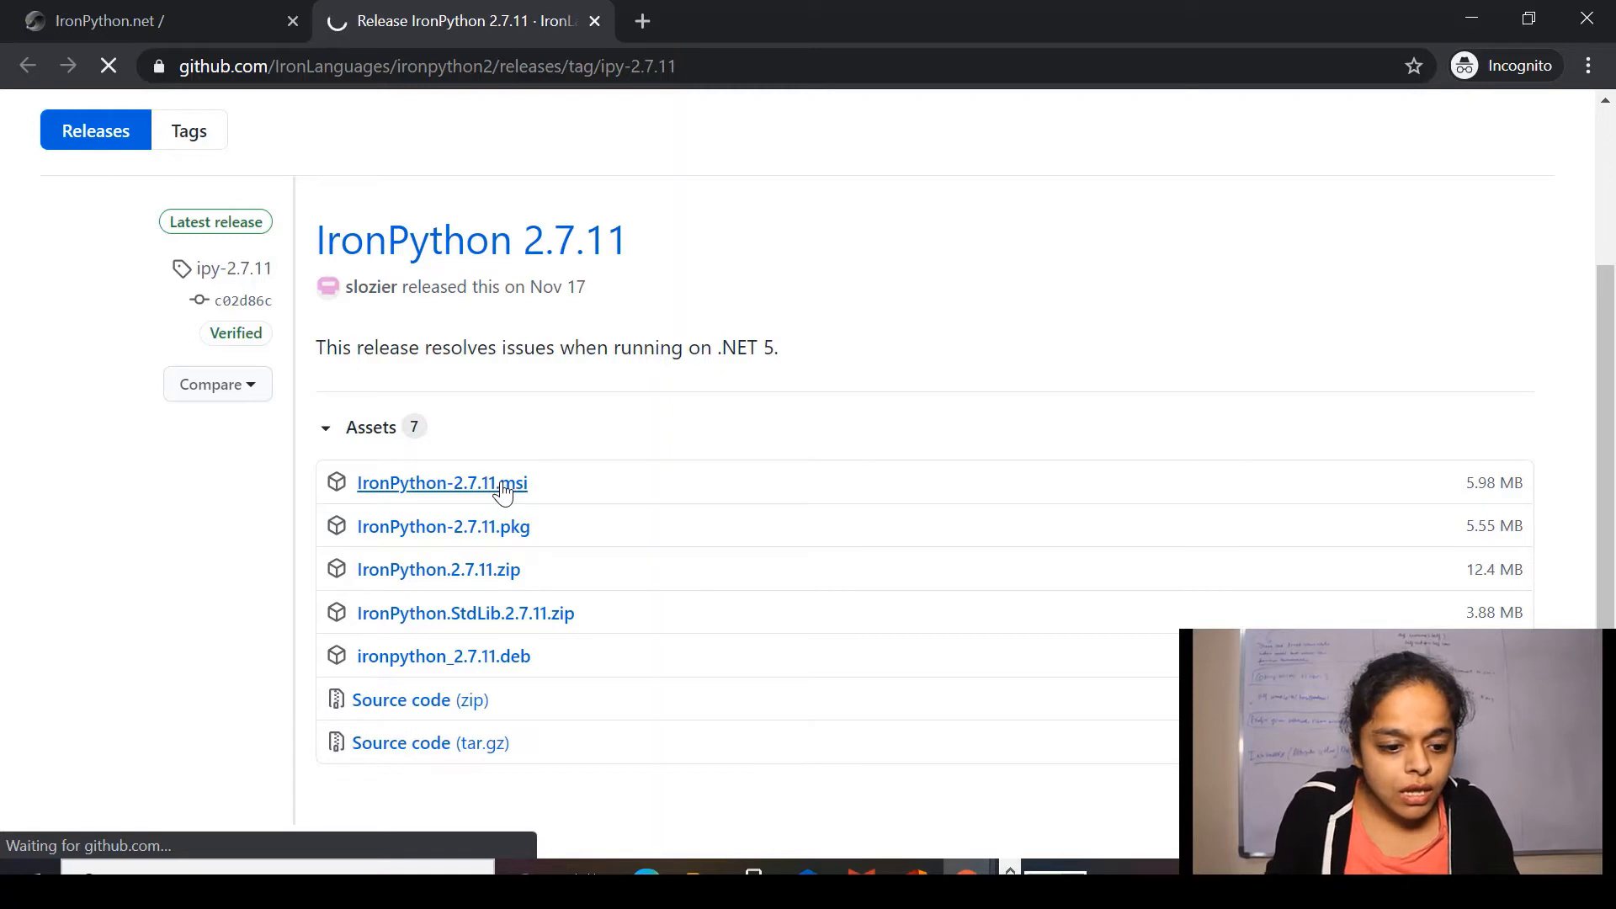
{"action": "left_click", "coordinate": [442, 482]}
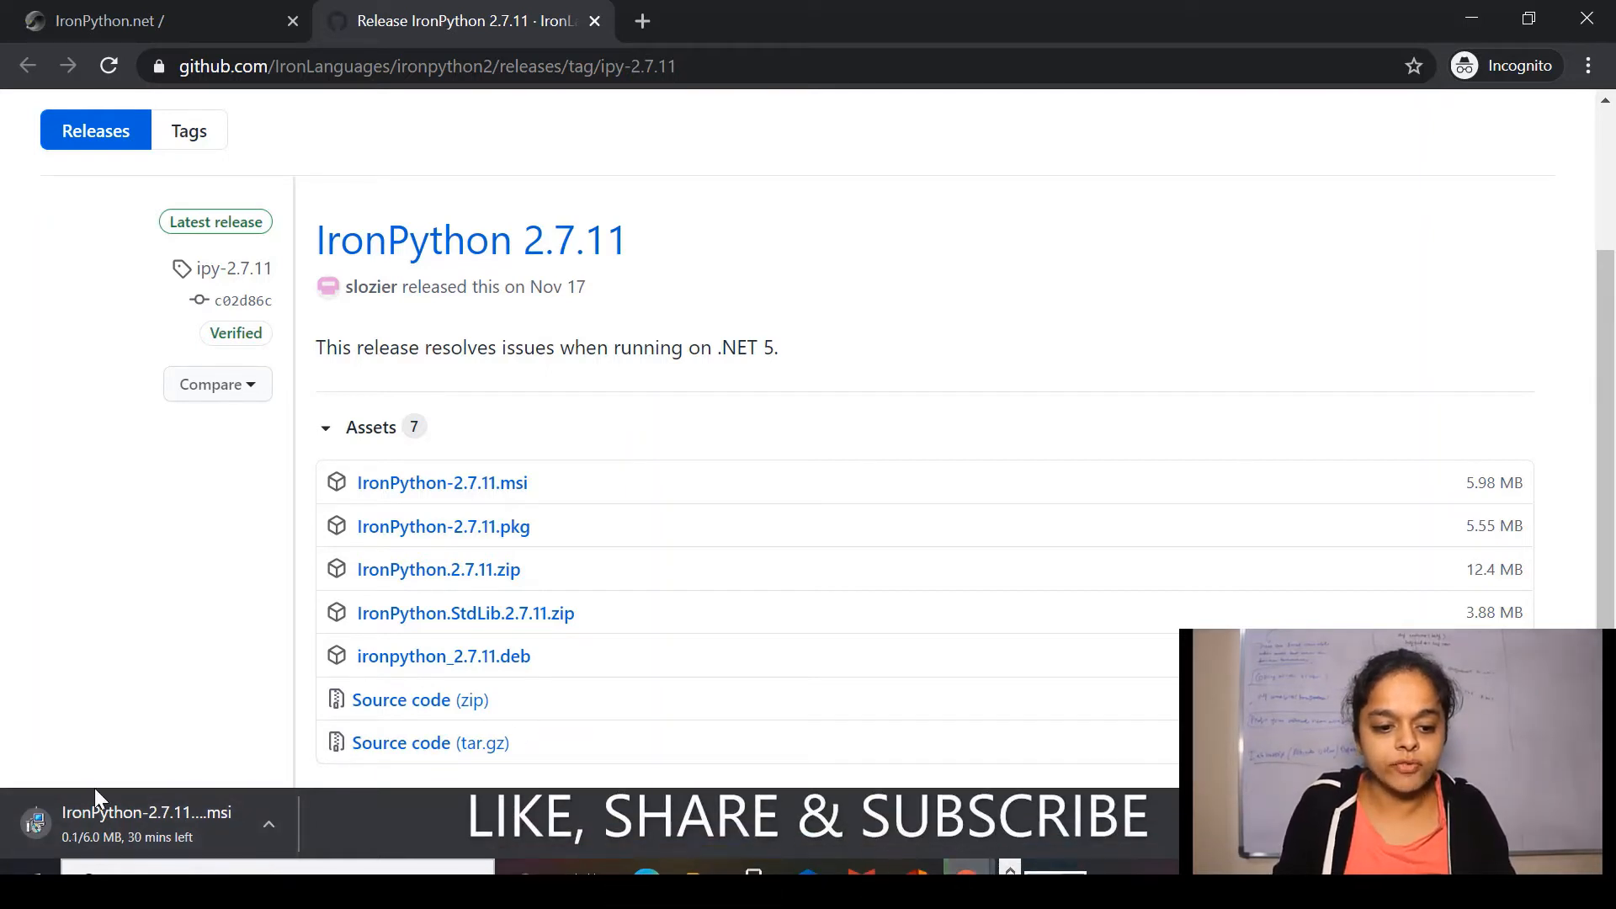
{"action": "mouse_move", "coordinate": [688, 717]}
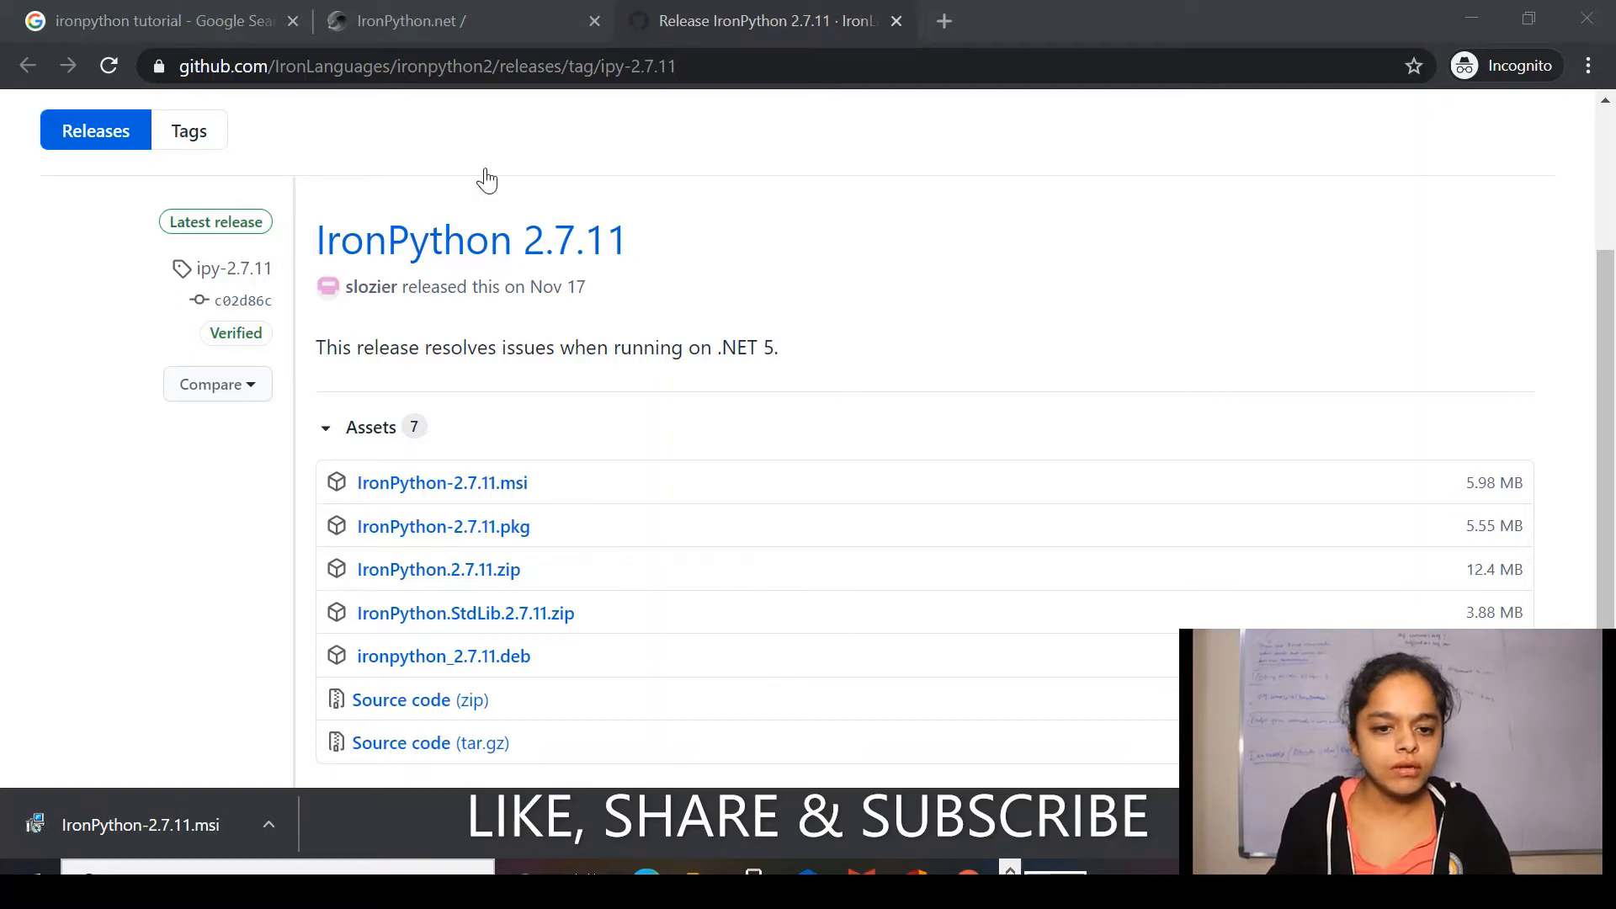
Launch IronPython-2.7.11.msi and tick 'I accept the terms in the License Agreement'.
{"action": "left_click", "coordinate": [144, 825]}
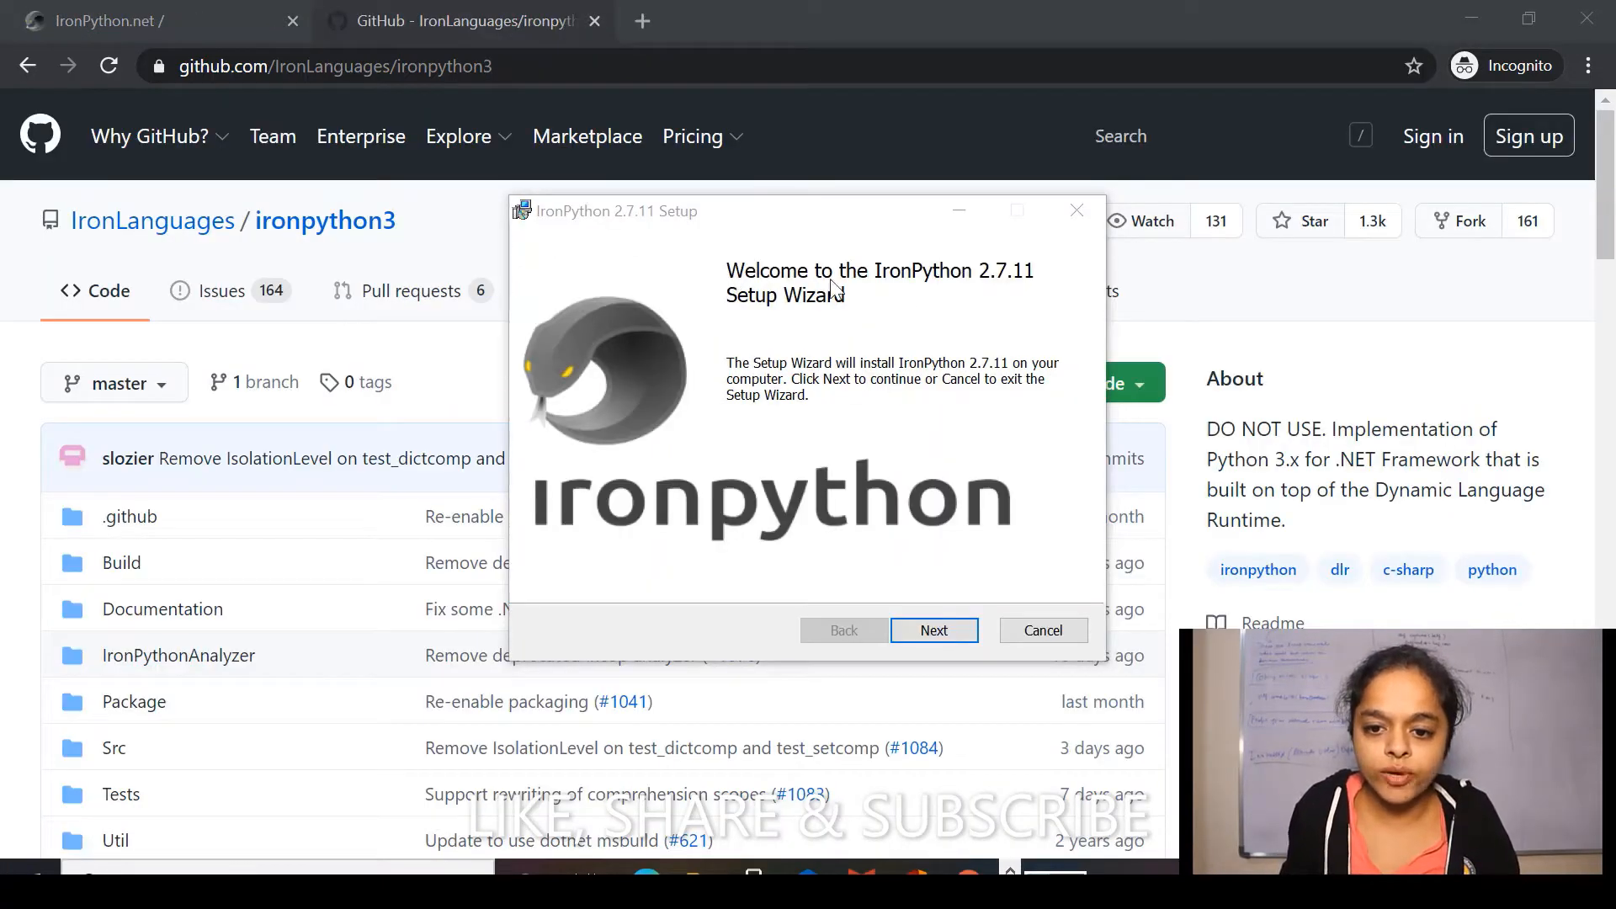
{"action": "mouse_move", "coordinate": [1037, 294]}
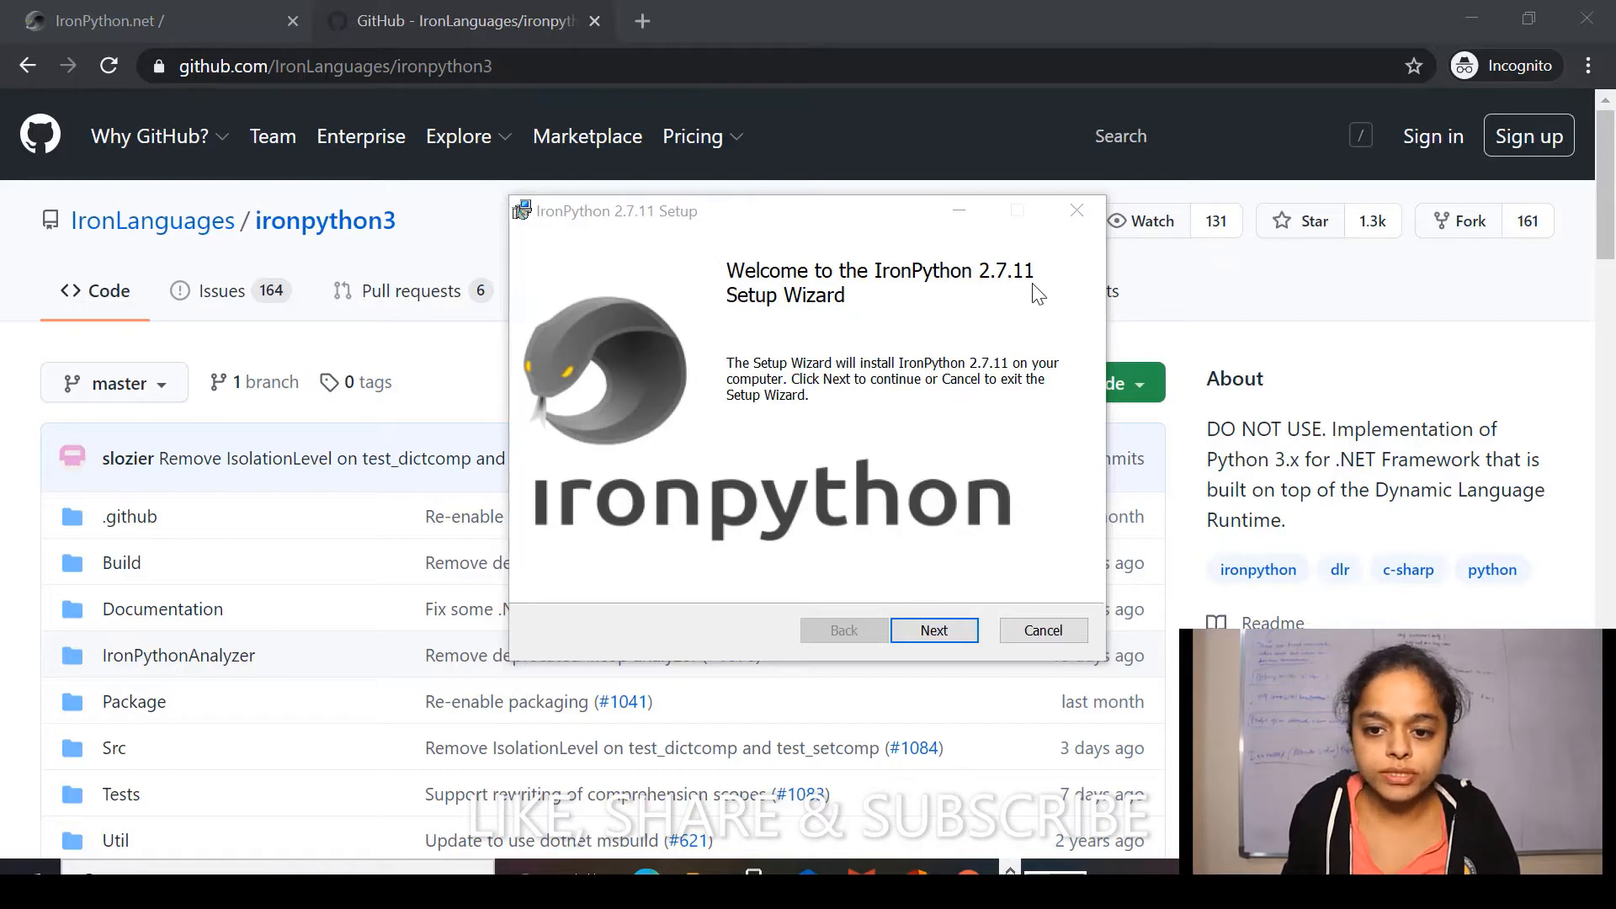
{"action": "mouse_move", "coordinate": [892, 676]}
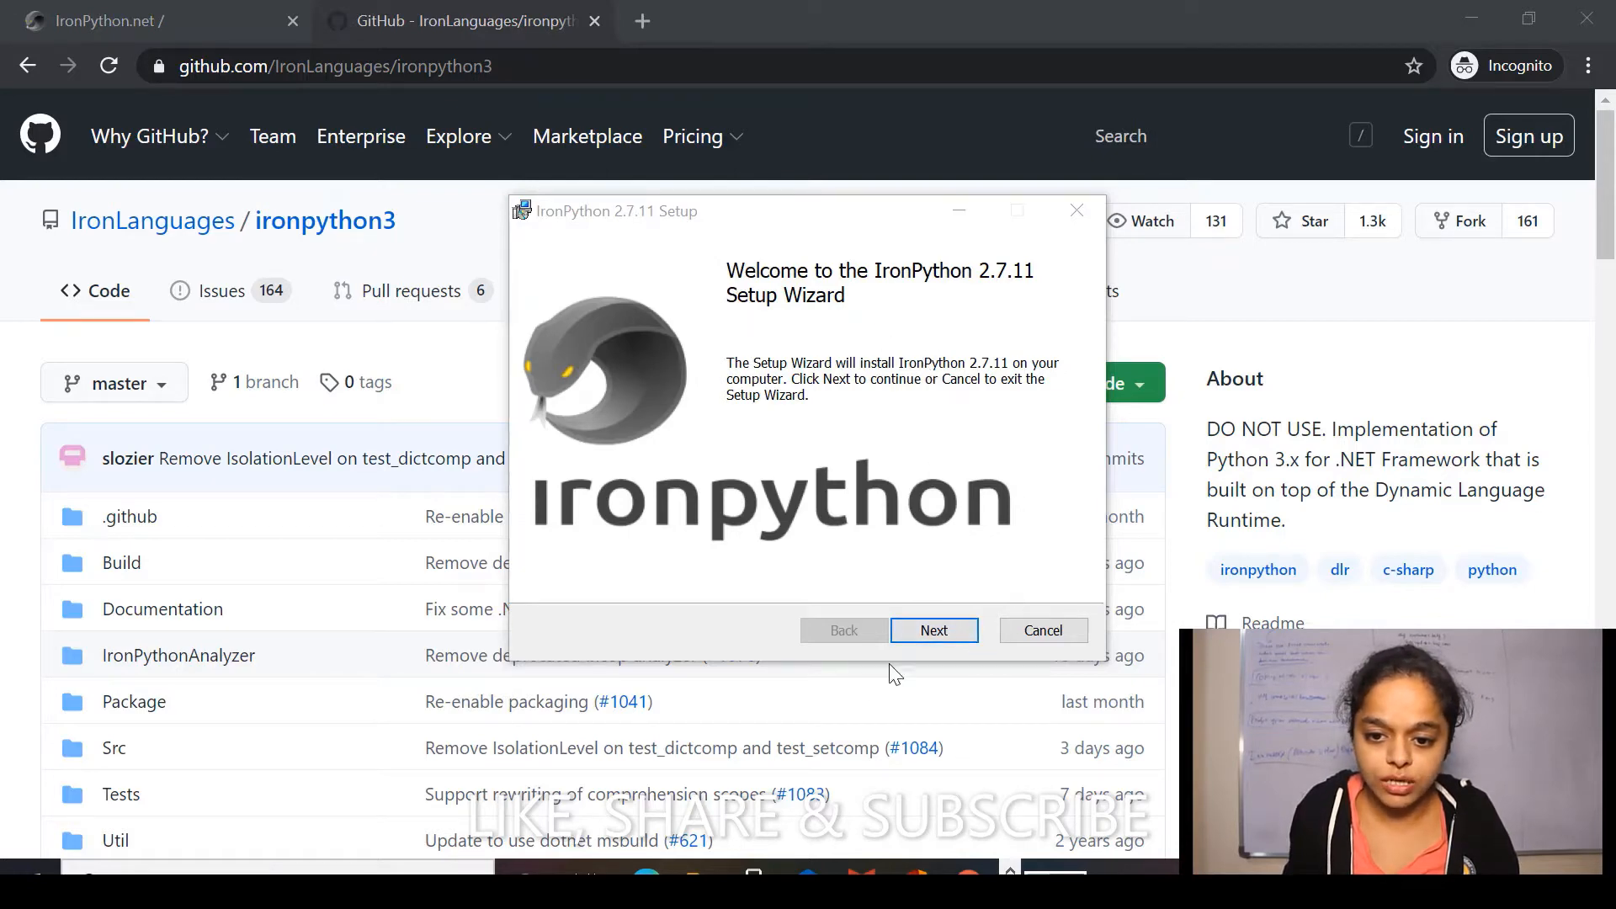
{"action": "left_click", "coordinate": [933, 630]}
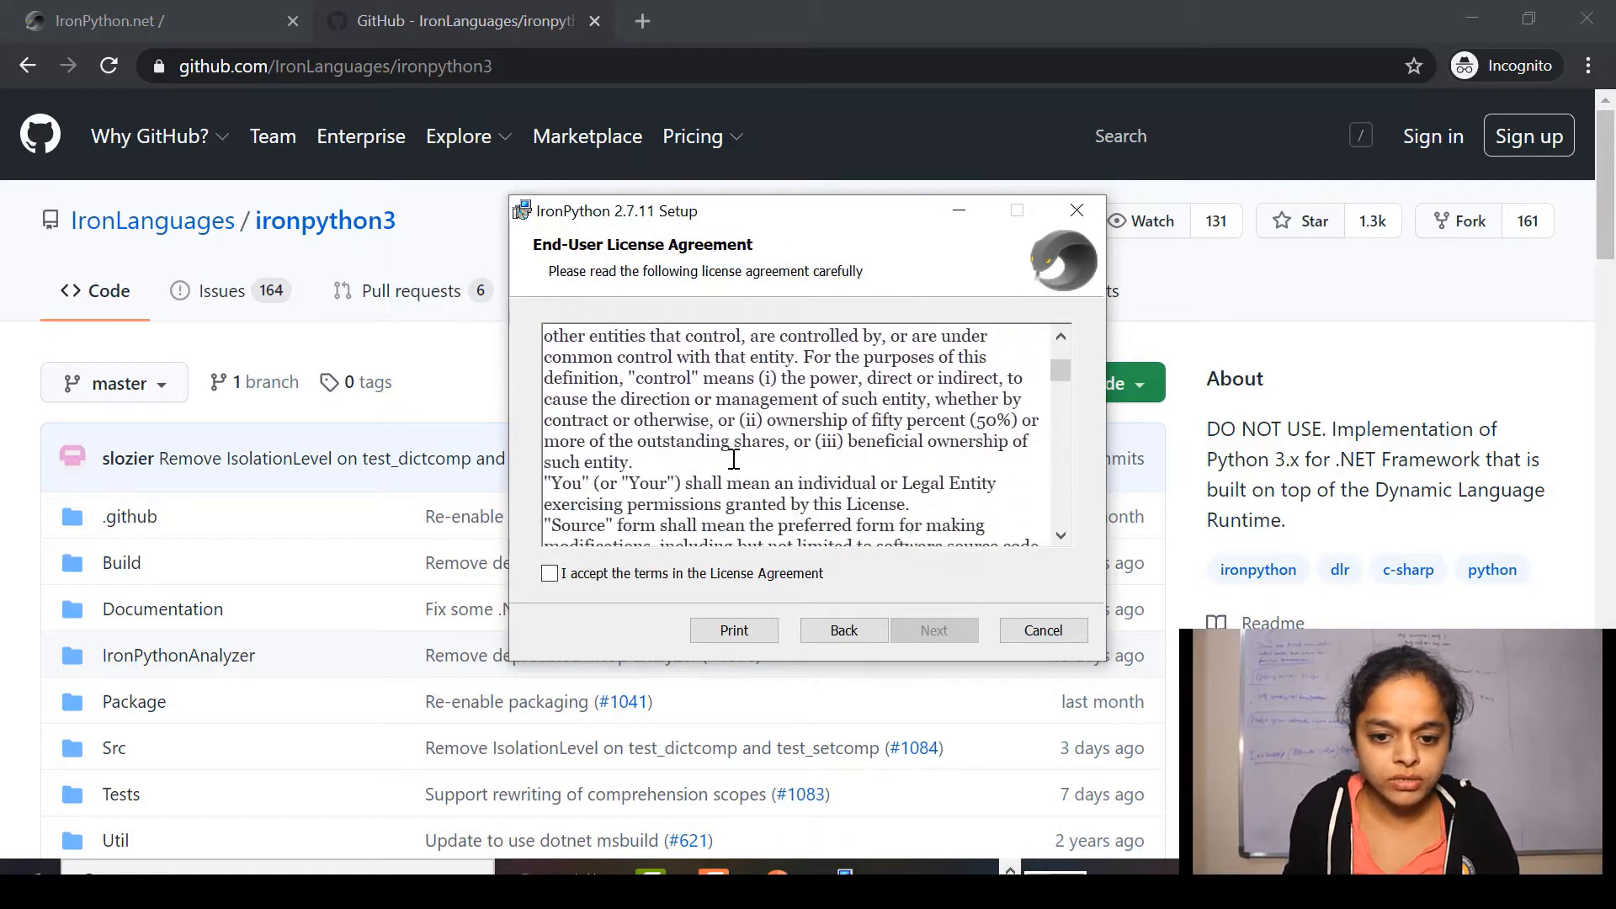
{"action": "scroll", "scroll_direction": "down", "scroll_amount": 3}
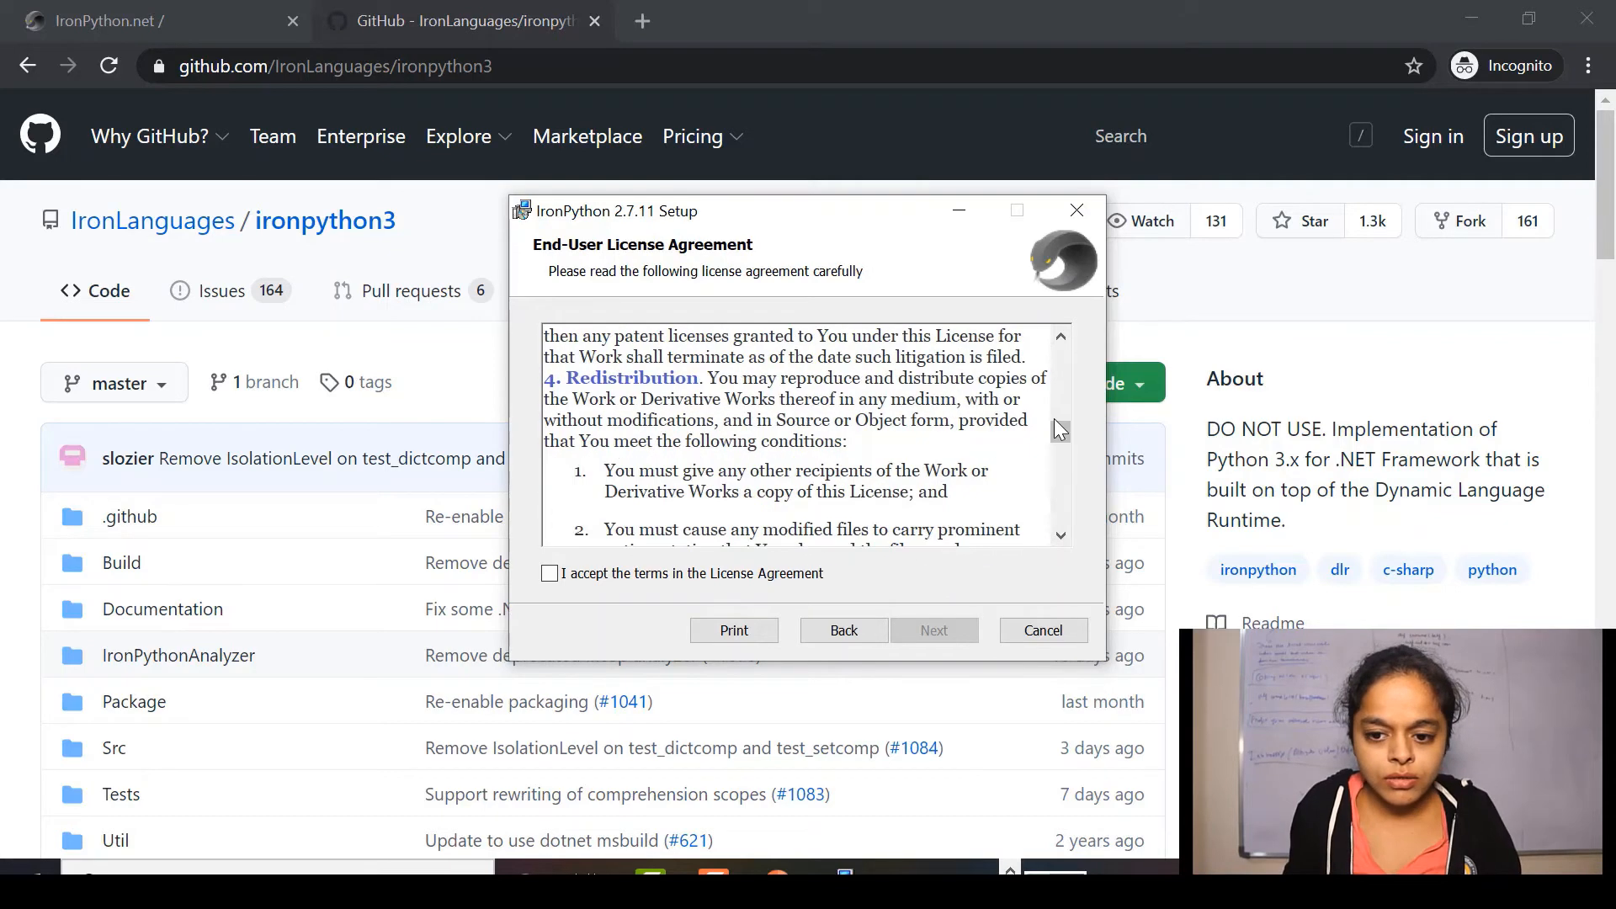
{"action": "scroll", "scroll_direction": "down", "scroll_amount": 3}
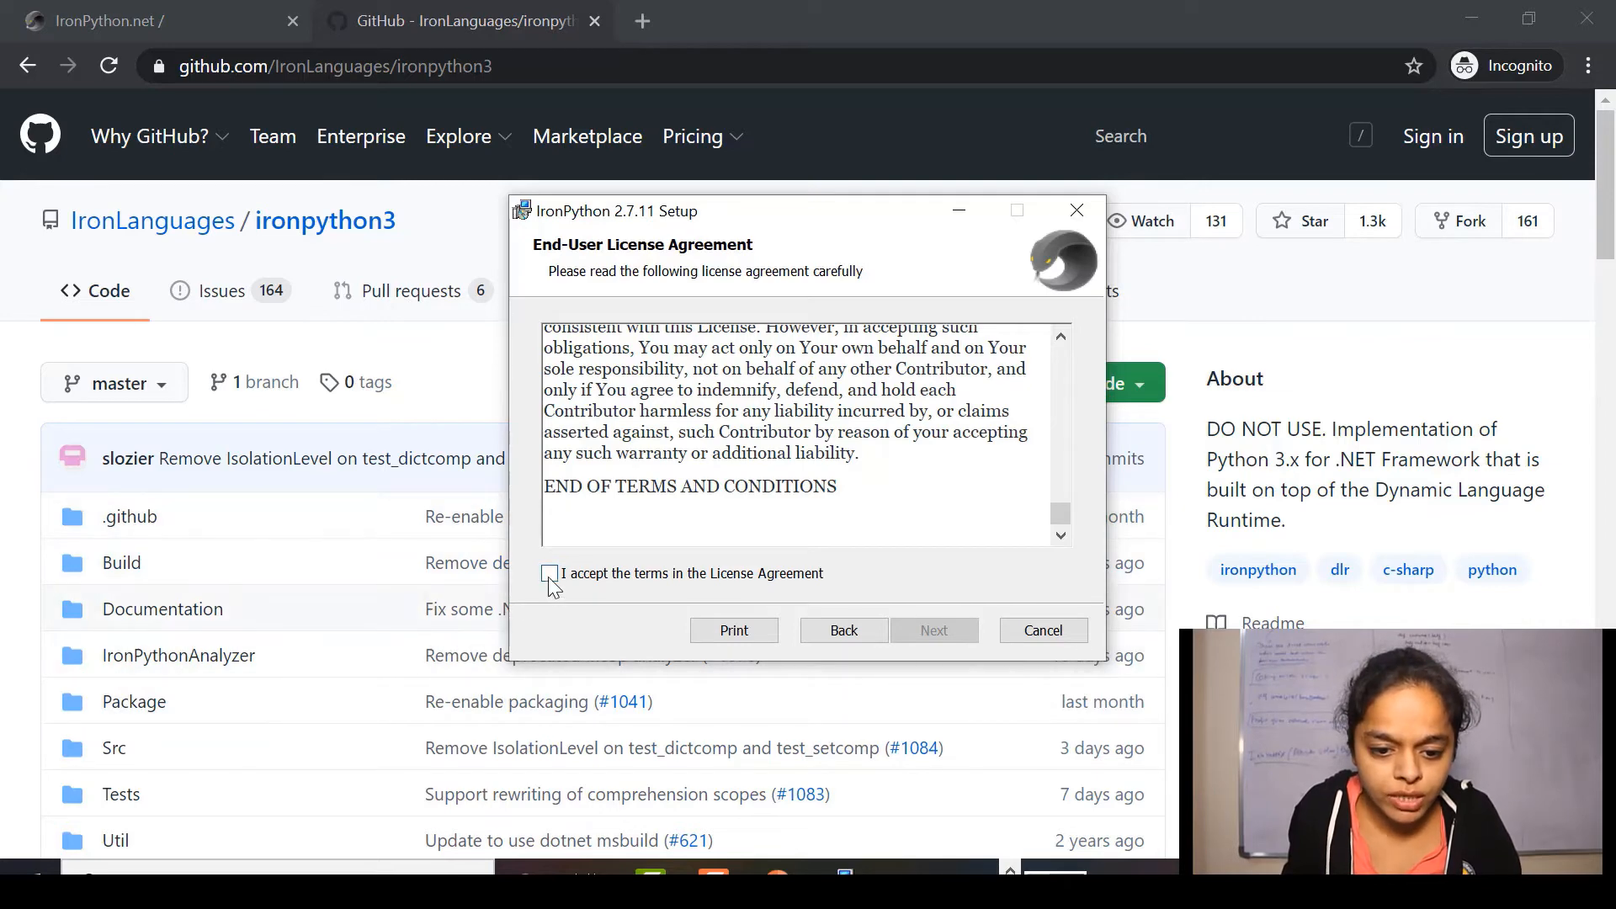
{"action": "left_click", "coordinate": [550, 574]}
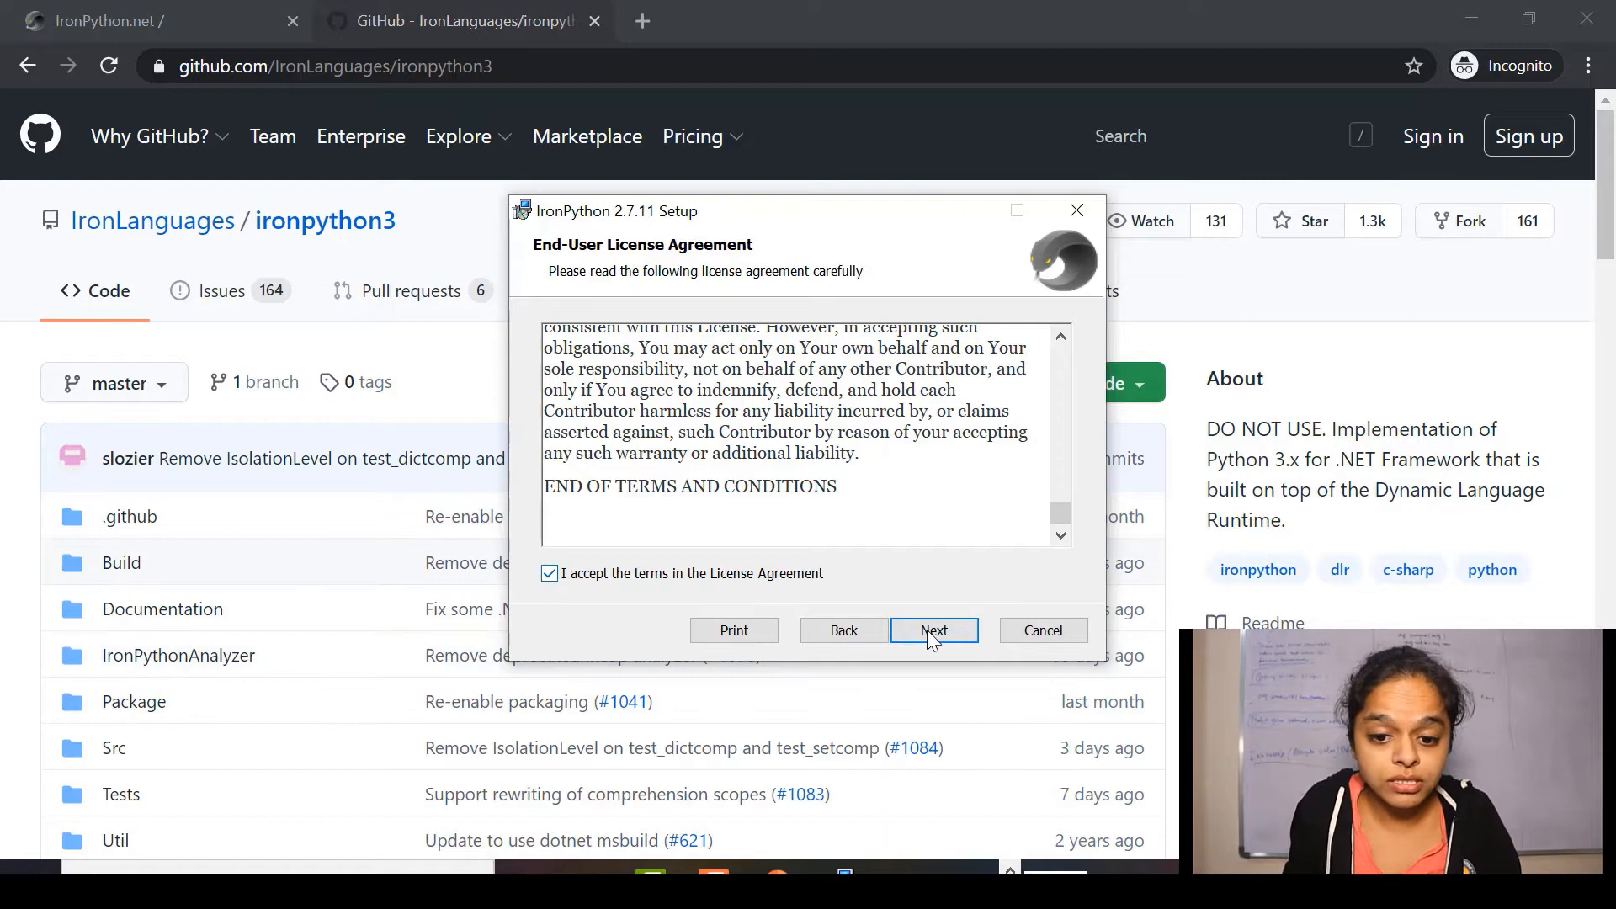
Install IronPython 2.7.11 with default features and location, then finish the wizard.
{"action": "left_click", "coordinate": [933, 629]}
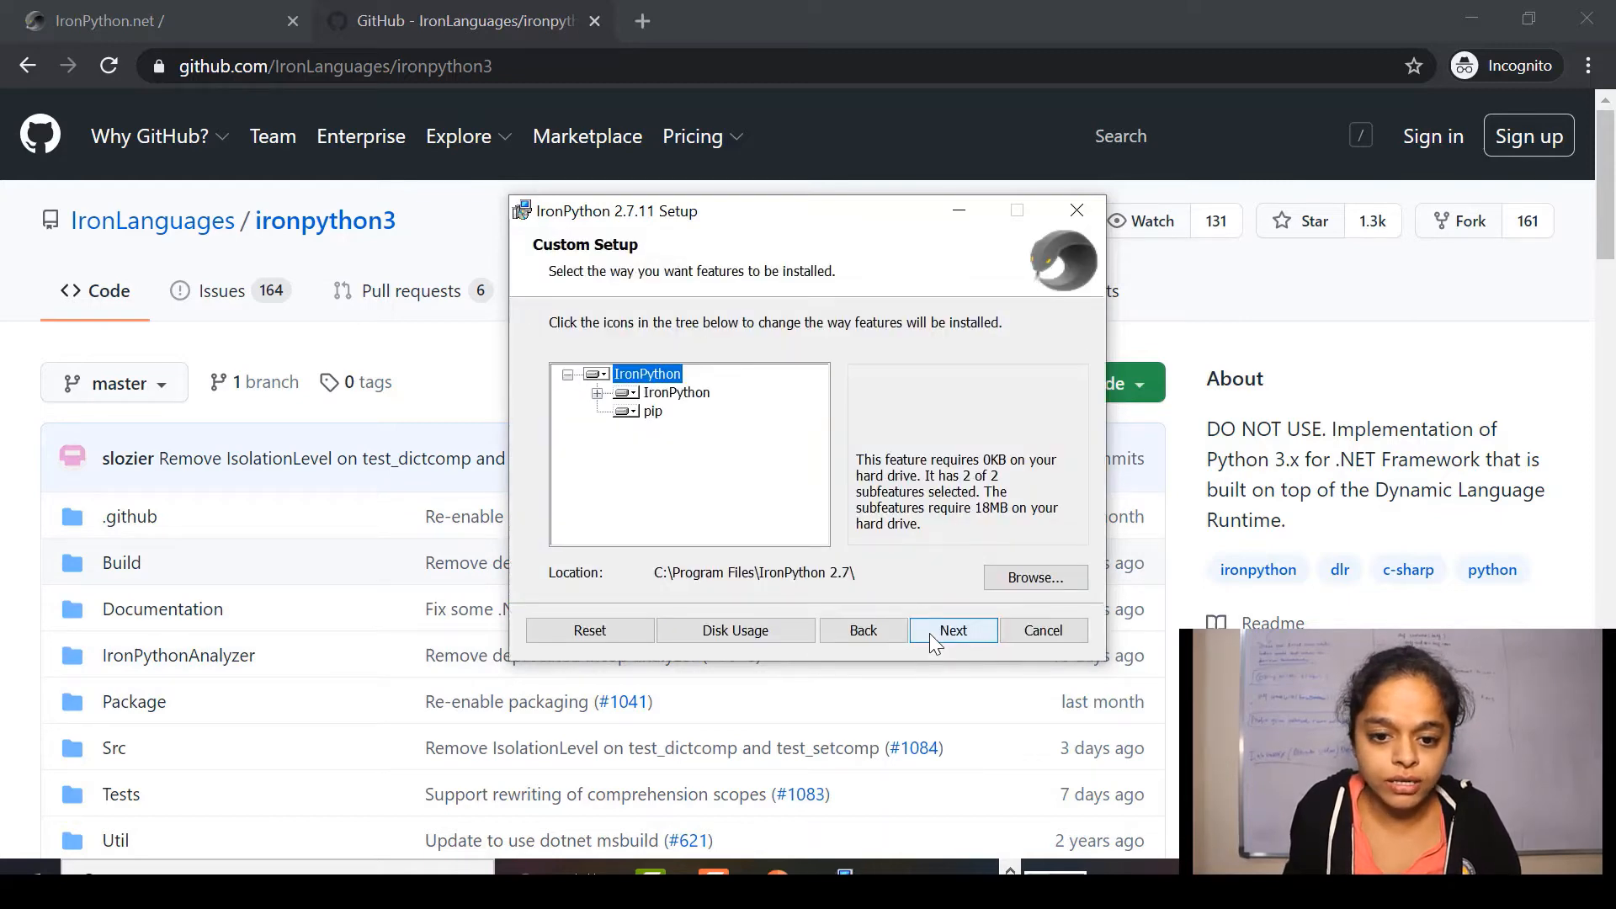
{"action": "mouse_move", "coordinate": [724, 424]}
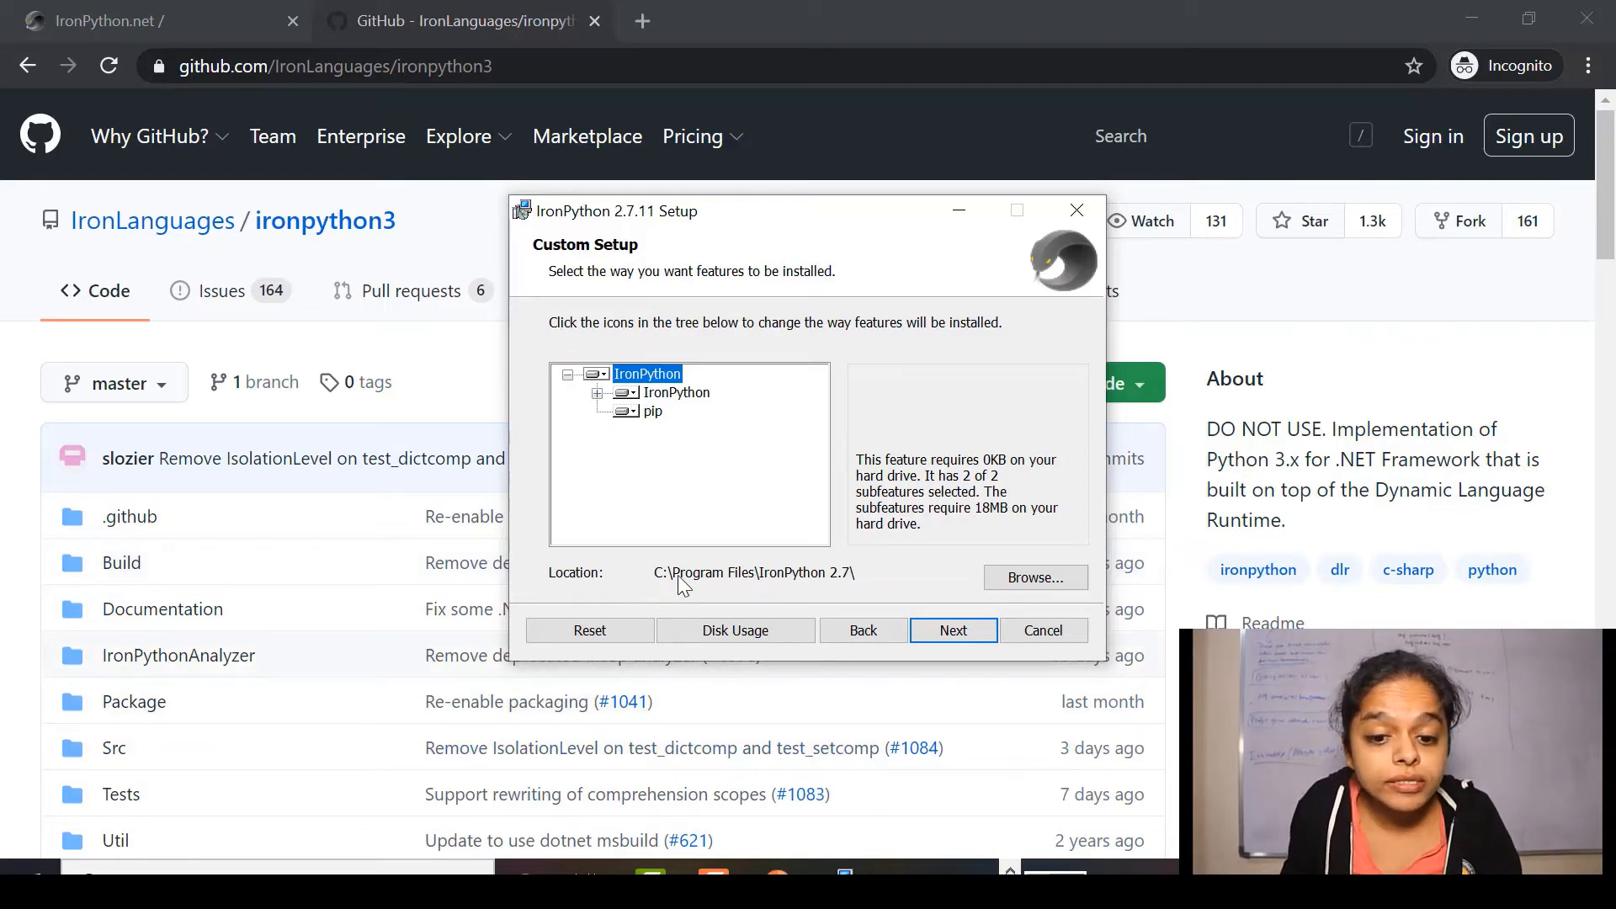
{"action": "mouse_move", "coordinate": [761, 586]}
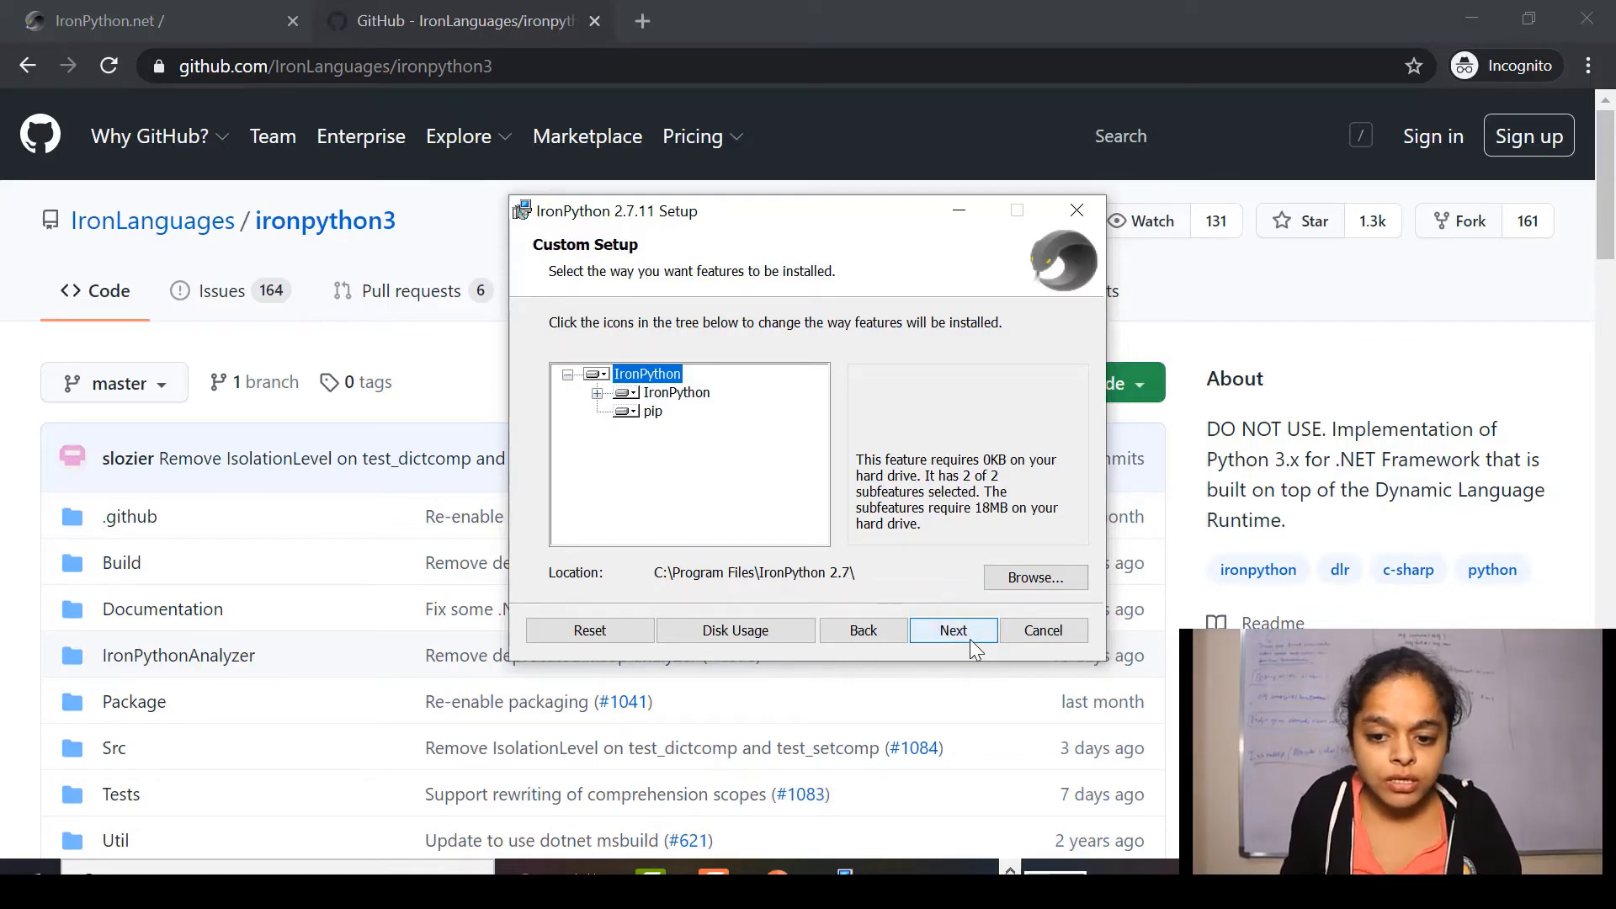
{"action": "left_click", "coordinate": [951, 629]}
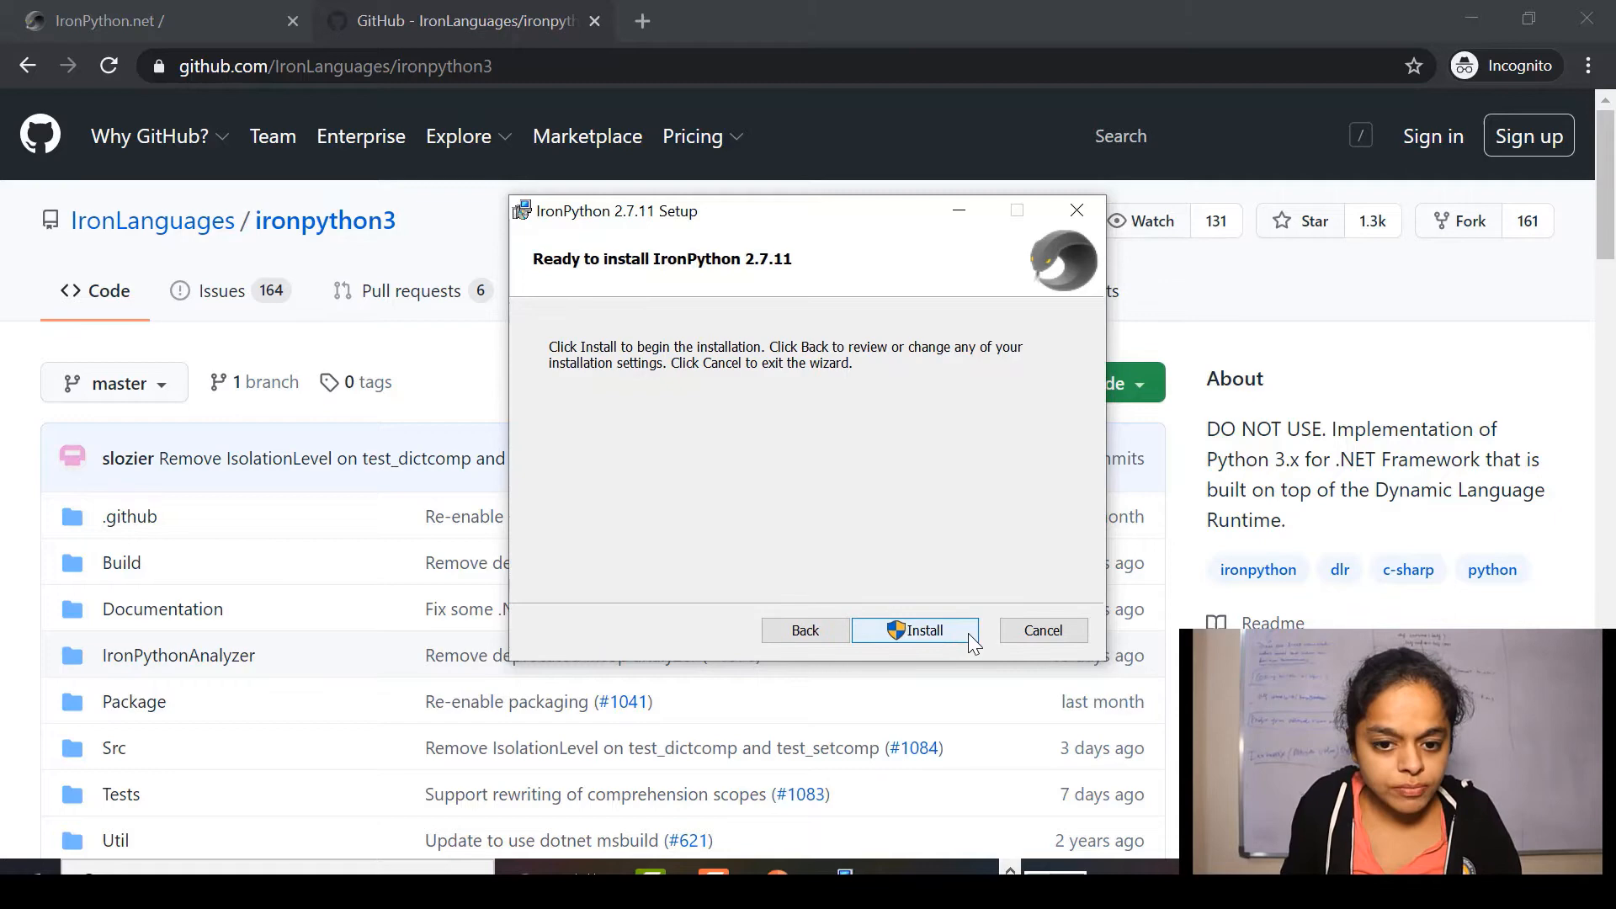
{"action": "left_click", "coordinate": [914, 629]}
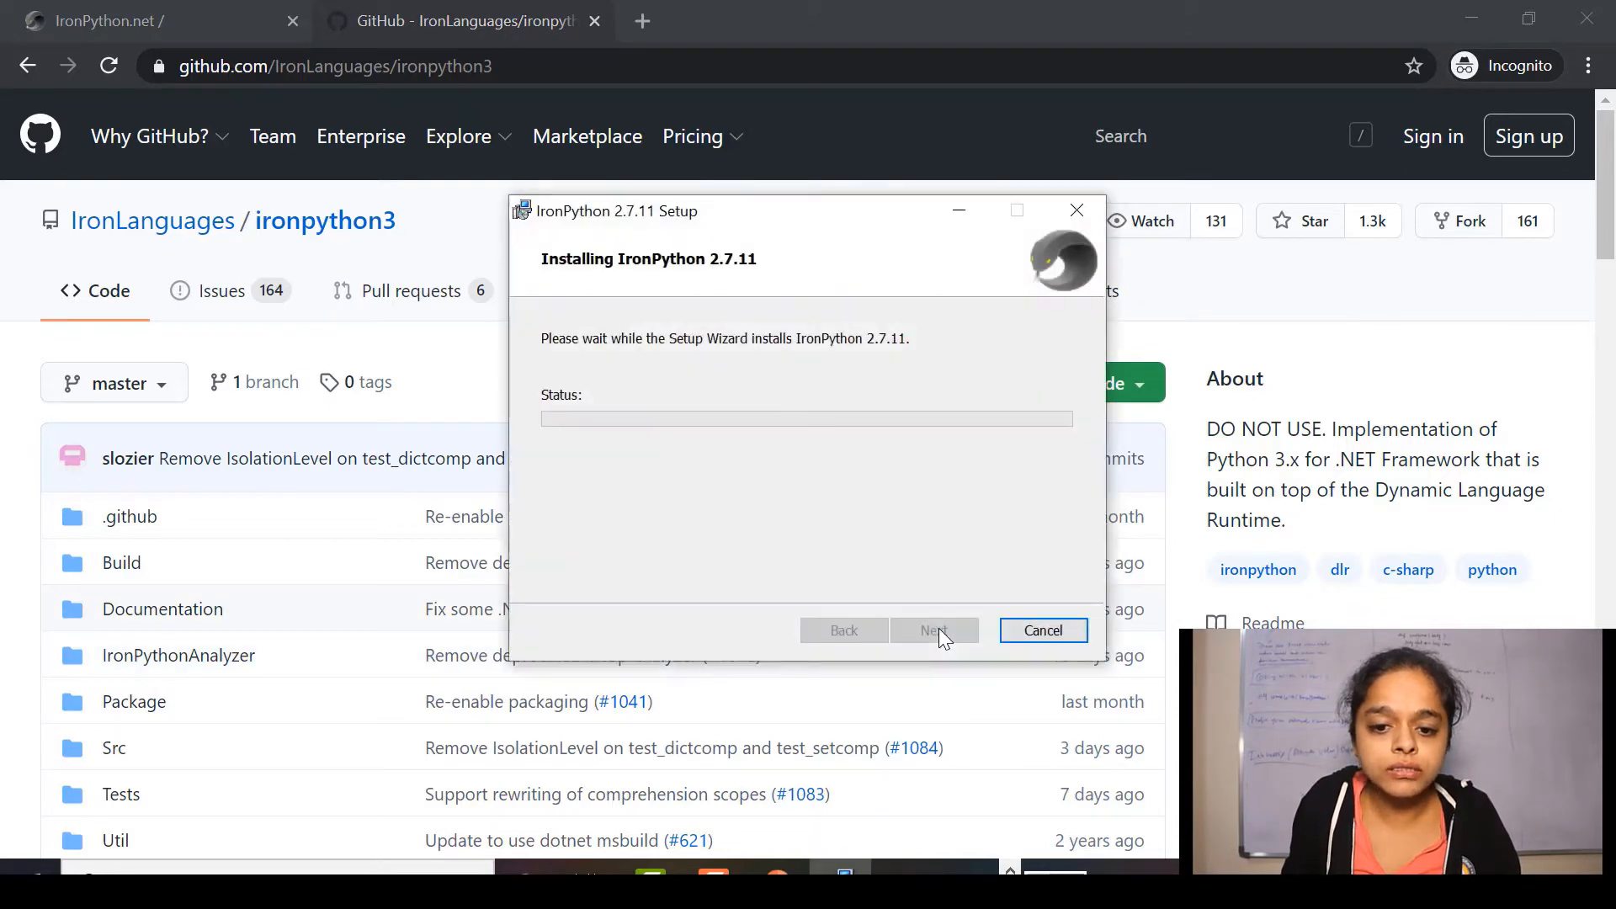
{"action": "mouse_move", "coordinate": [882, 499]}
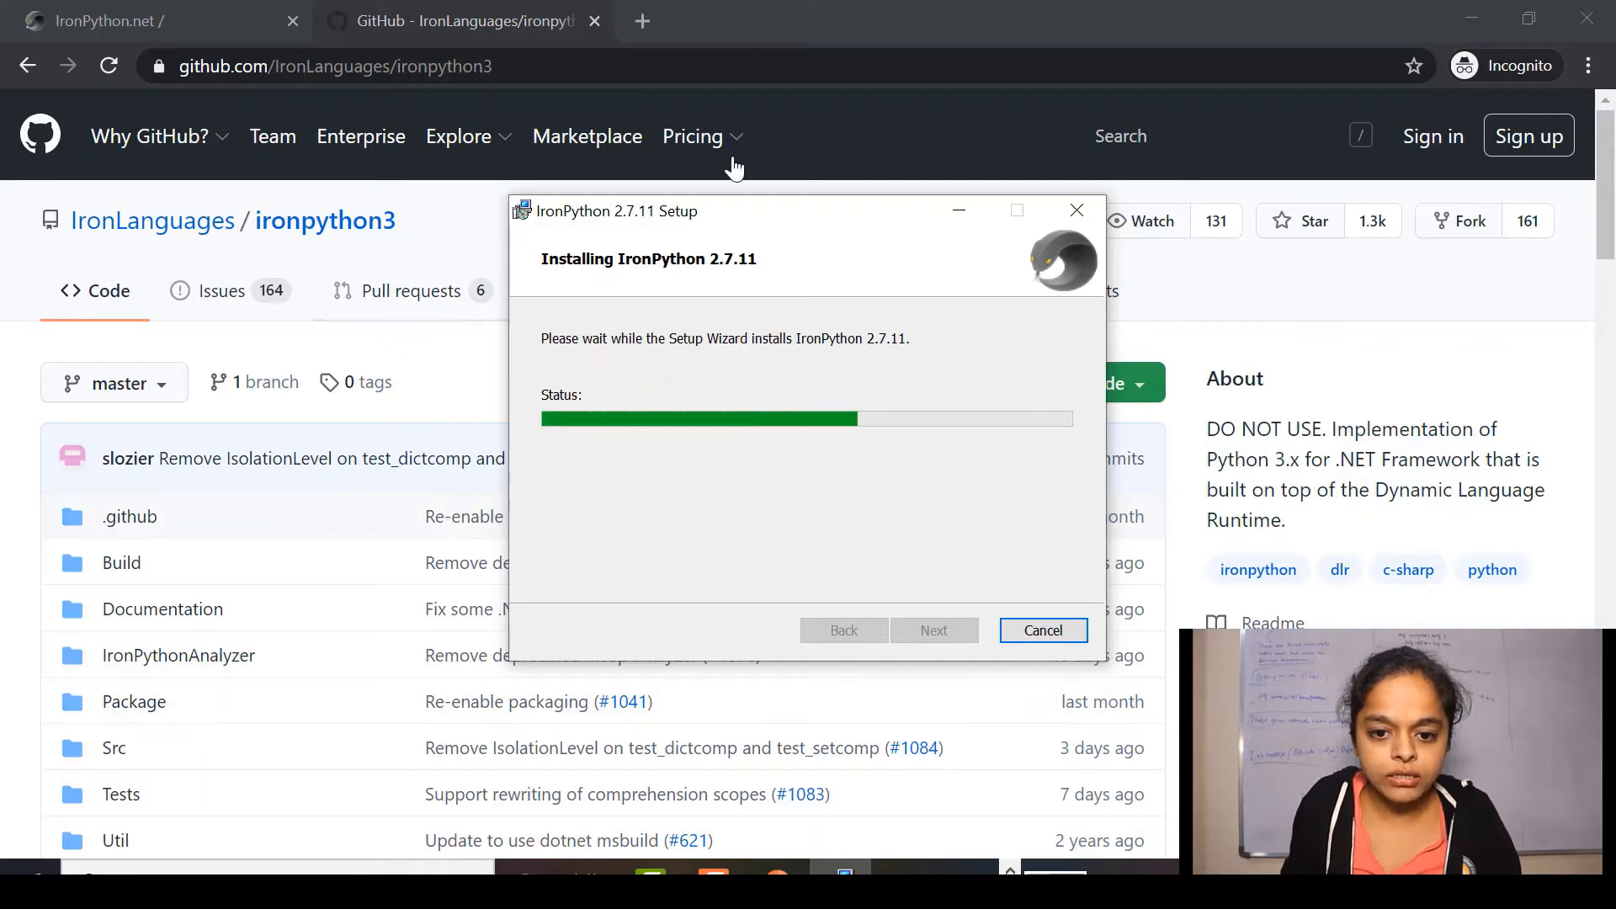
{"action": "mouse_move", "coordinate": [592, 529]}
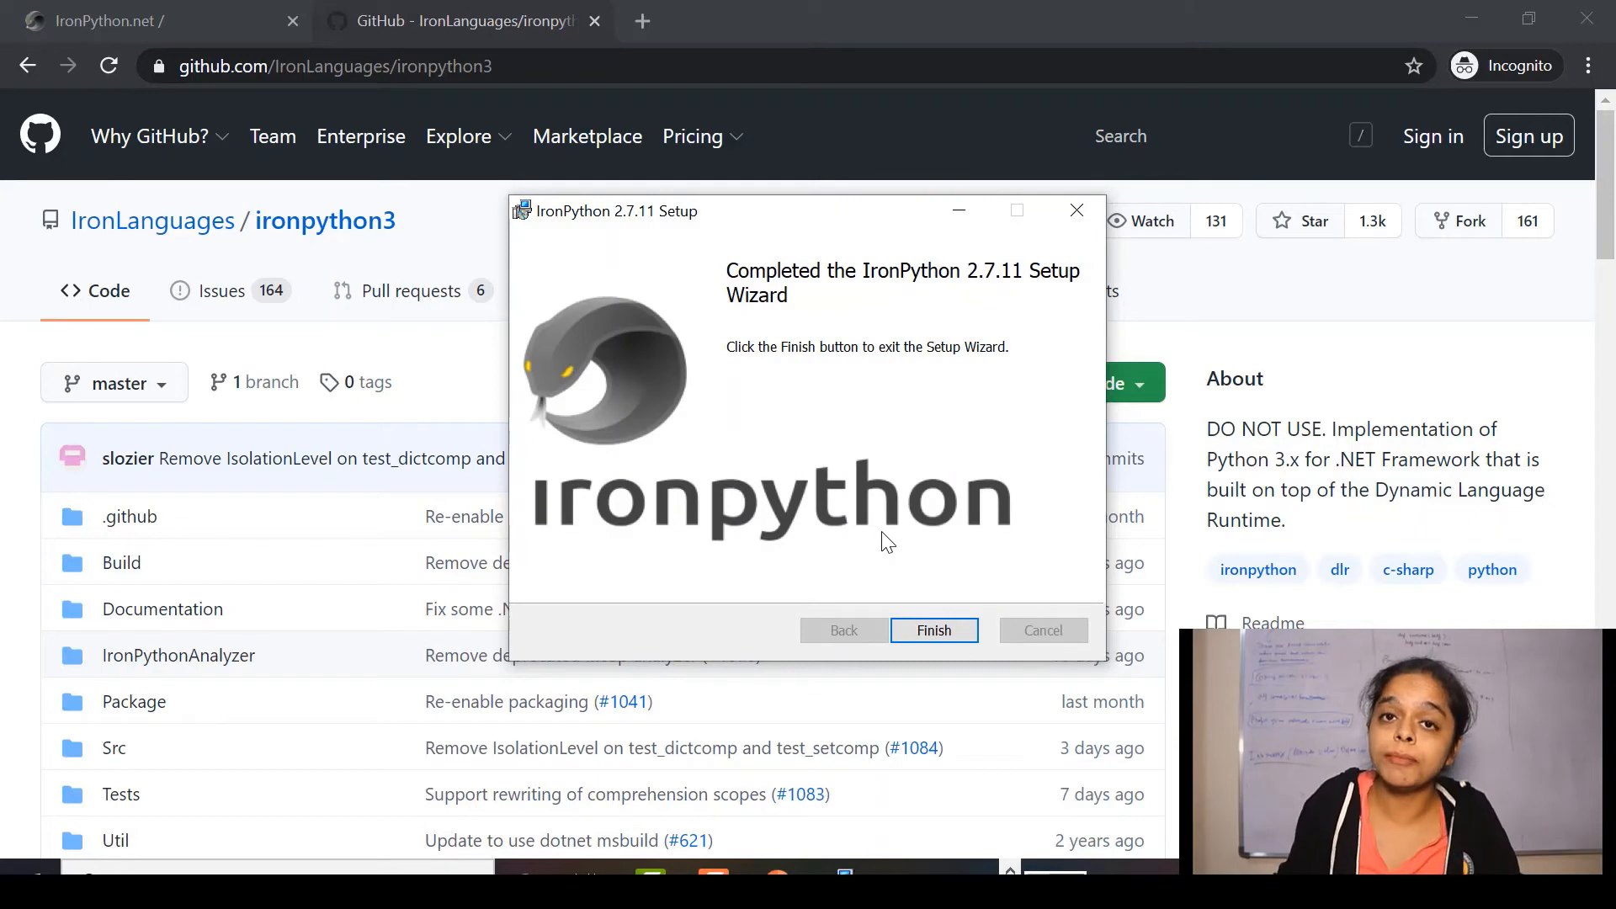
{"action": "mouse_move", "coordinate": [780, 292]}
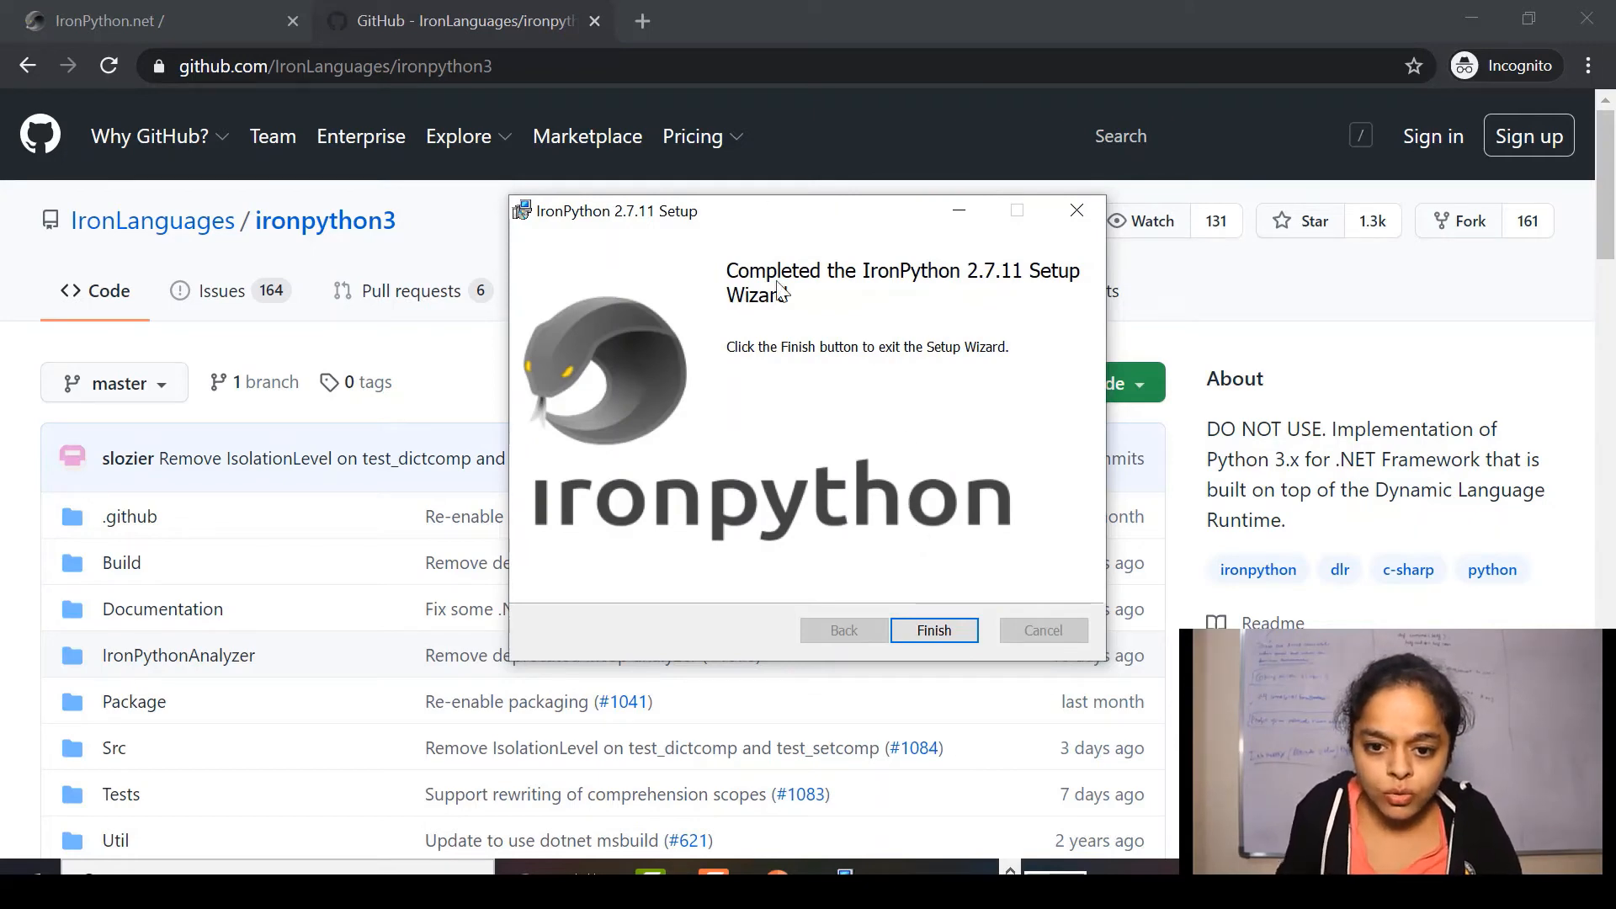
{"action": "mouse_move", "coordinate": [1053, 307]}
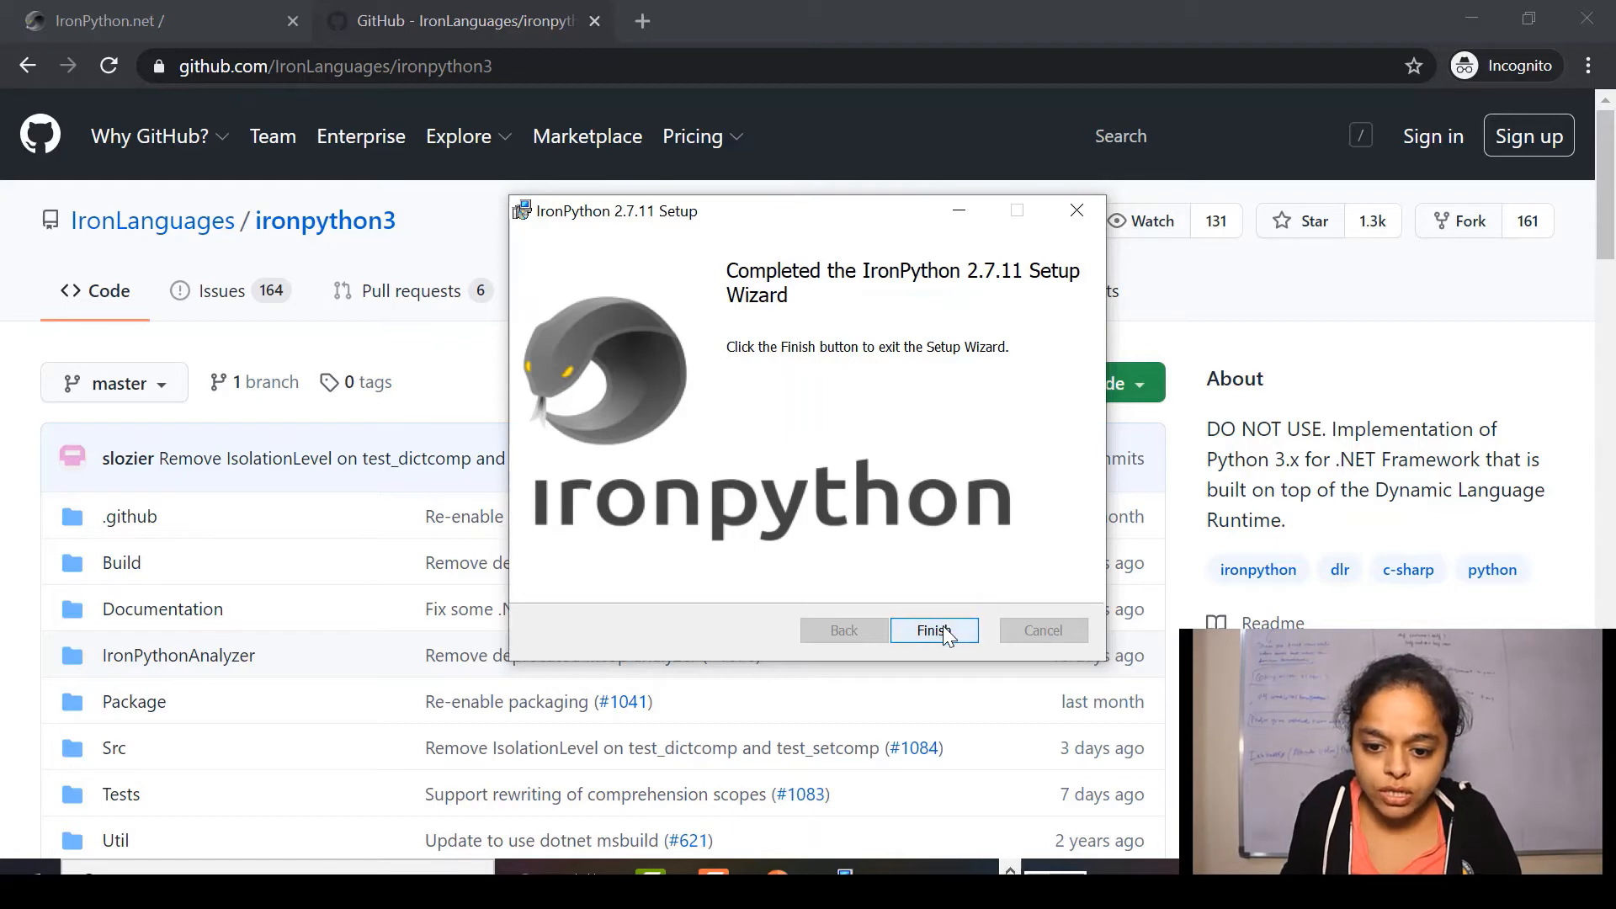
{"action": "left_click", "coordinate": [932, 630]}
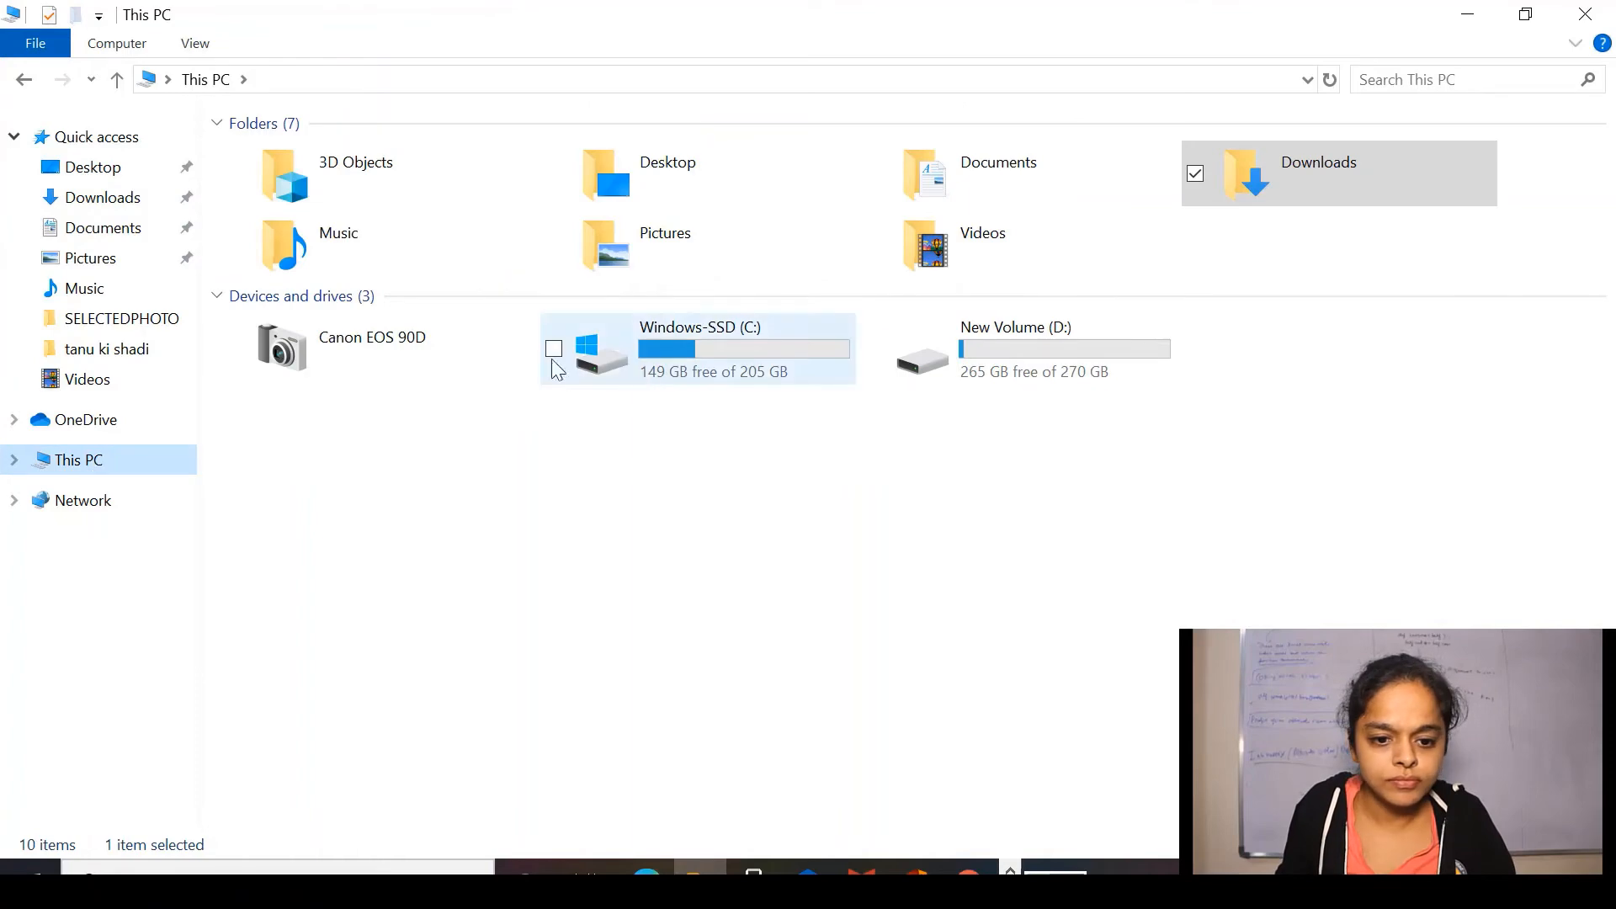
Browse C:\Program Files to the IronPython 2.7 folder showing ipy and the DLLs.
{"action": "double_click", "coordinate": [699, 348]}
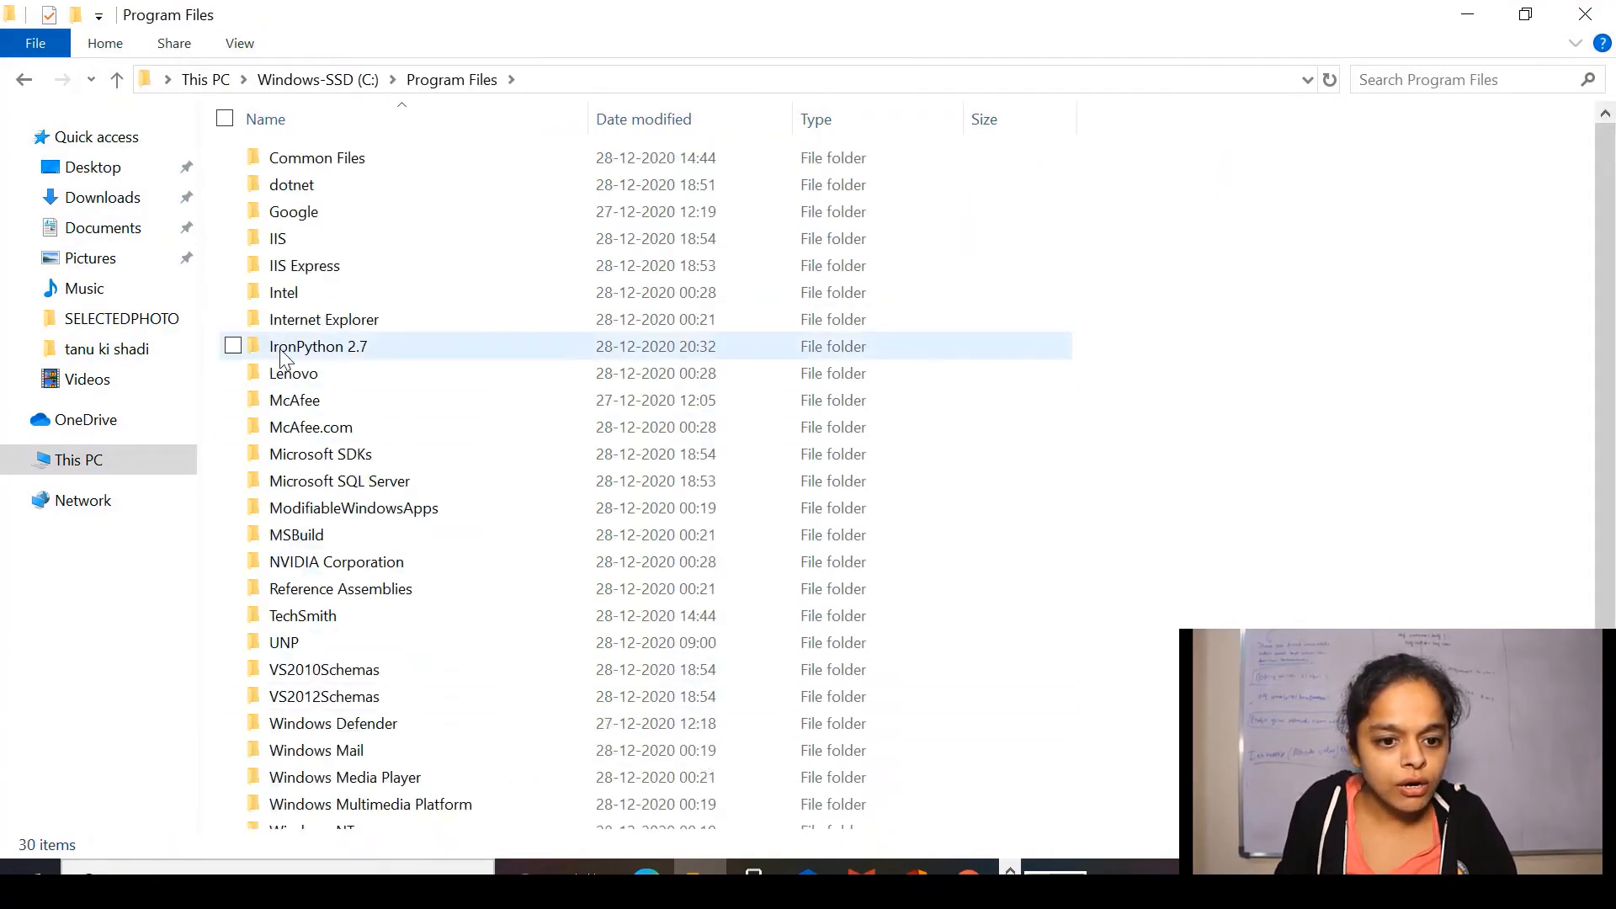
{"action": "left_click", "coordinate": [318, 345]}
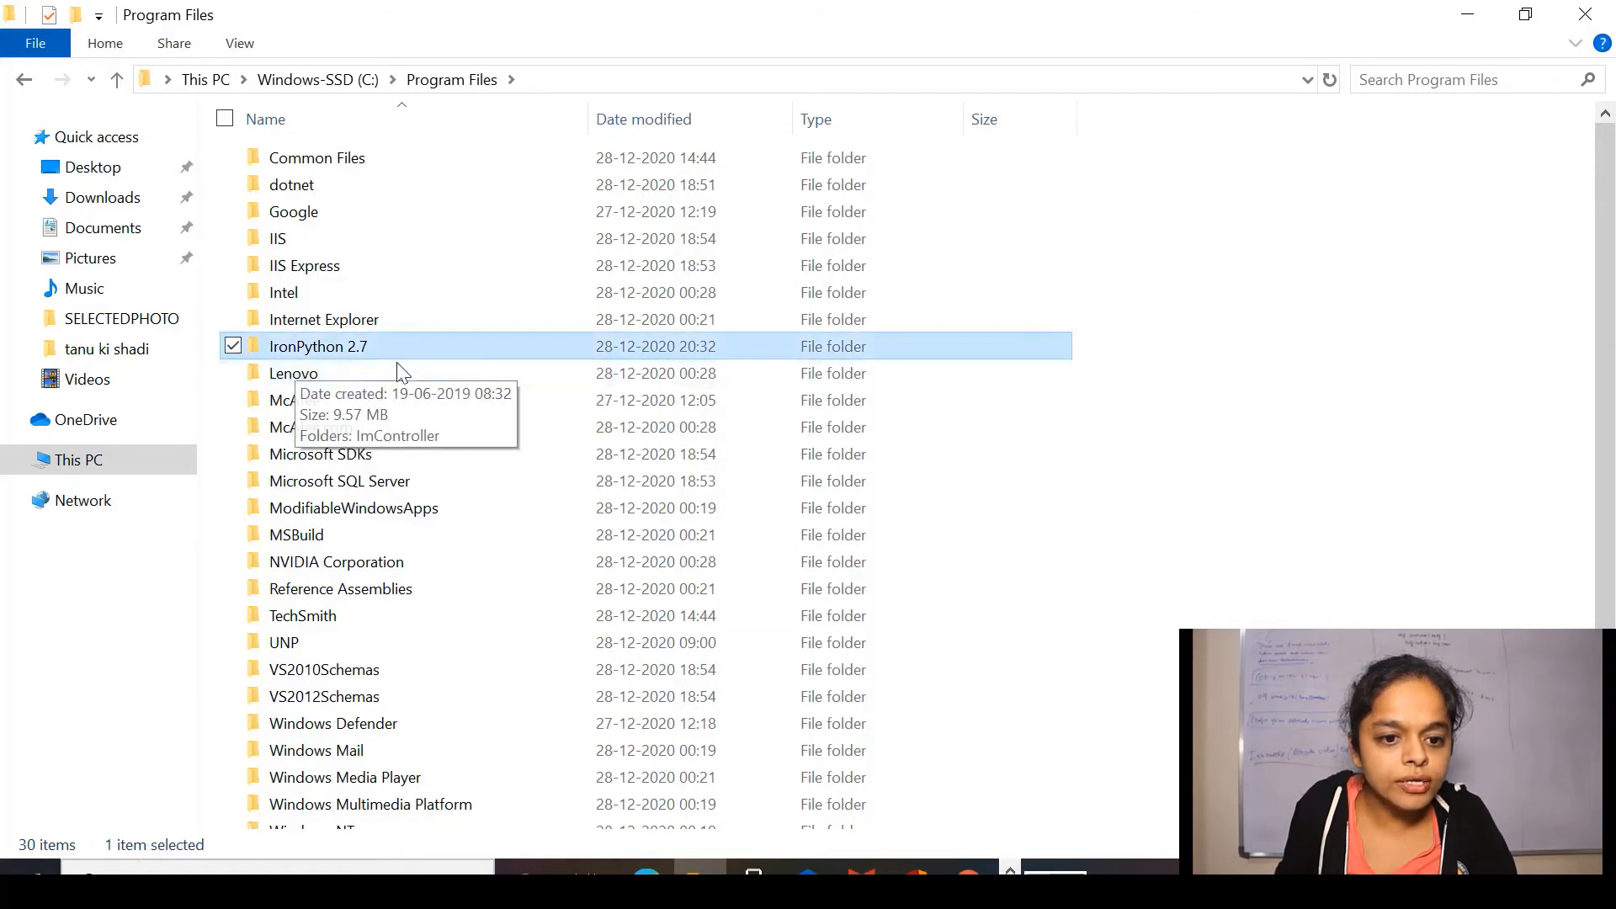
{"action": "double_click", "coordinate": [319, 345]}
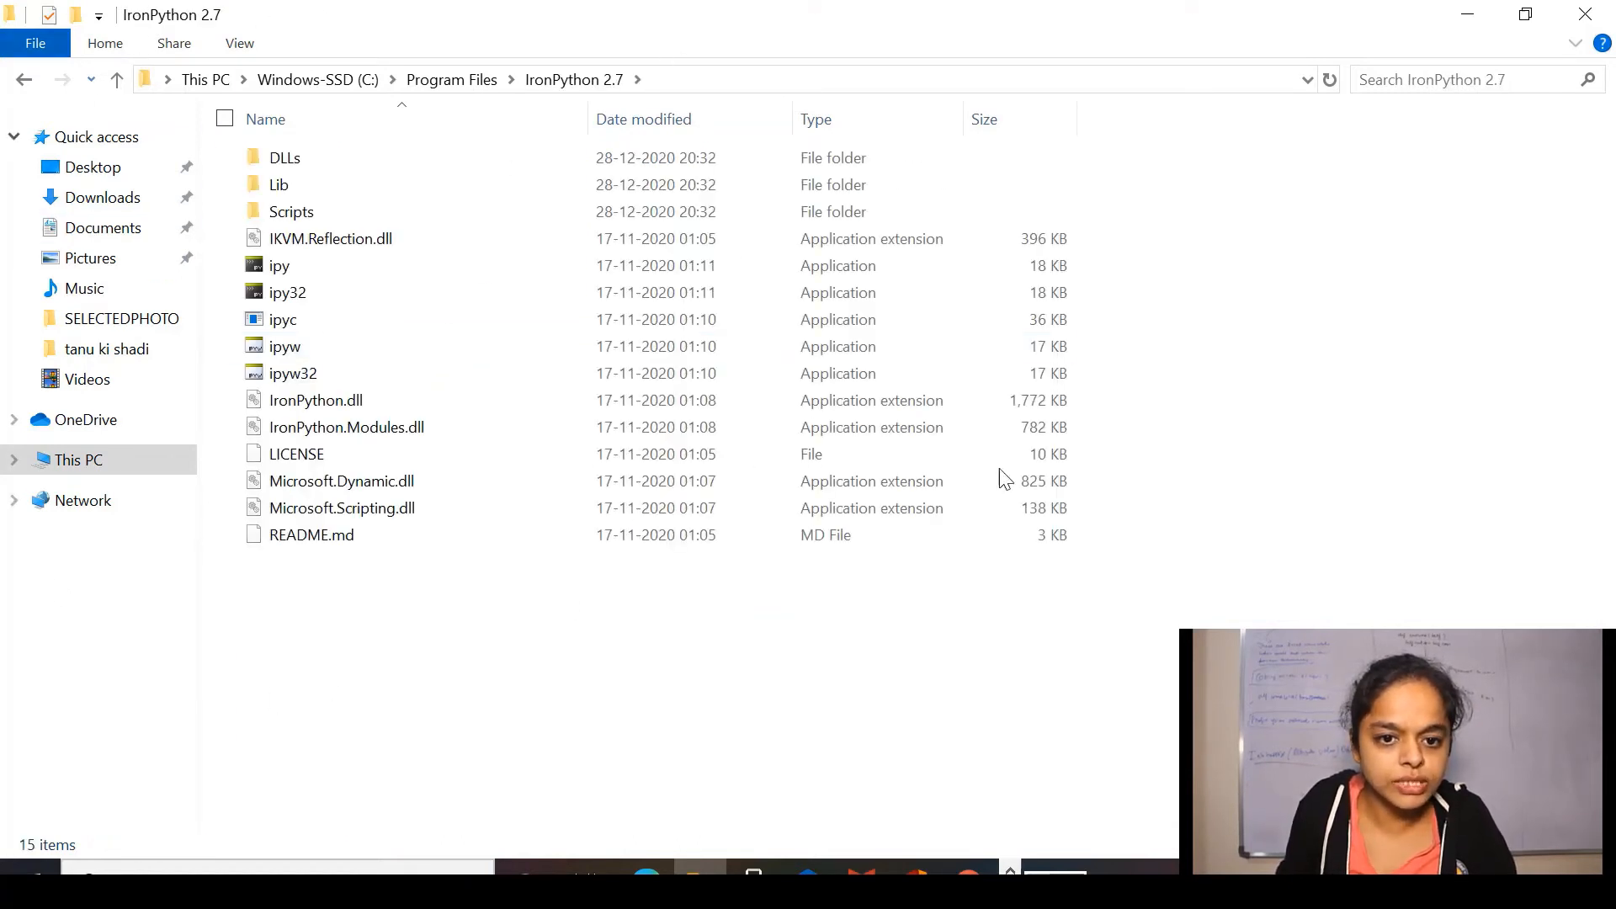
{"action": "mouse_move", "coordinate": [500, 575]}
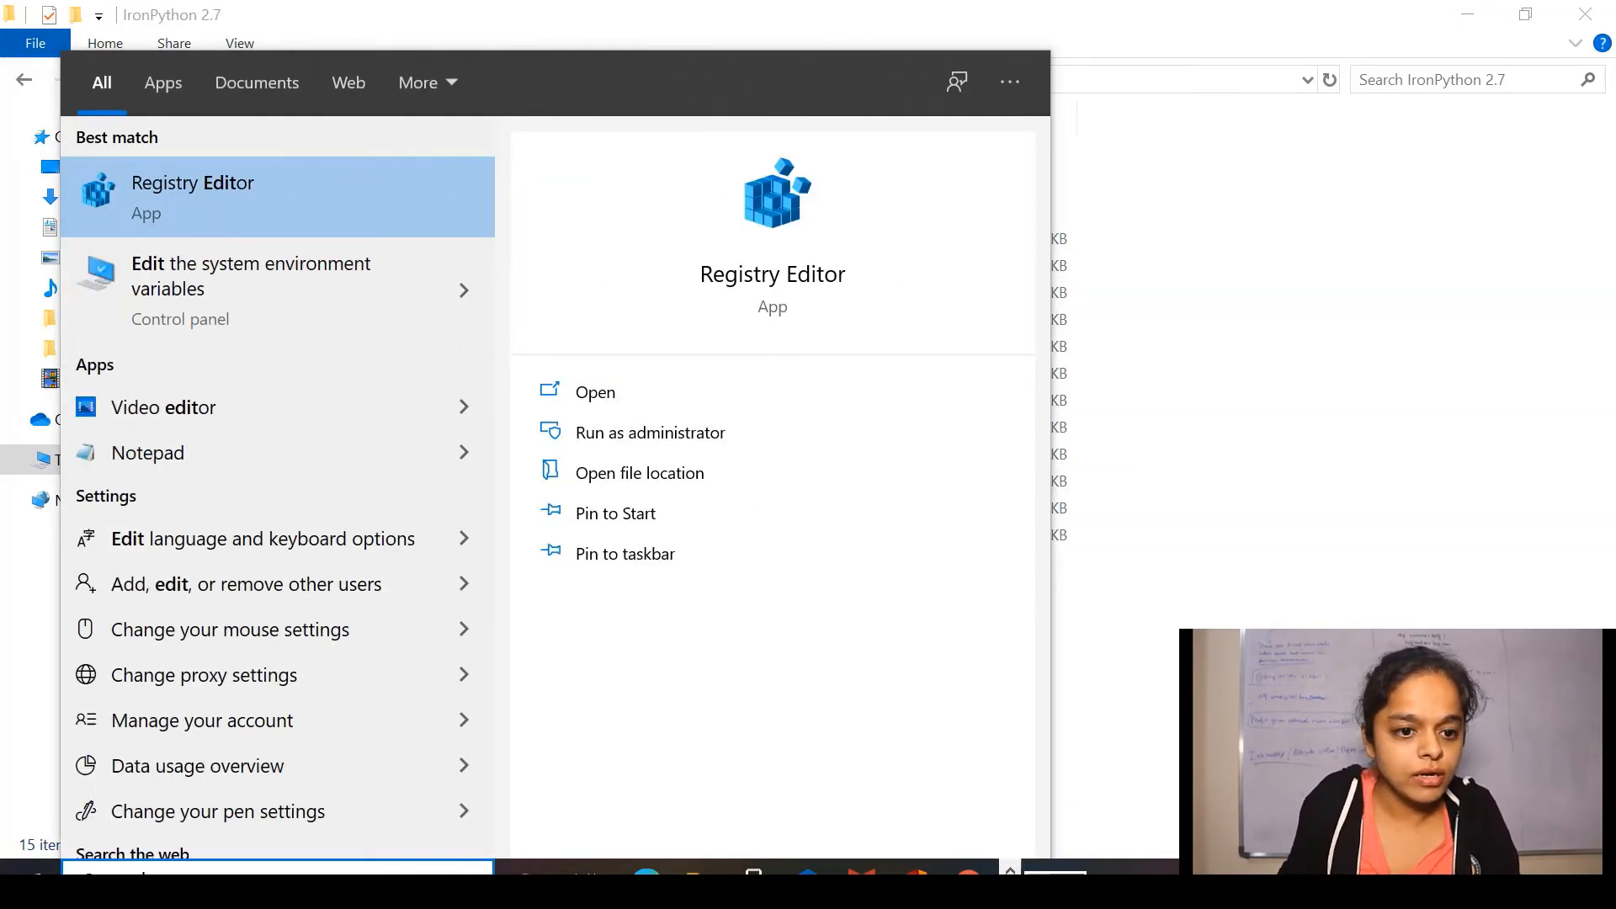
{"action": "mouse_move", "coordinate": [294, 290]}
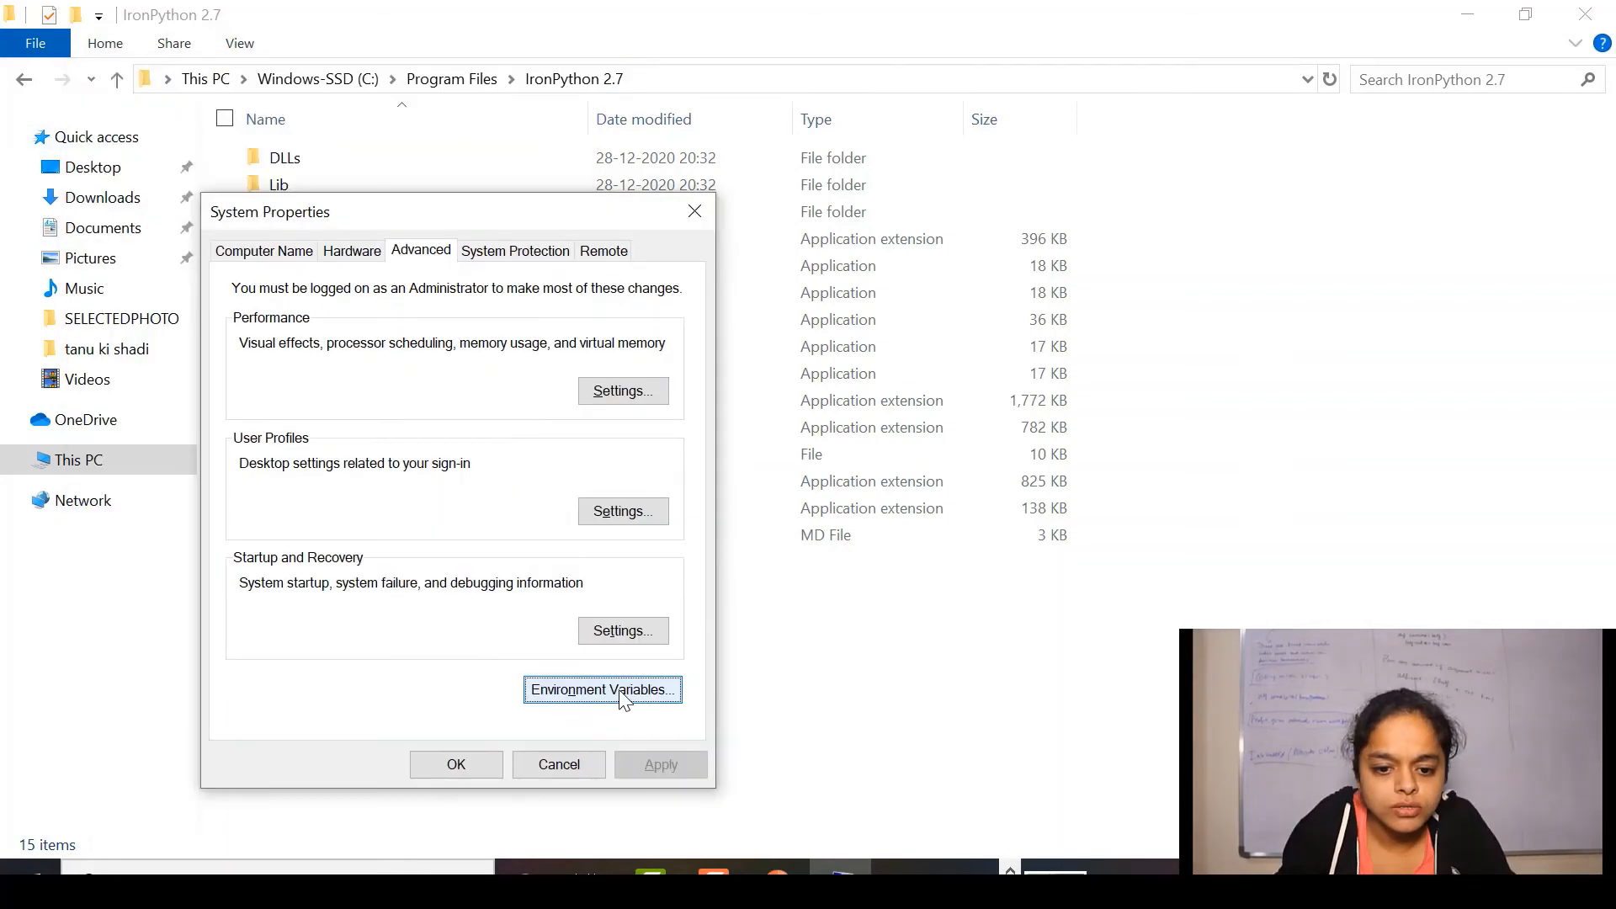
Add a new Path entry C:\Program Files\IronPython 2.7 and confirm all three dialogs.
{"action": "left_click", "coordinate": [602, 690]}
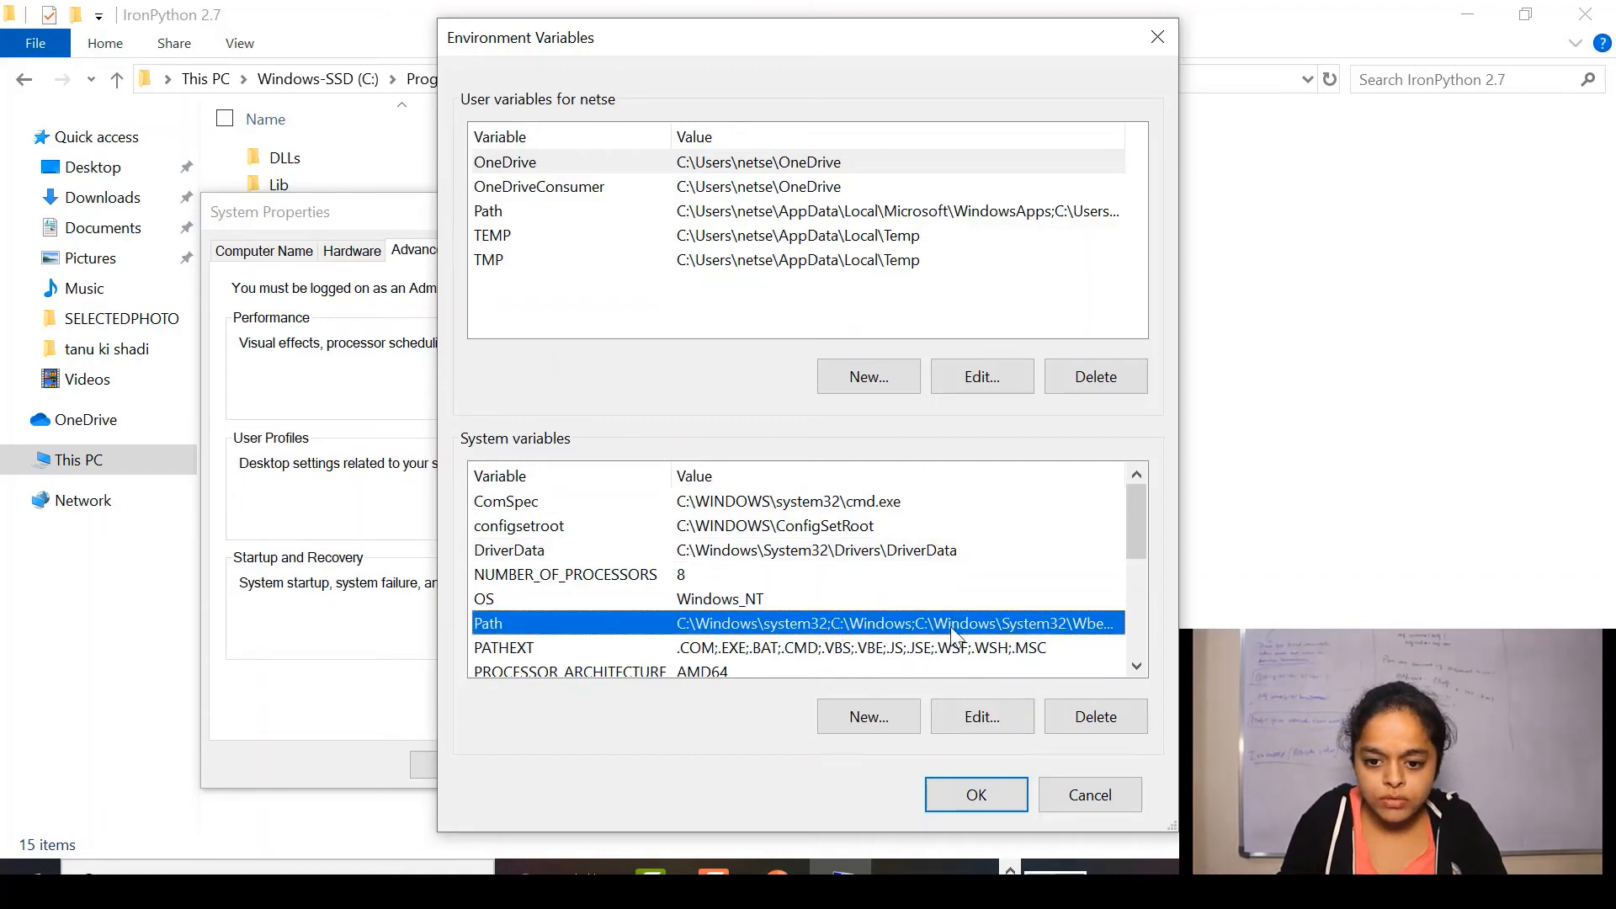
{"action": "left_click", "coordinate": [980, 717]}
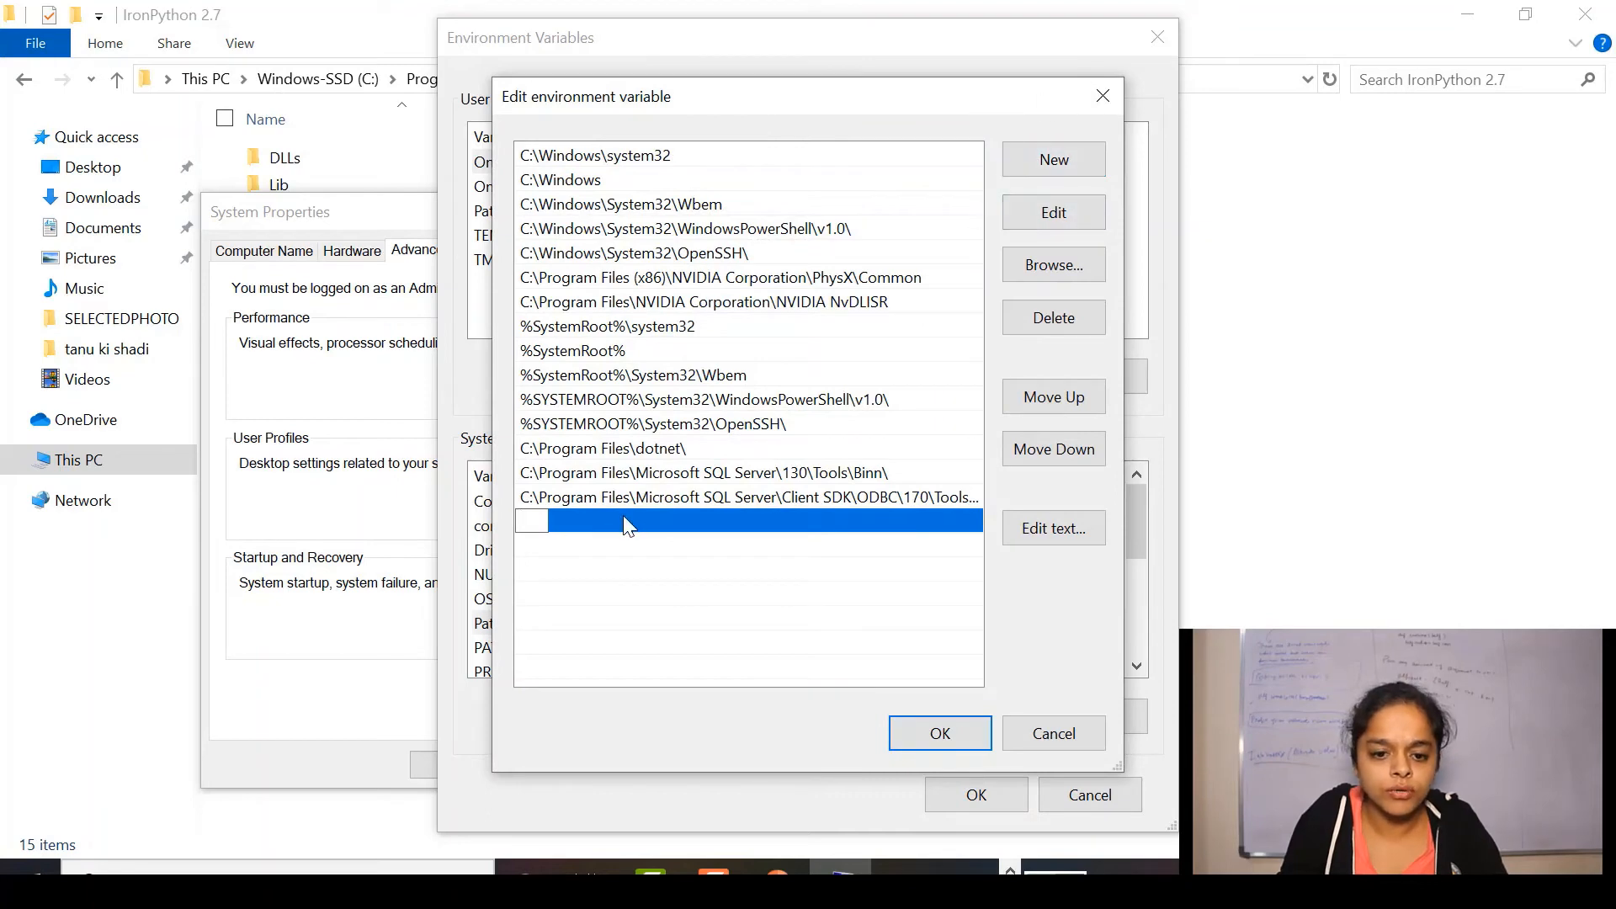
{"action": "type", "text": "C:\\Program Files\\IronPython 2.7"}
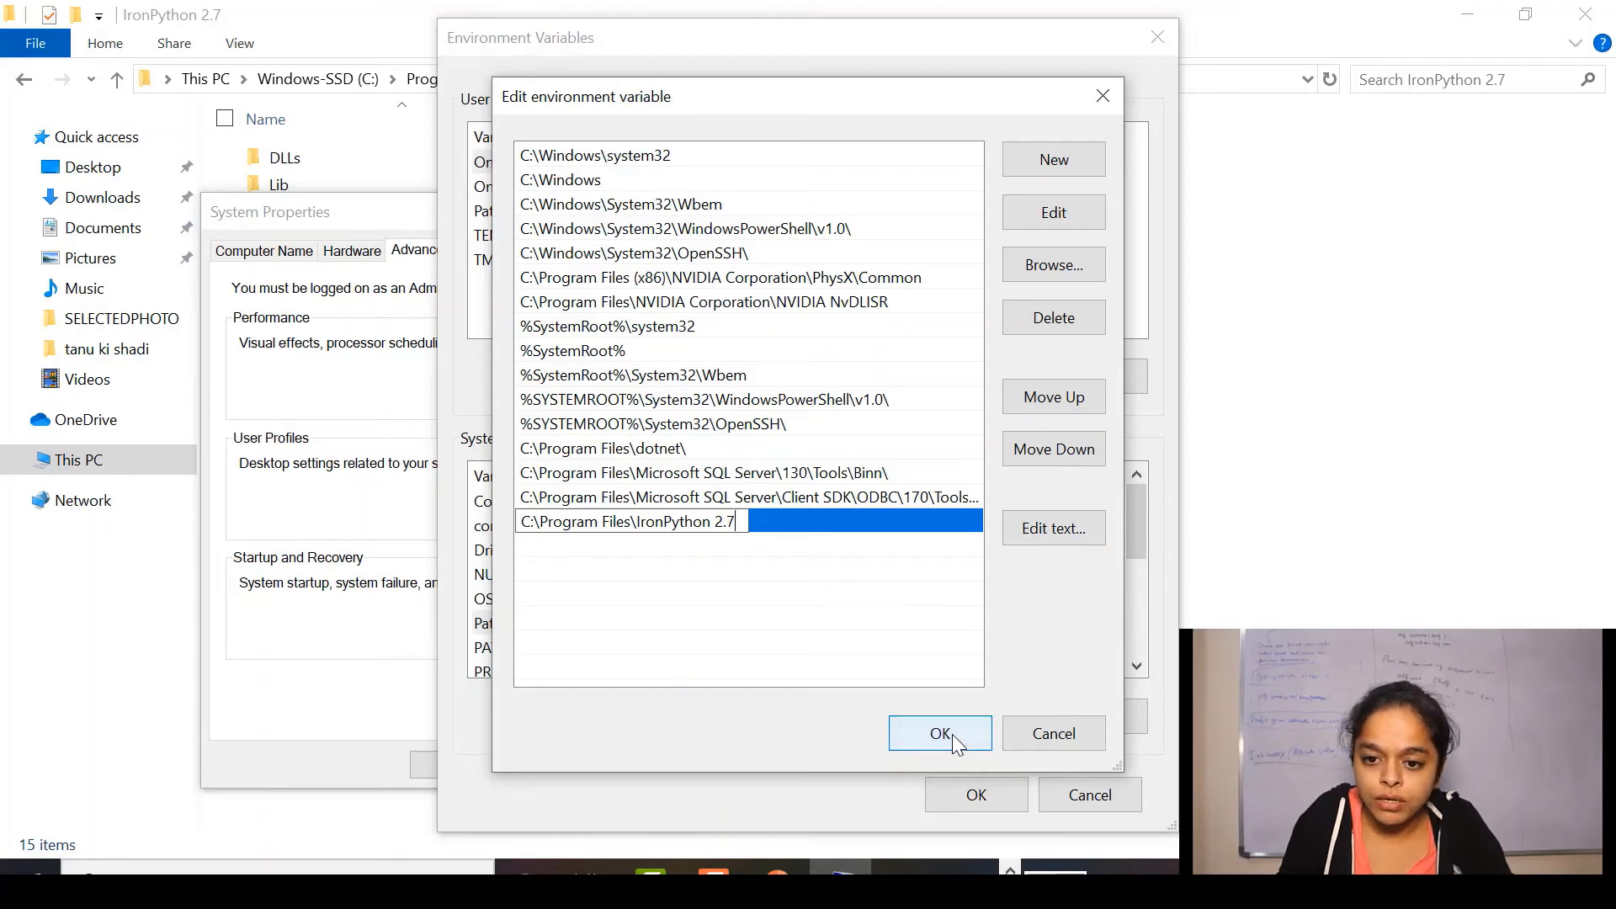
{"action": "left_click", "coordinate": [940, 733]}
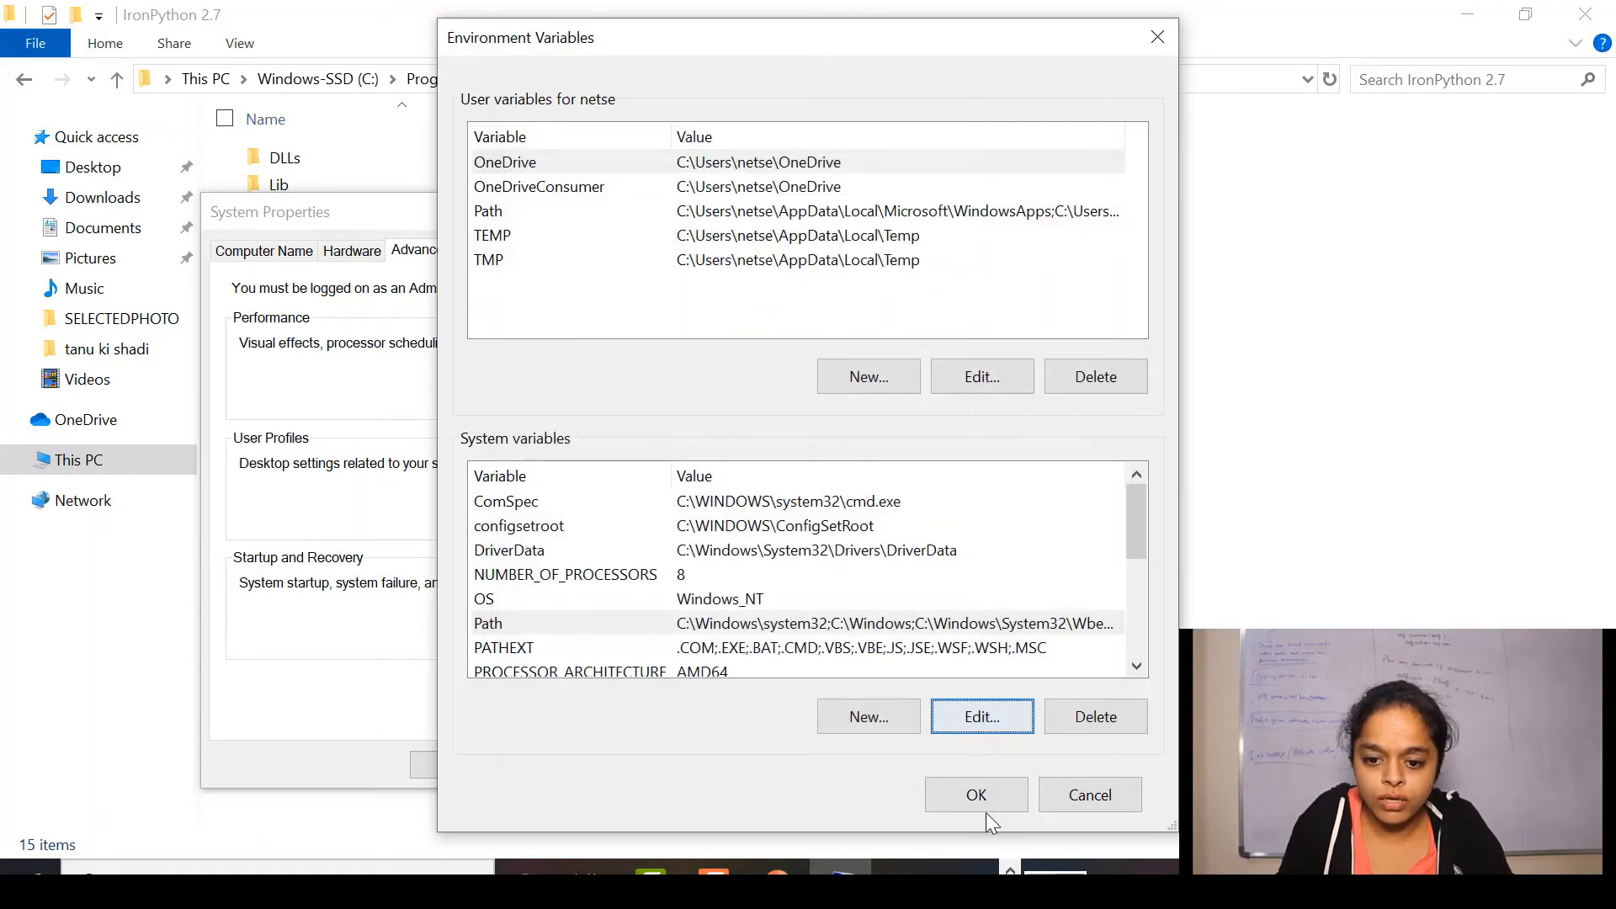
{"action": "left_click", "coordinate": [975, 794]}
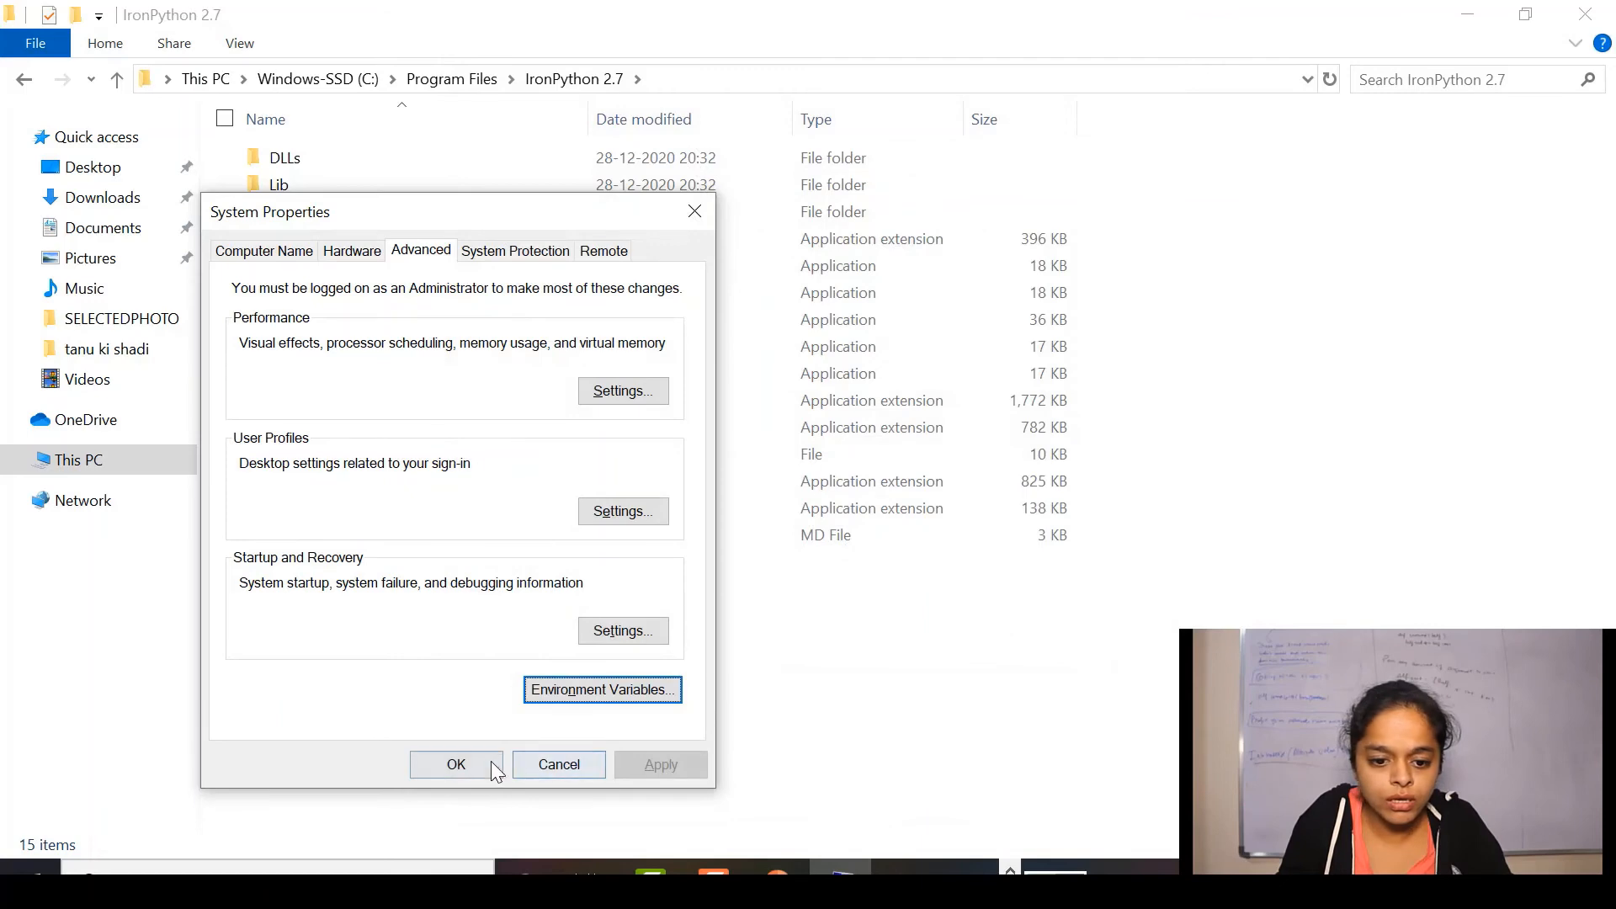
{"action": "left_click", "coordinate": [456, 764]}
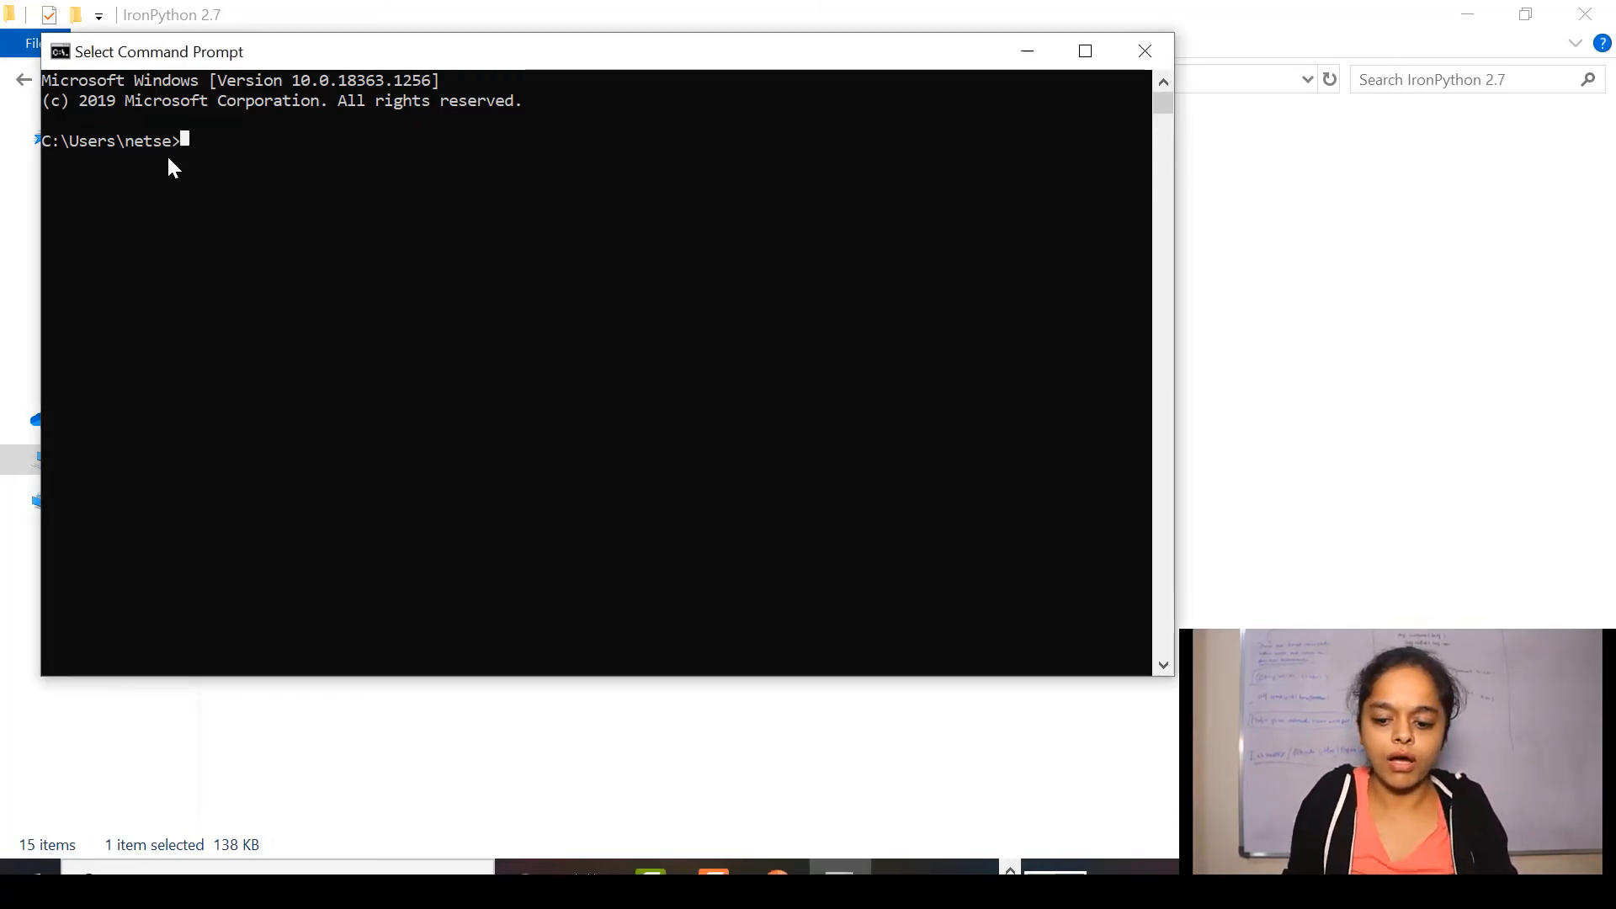
Run ipy to launch the IronPython 2.7.11 interactive shell from the home folder.
{"action": "type", "text": "ipy"}
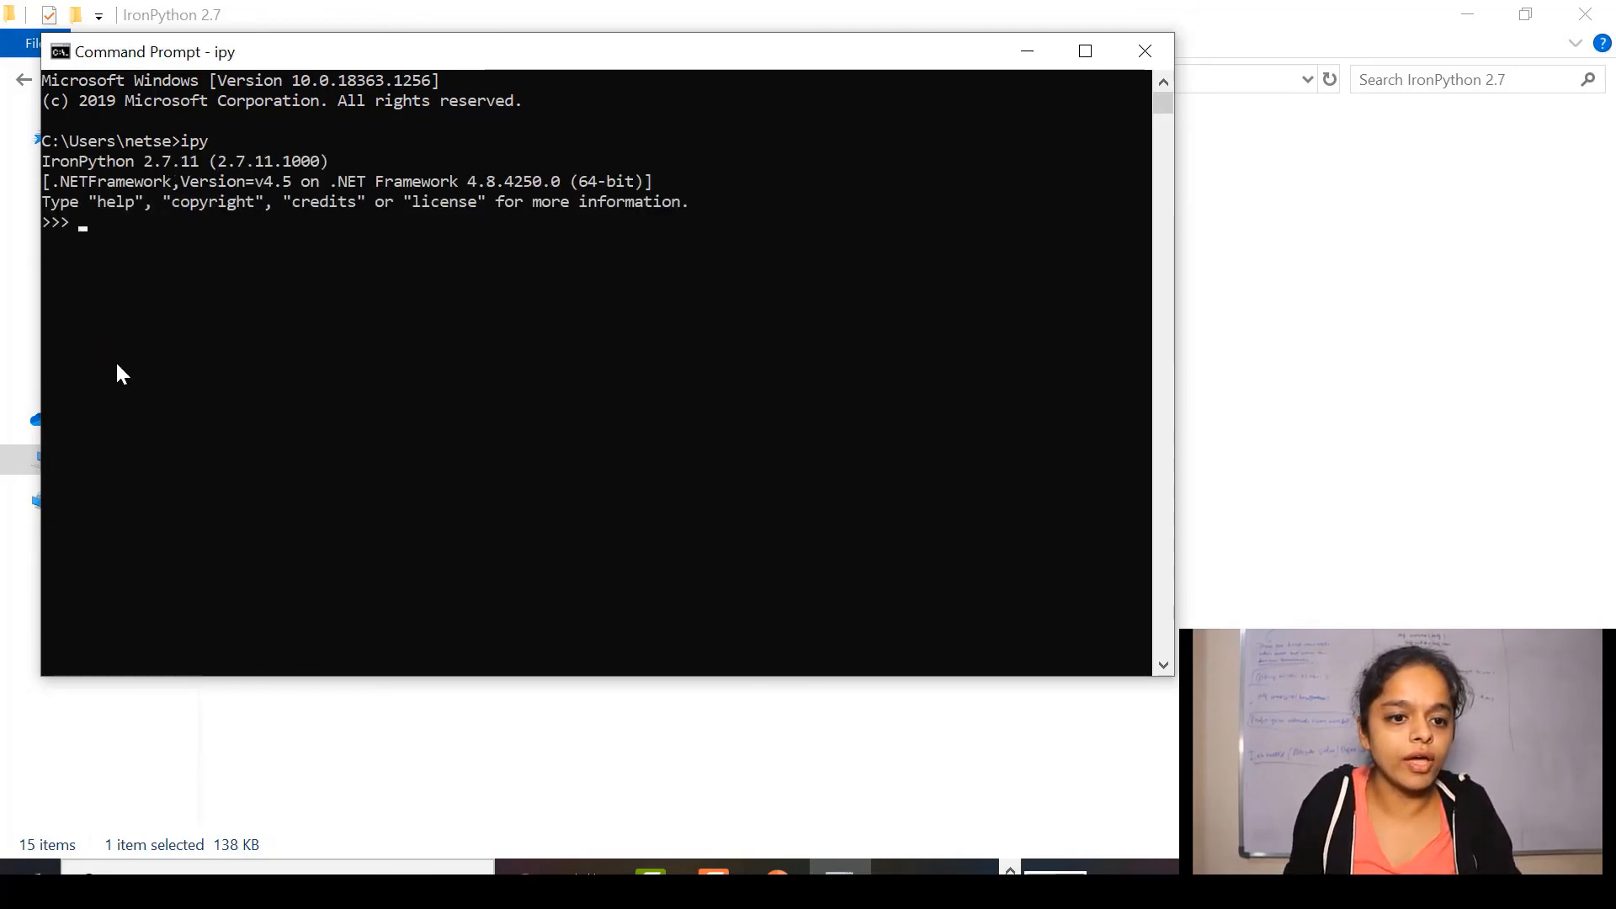
{"action": "mouse_move", "coordinate": [436, 496]}
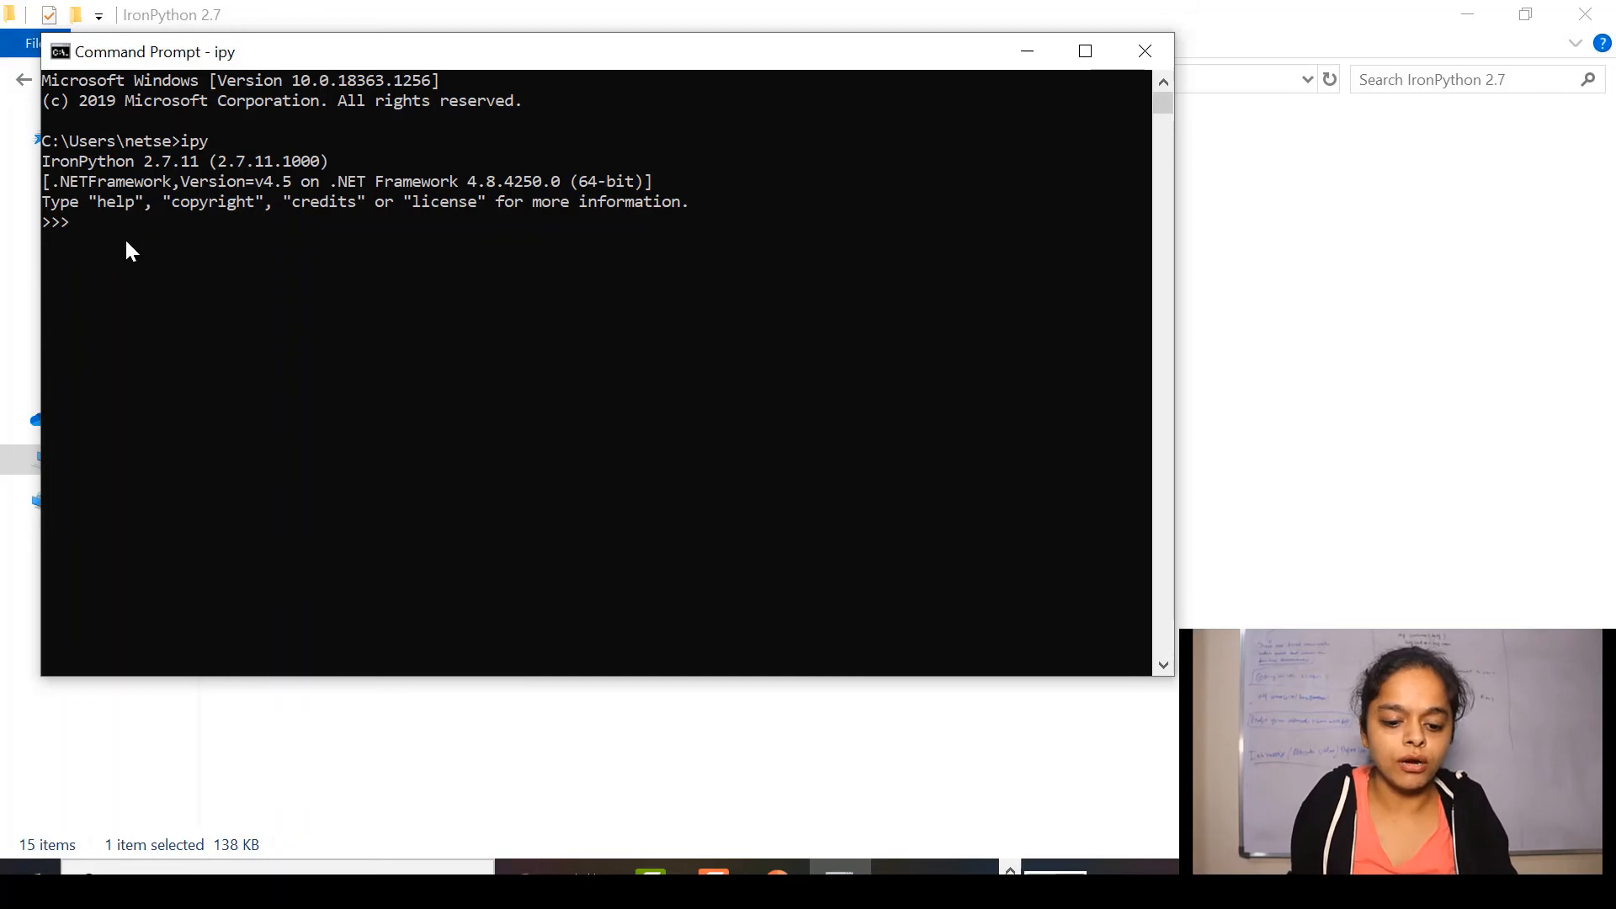
Evaluate 8+3 to get 11, exit with quit(), and maximize the Command Prompt.
{"action": "type", "text": "8+"}
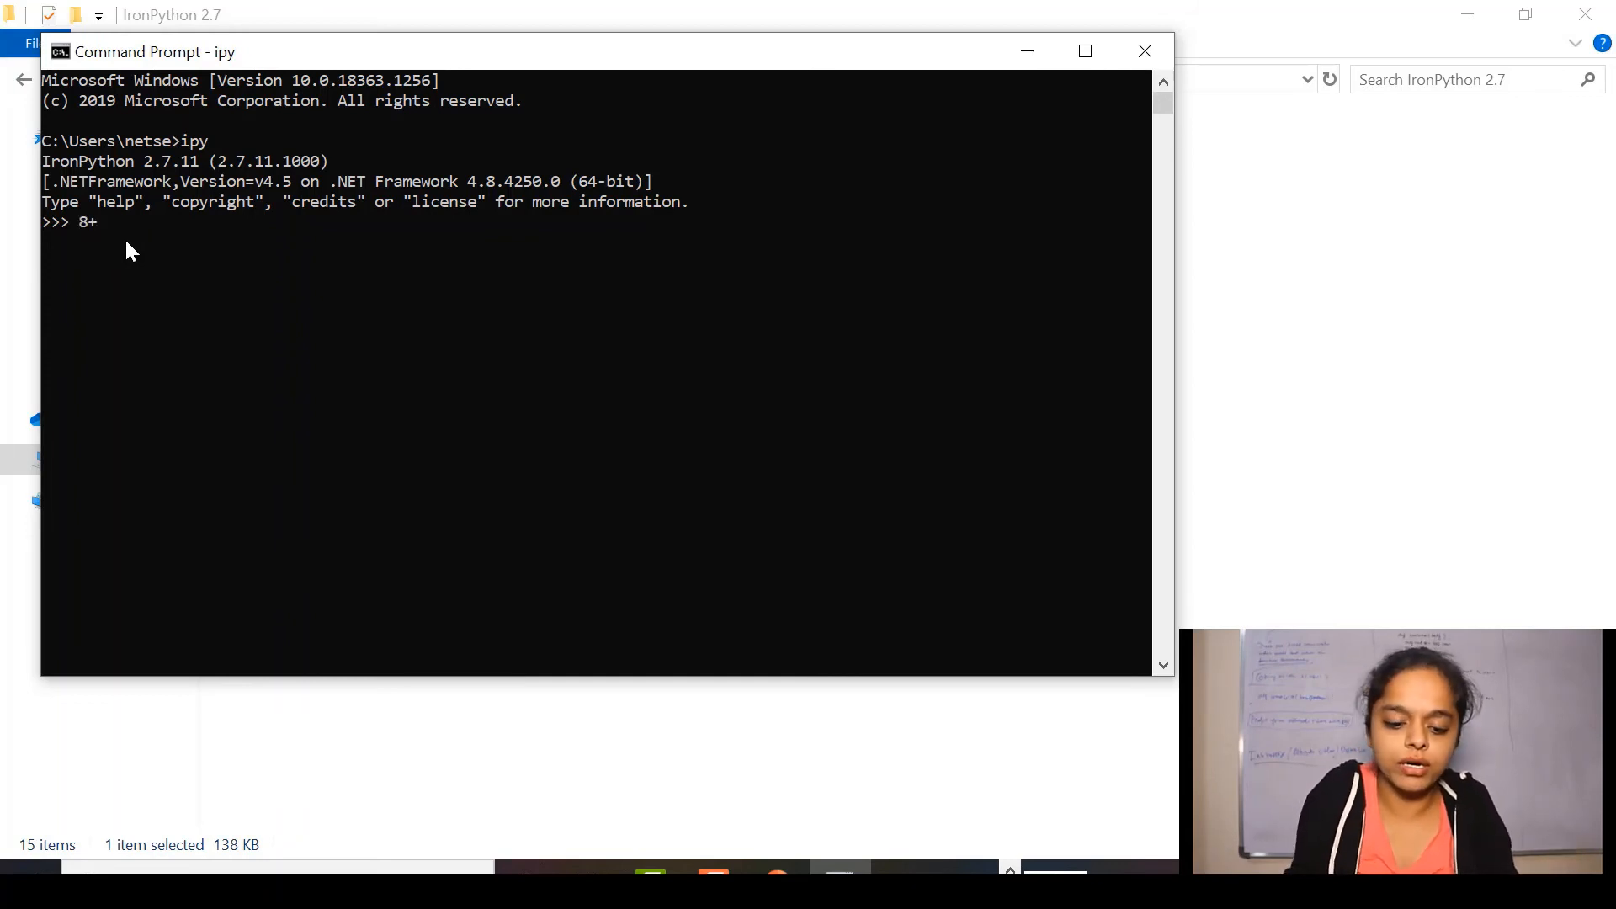
{"action": "type", "text": "3"}
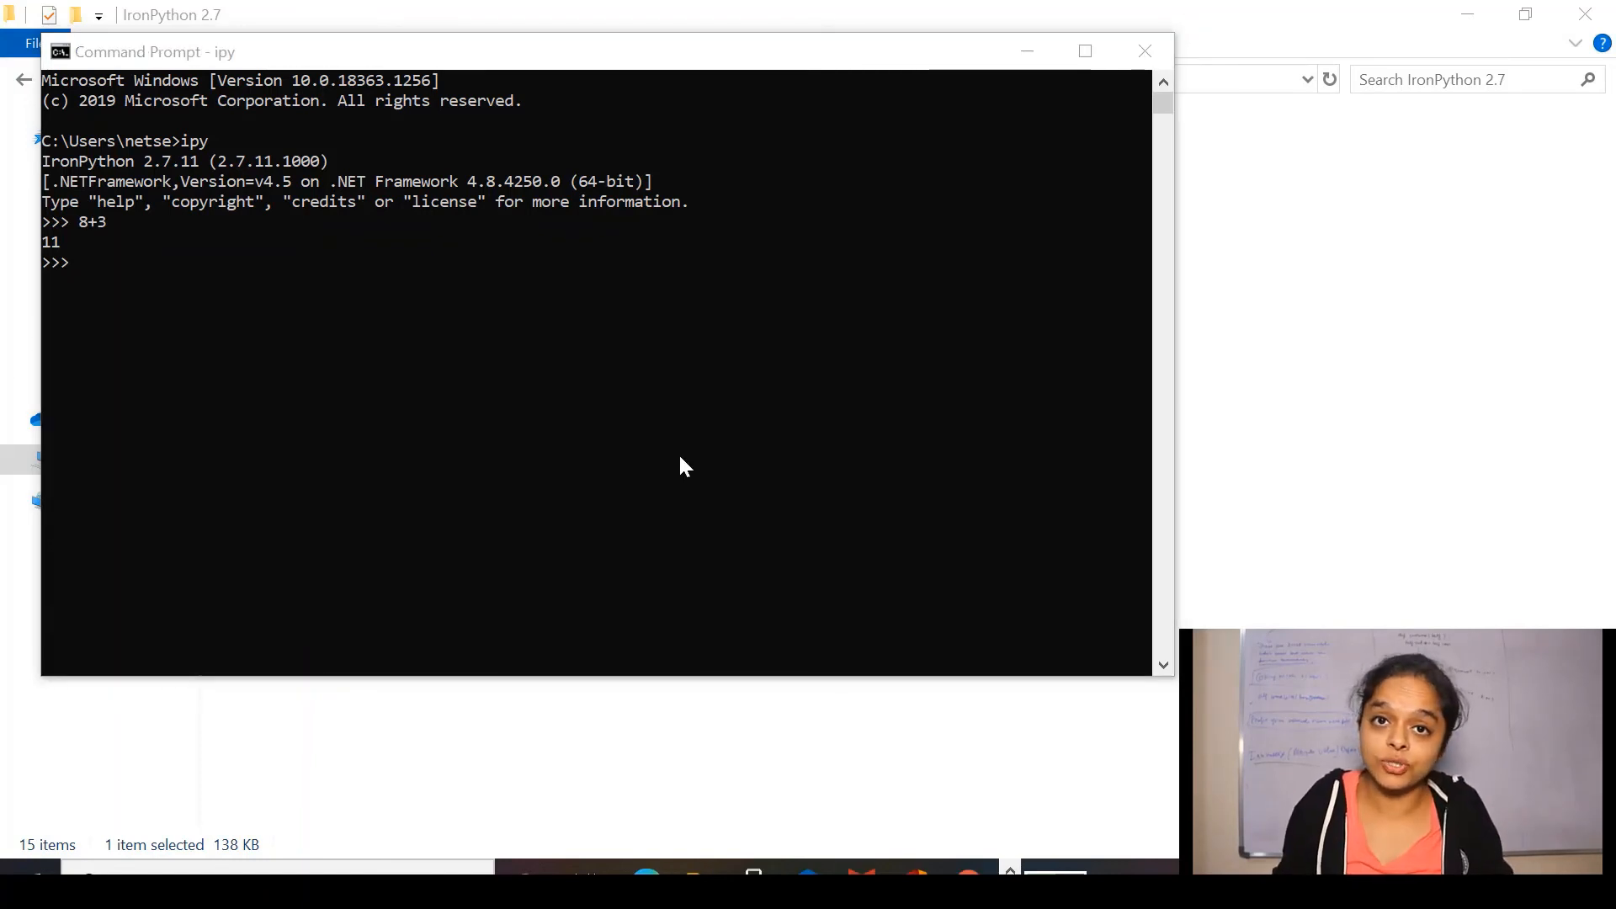
{"action": "mouse_move", "coordinate": [160, 266]}
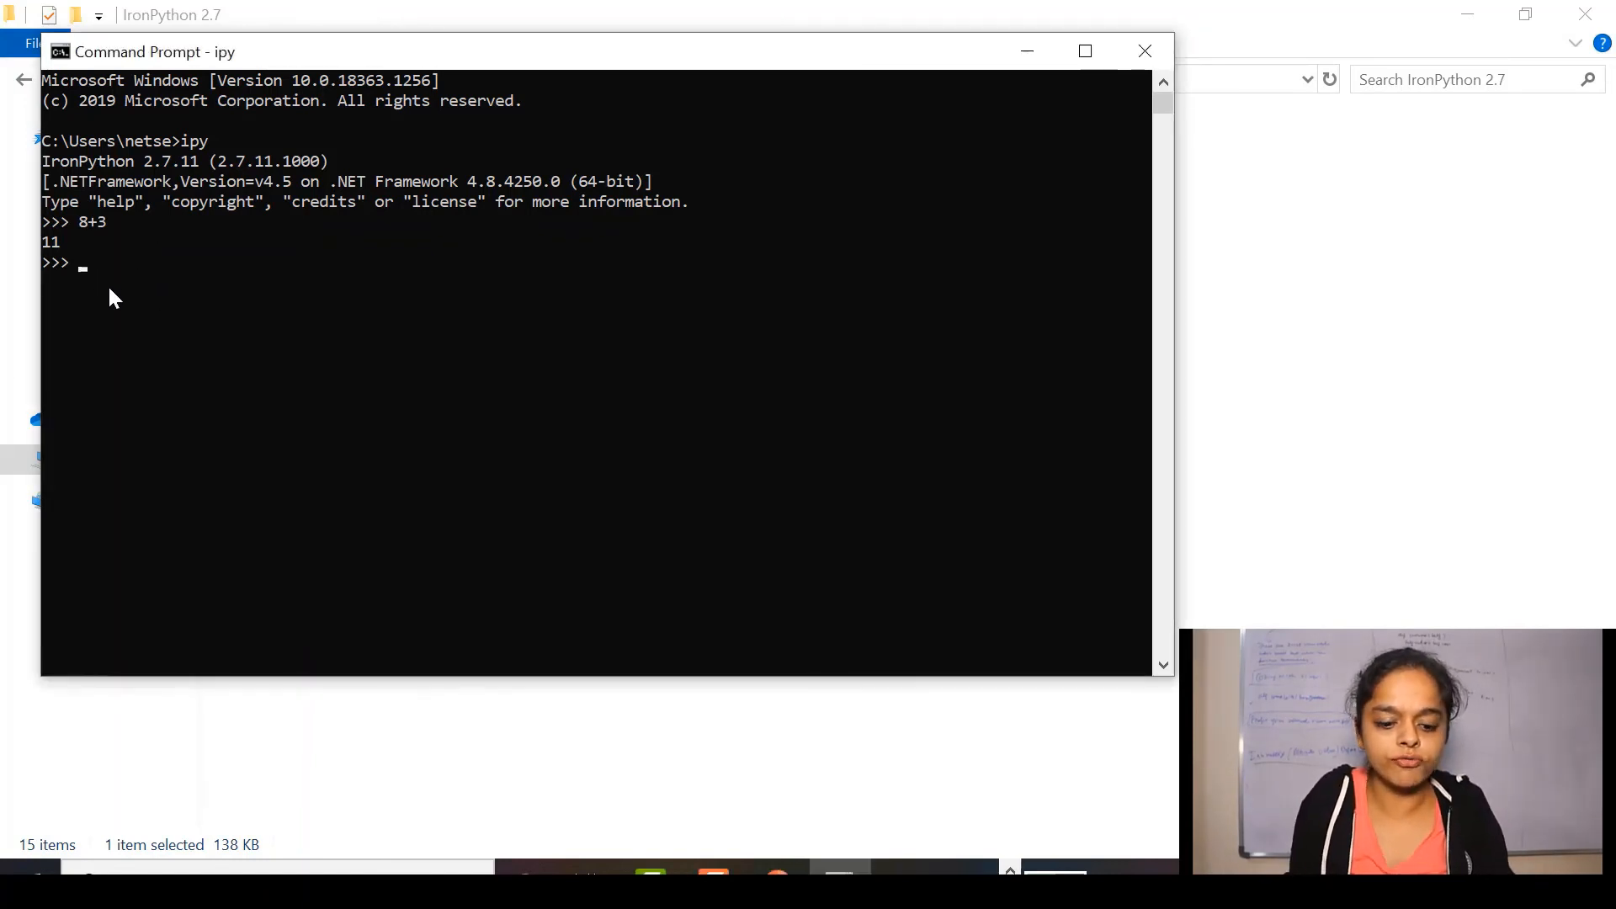
{"action": "type", "text": "quit()"}
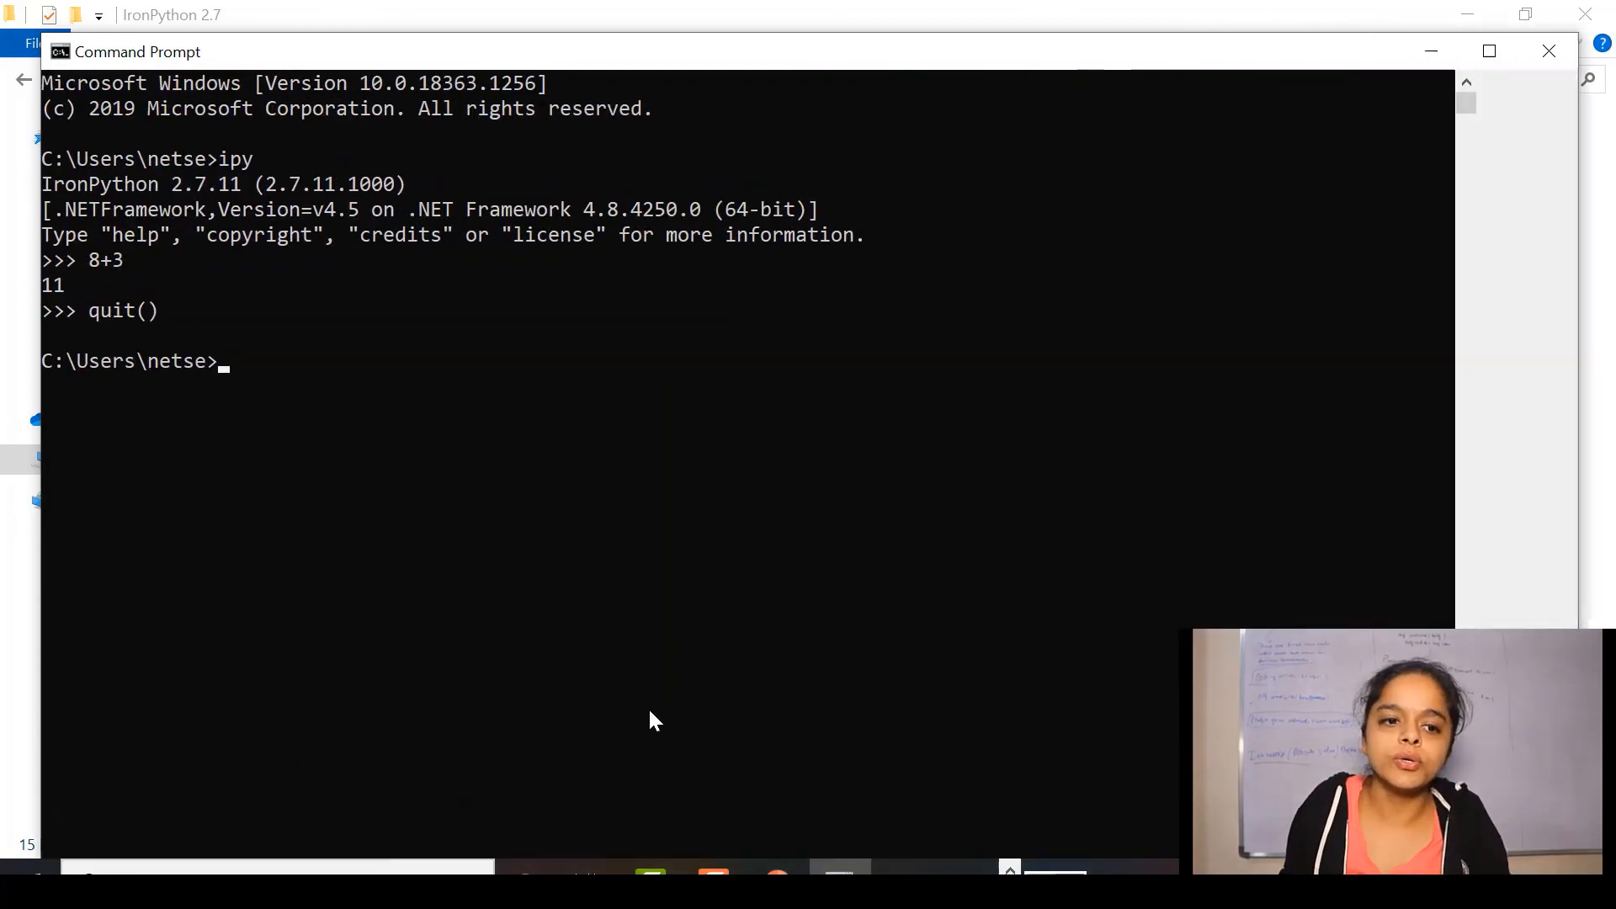
{"action": "left_click", "coordinate": [1488, 51]}
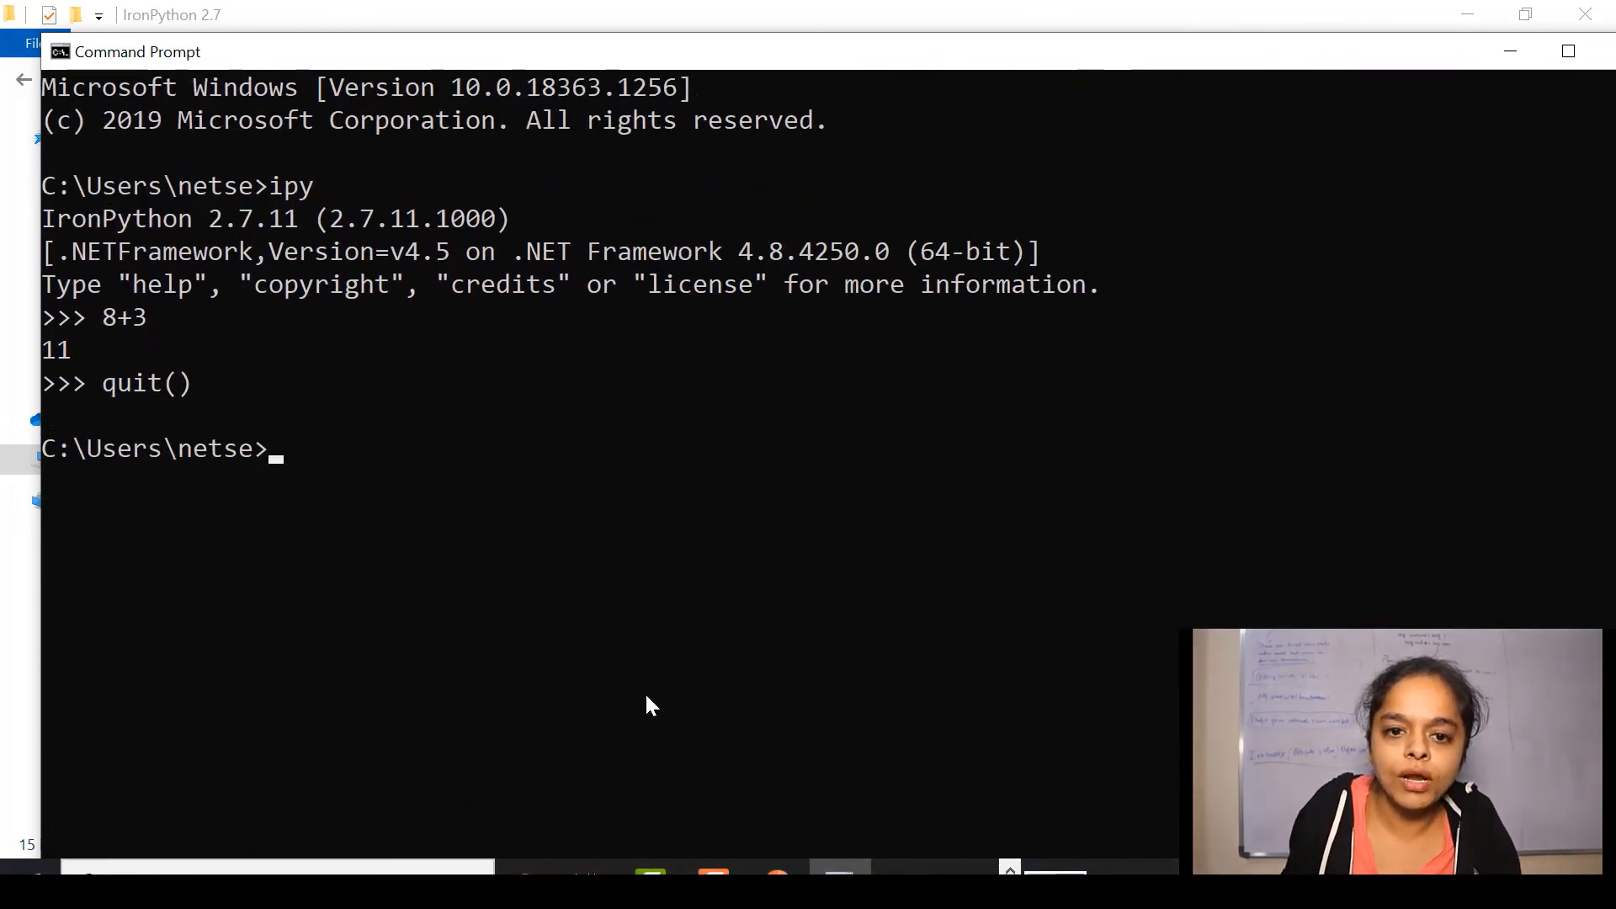